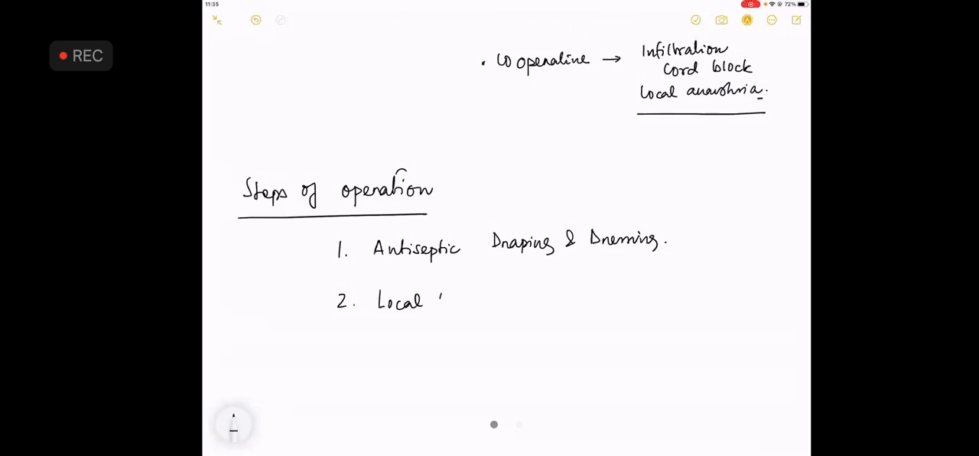
Handwrite step 2 as local anaesthesia, lignocaine without adrenaline, cord block, and outline the cord and testis
text(Anaeshia (Inj.)
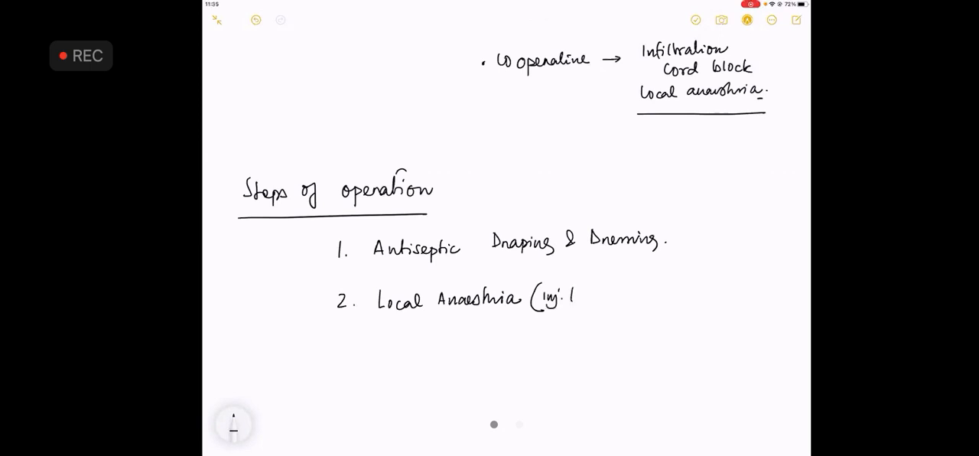
text(lignoc)
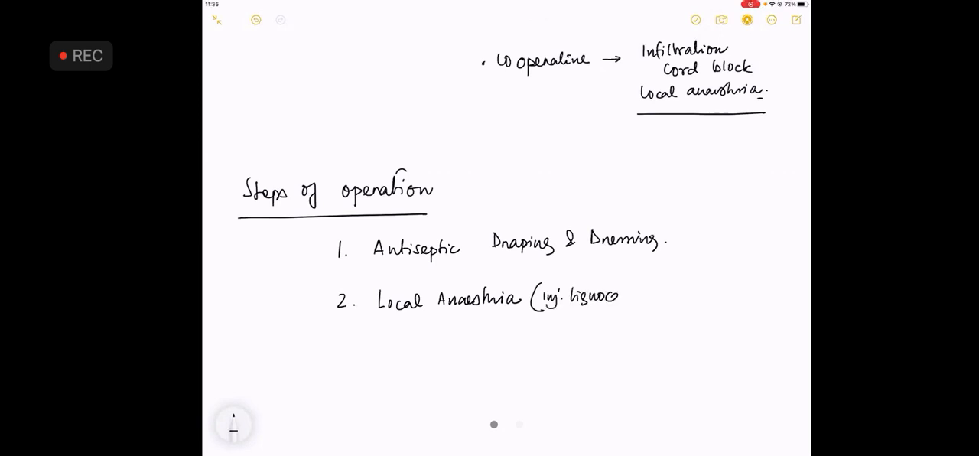
text(lignocaine c)
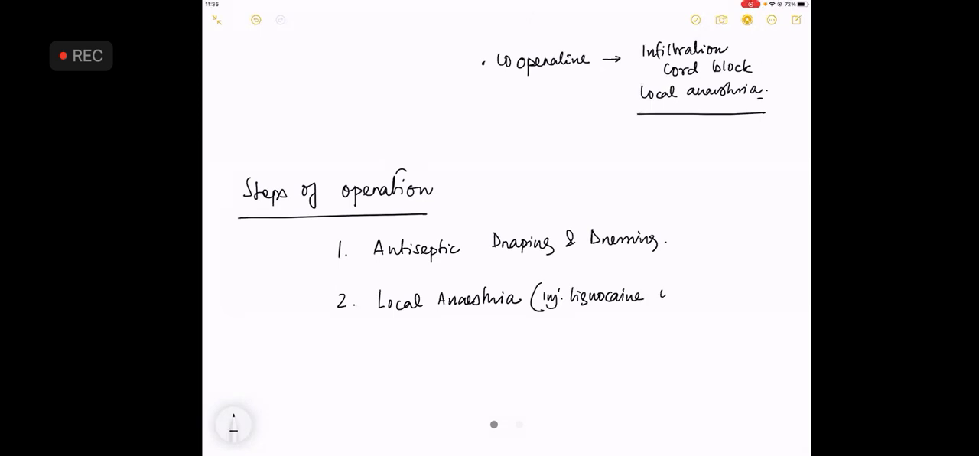
text(without adrenaline))
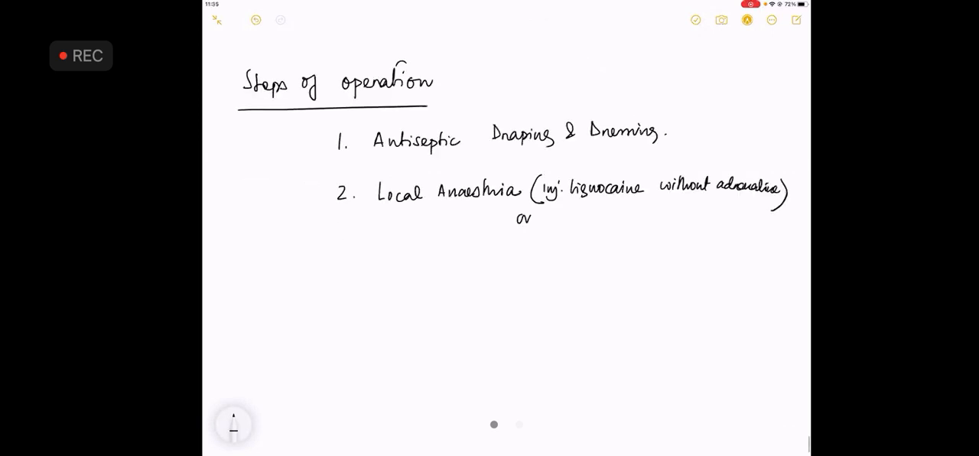
text(CORI)
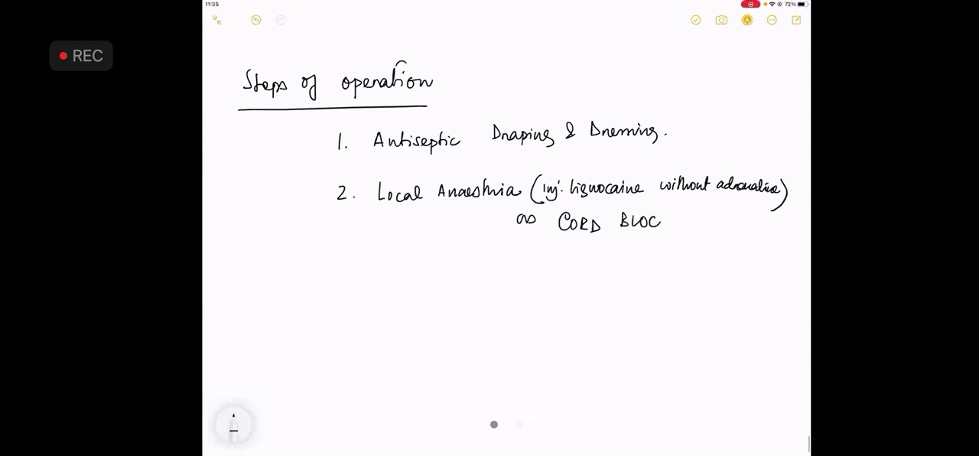
drag(463, 245, 463, 294)
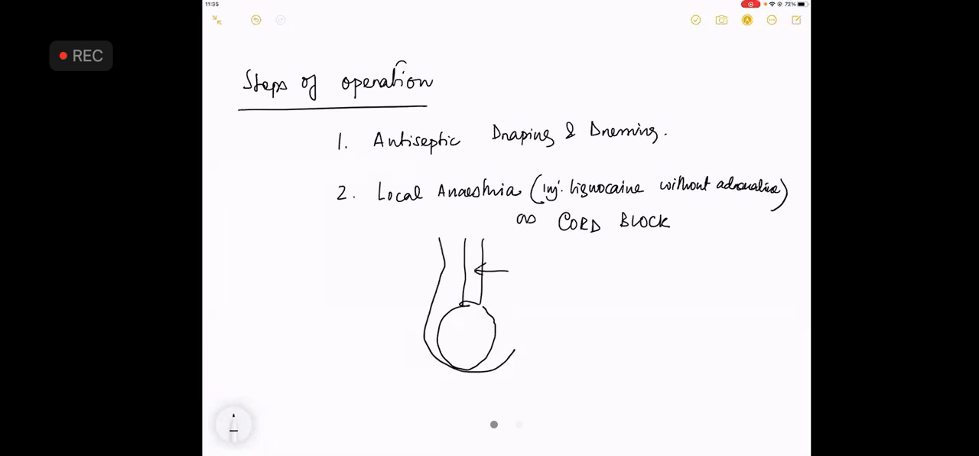
Label the sketch: 50% of drug volume to Sp. Cord, 50% to Layers of Scrotum
text(50%)
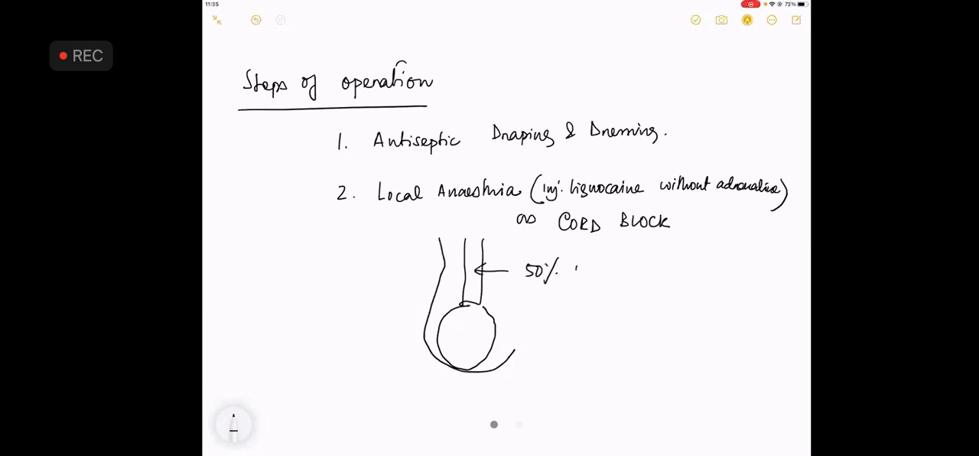
text(Drug volume = 5)
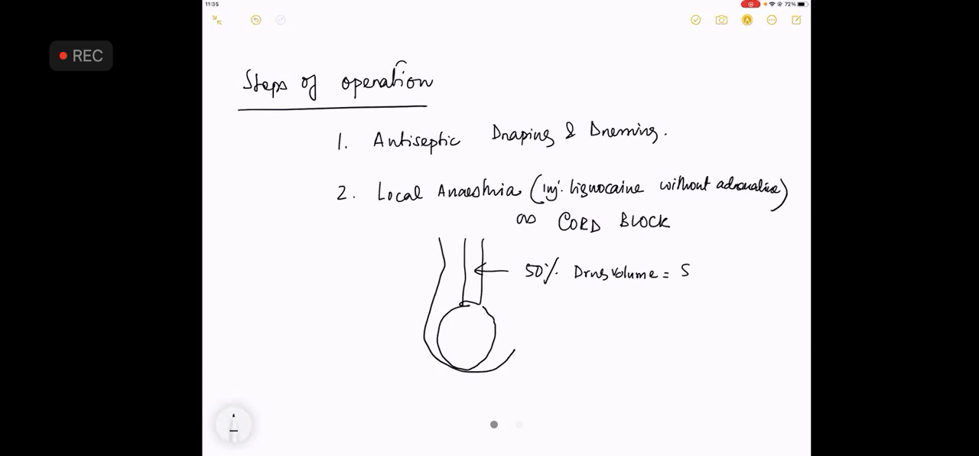
text(Sp. Cord)
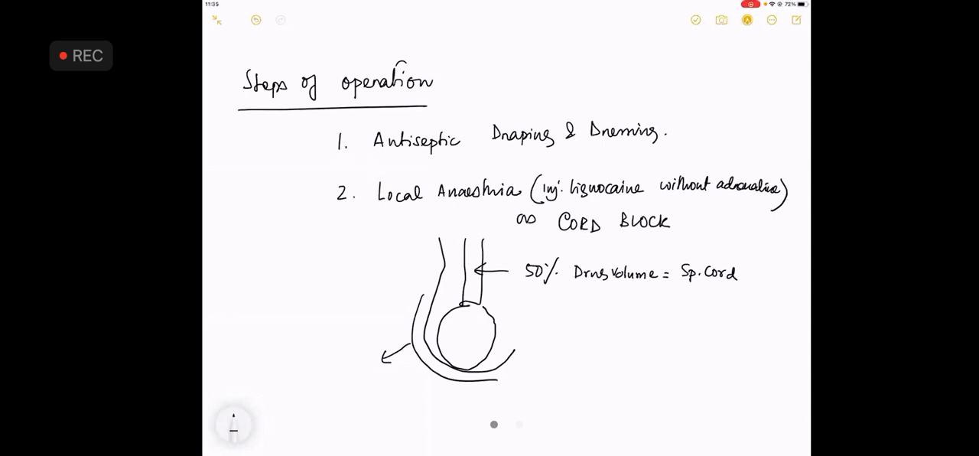
text(50%)
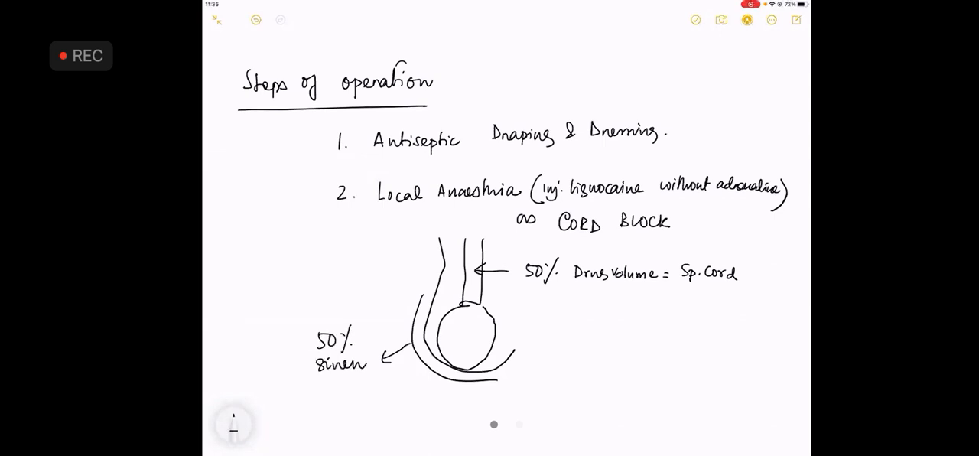
text(Layer S)
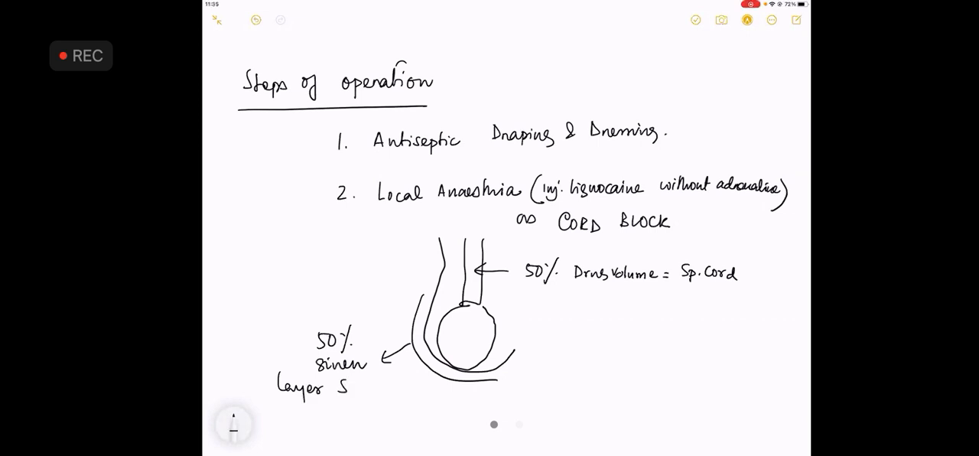
text(Scrotum.)
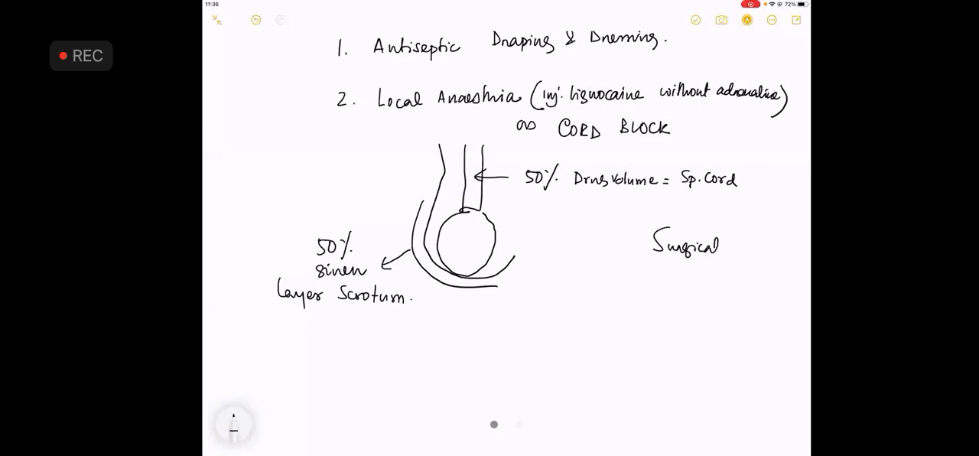
Write 'Surgical anatomy – Layers of Scrotum' beside the diagram, box it, and write '3'
text(anal)
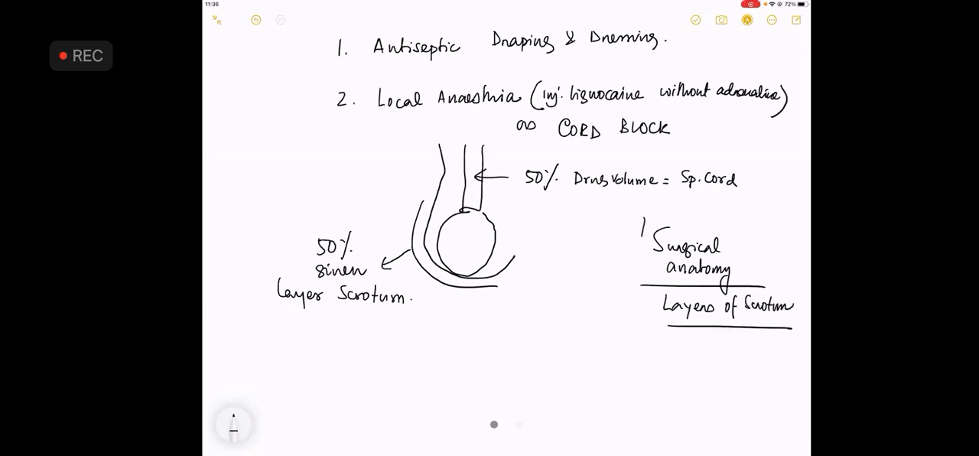
drag(636, 218, 803, 352)
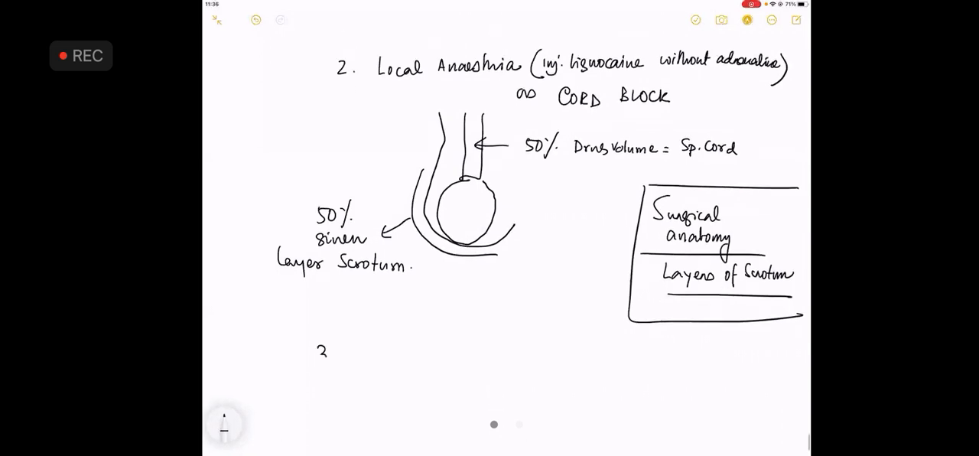
Write and underline '3. Incision', then sketch the hydrocele beside the testis with T and N labels
text(3. Inci)
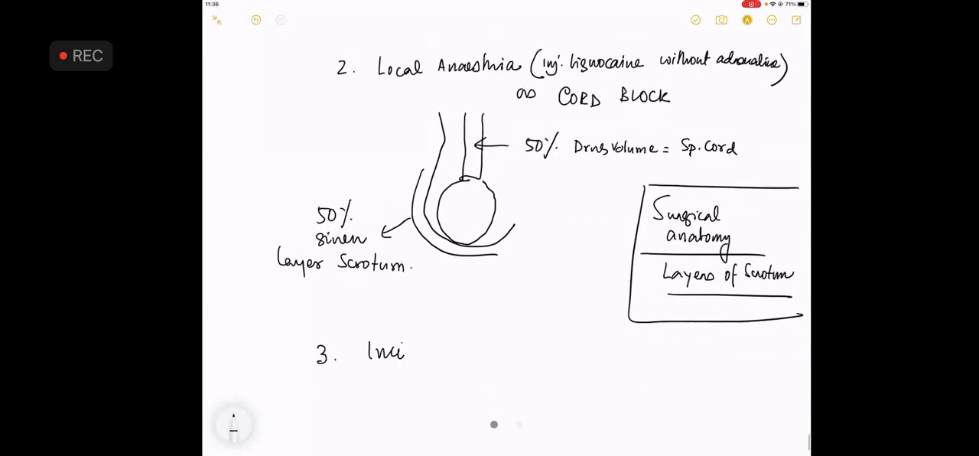
text(Incision)
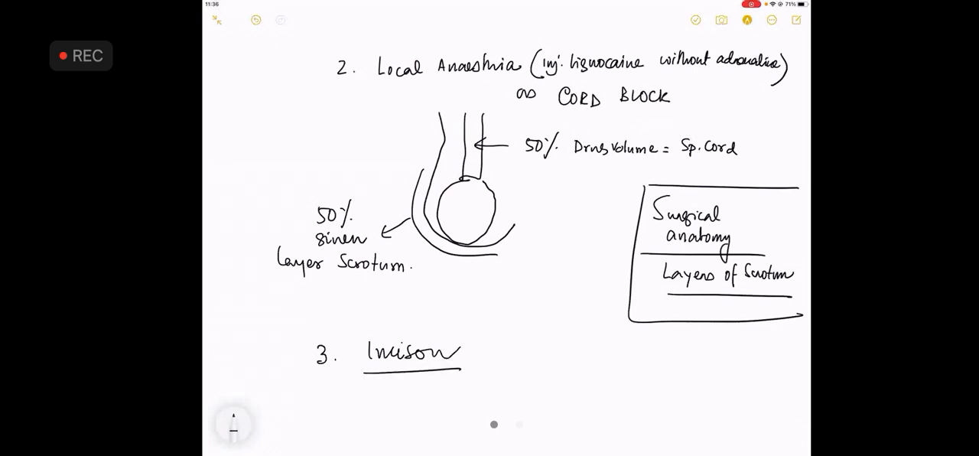
scroll(down, 3)
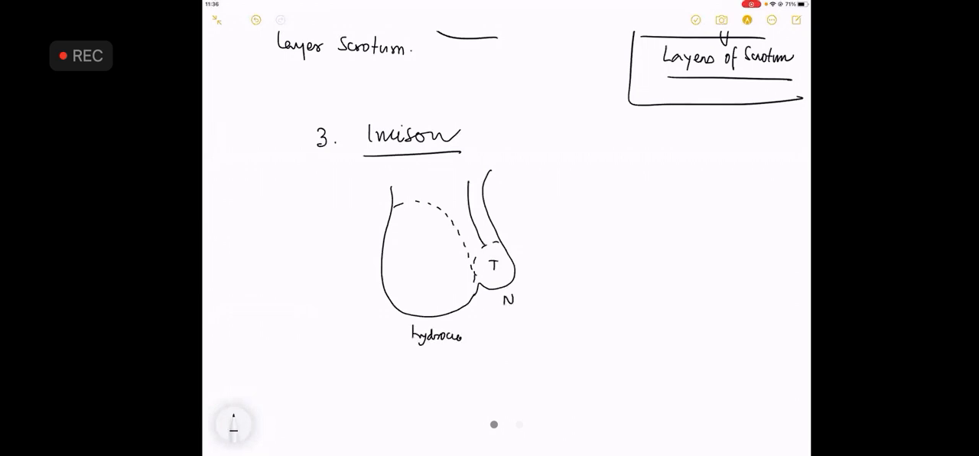
click(234, 423)
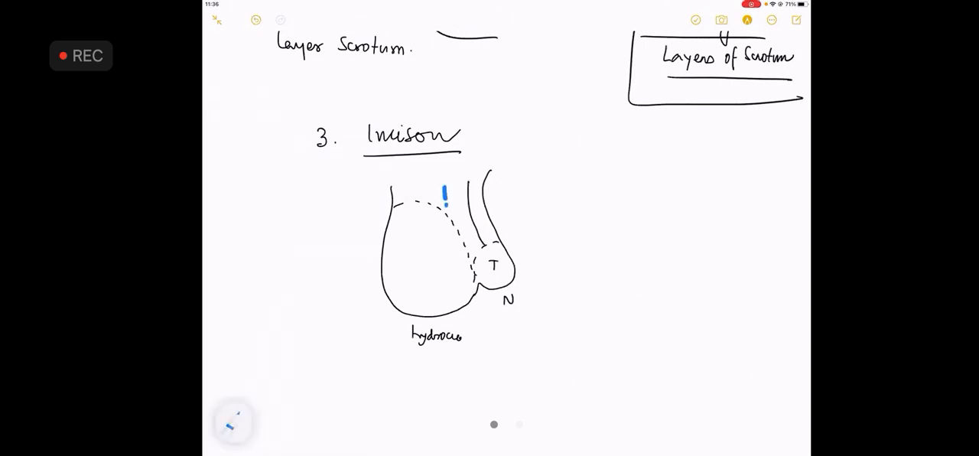
Draw a blue dashed median raphe incision line labelled 'Median Raphe Scrotum'
drag(446, 191, 473, 295)
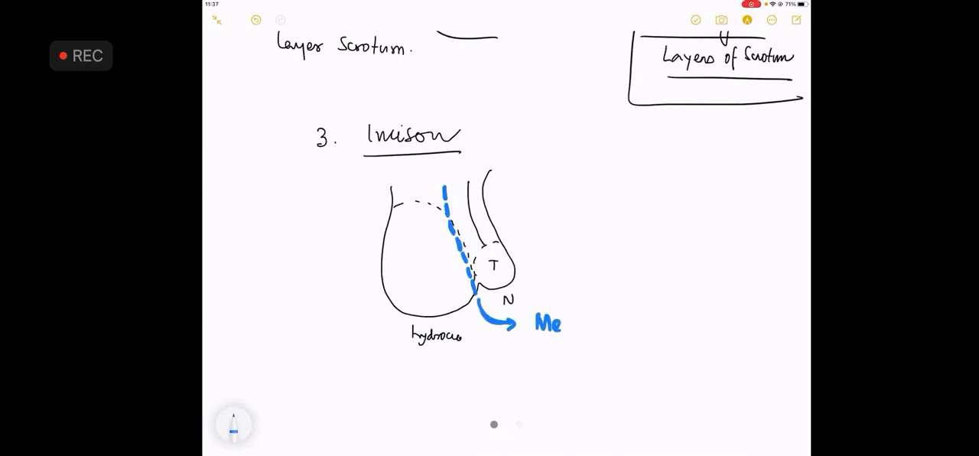
text(dian)
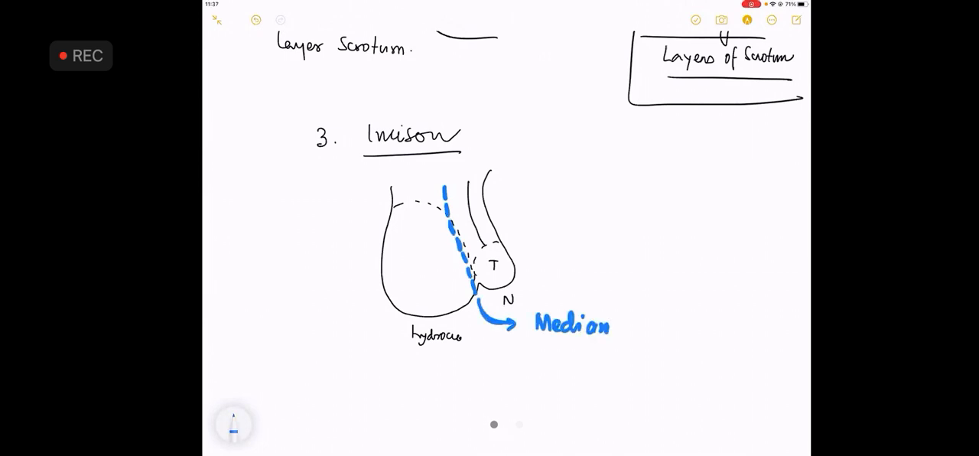
text(Raph)
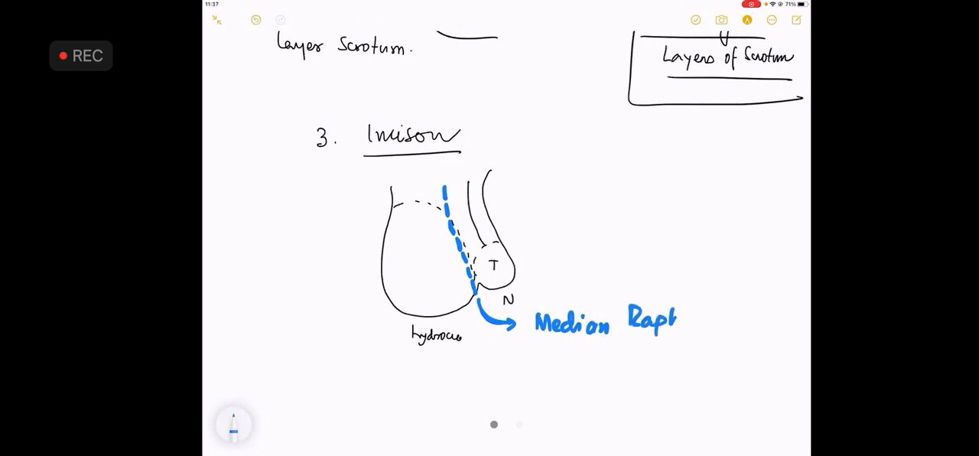
text(Raphe Scrotum.)
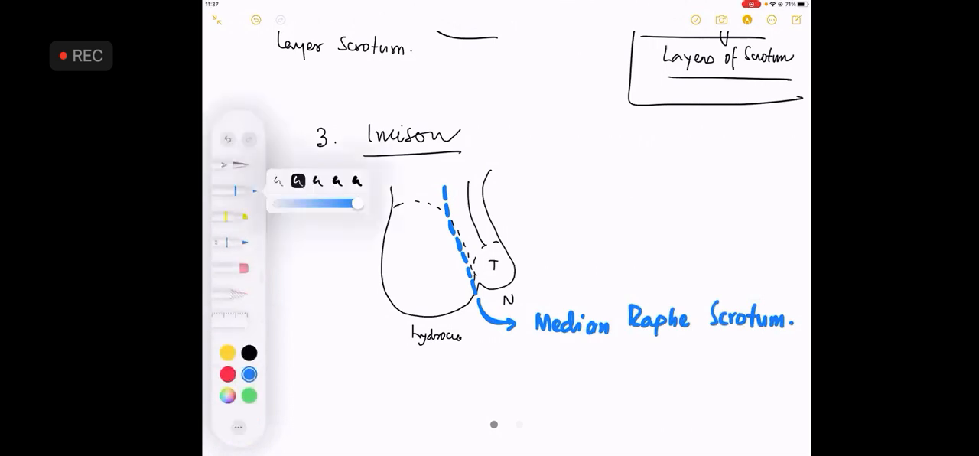
Add a yellow dashed line labelled 'Paramedian incision' for unilateral hydrocele
click(299, 181)
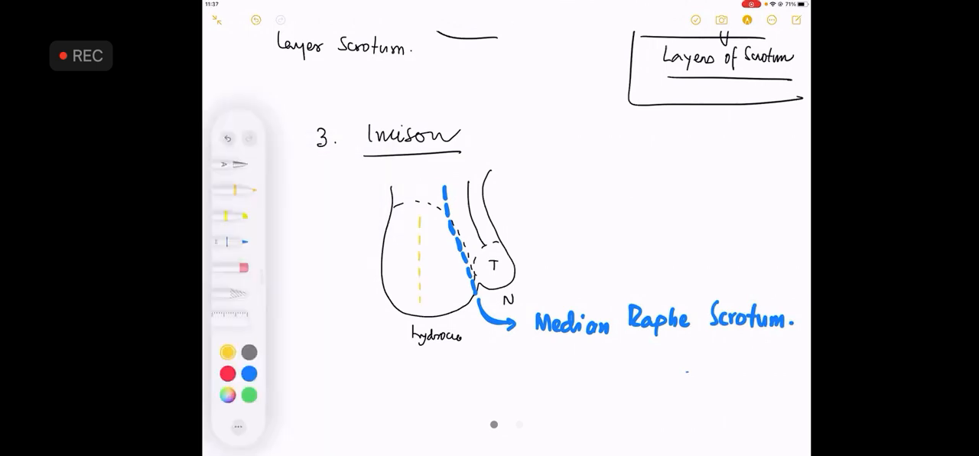
click(234, 189)
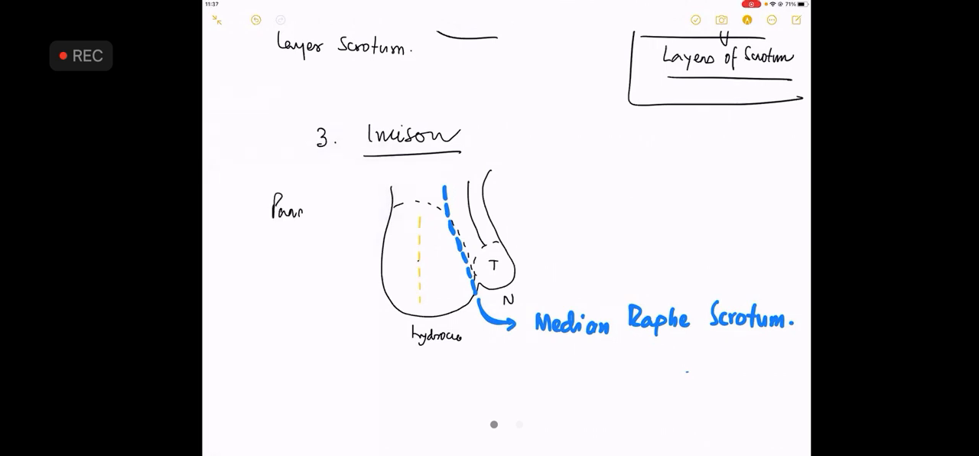
text(amedian)
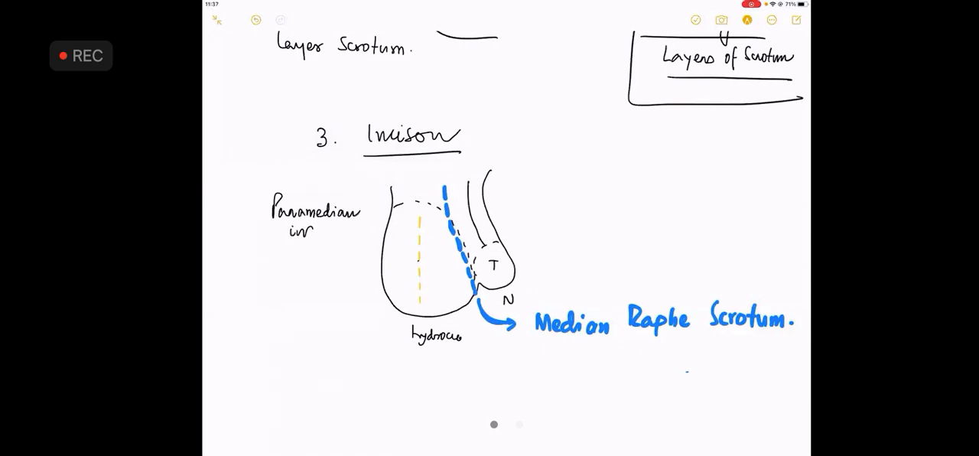
text(incison)
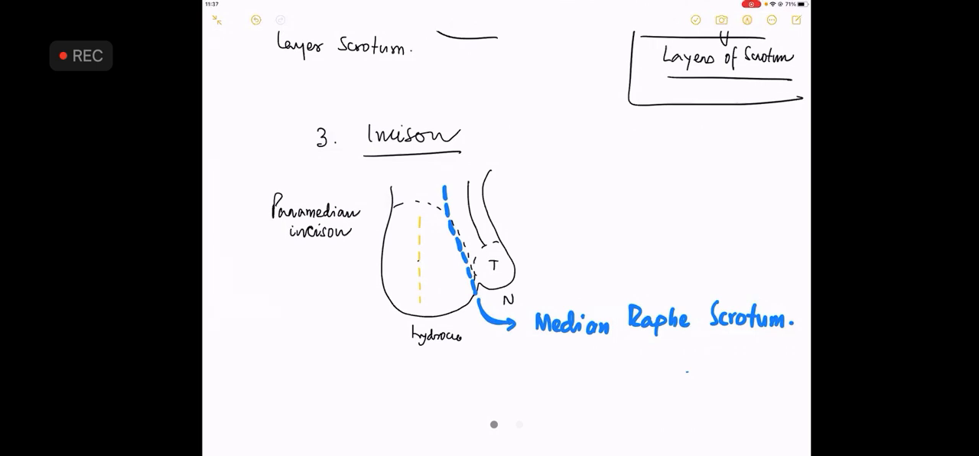
text(unilateral.)
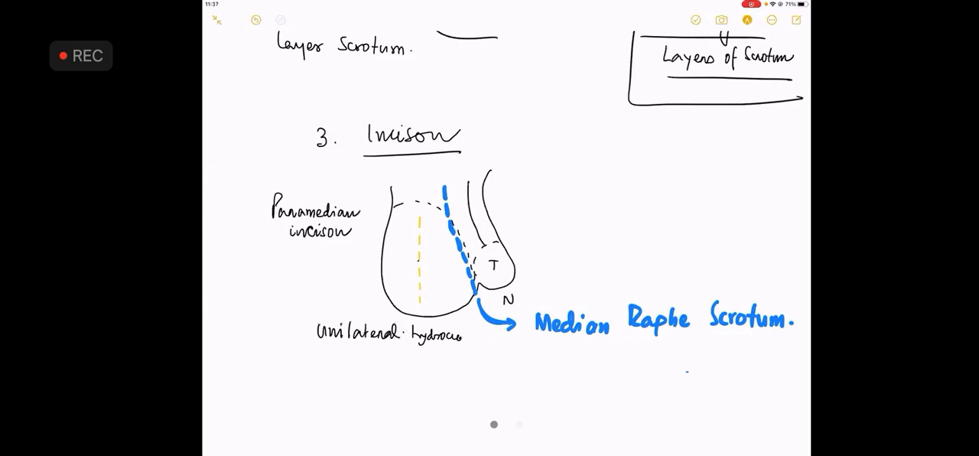
Write an underlined 'Bilateral hydrocele' heading and draw a scrotum outline with a blue midline
drag(316, 351, 460, 351)
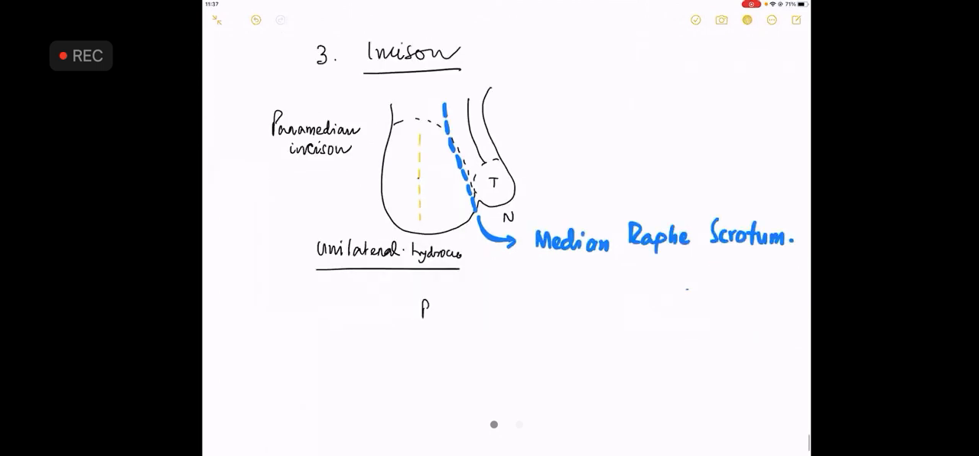
text(Bilate)
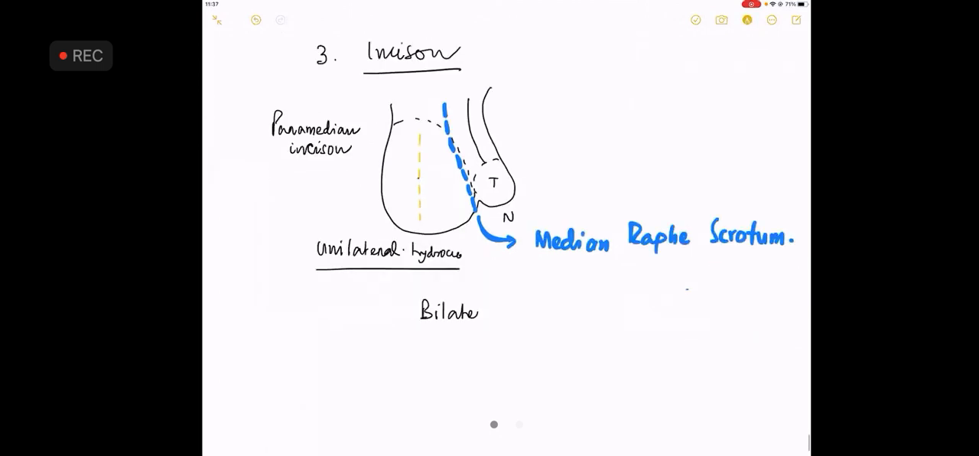
text(ral hydrocele)
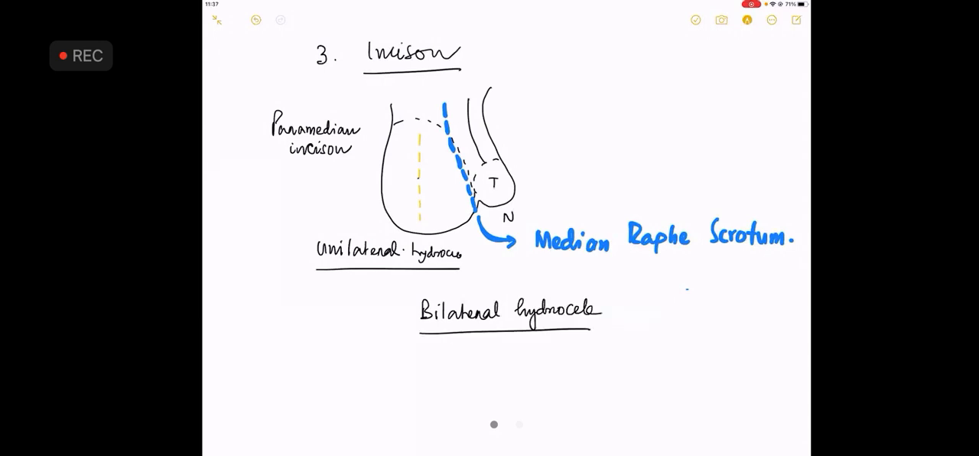
scroll(down, 3)
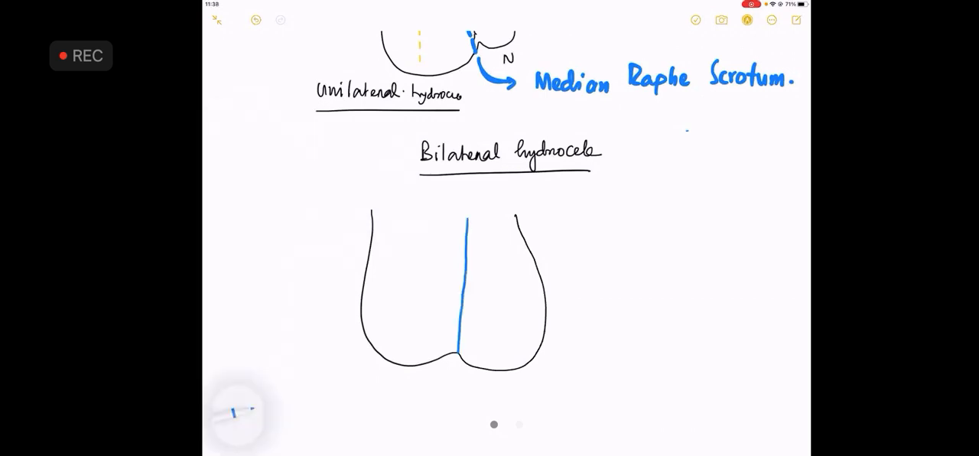
click(244, 413)
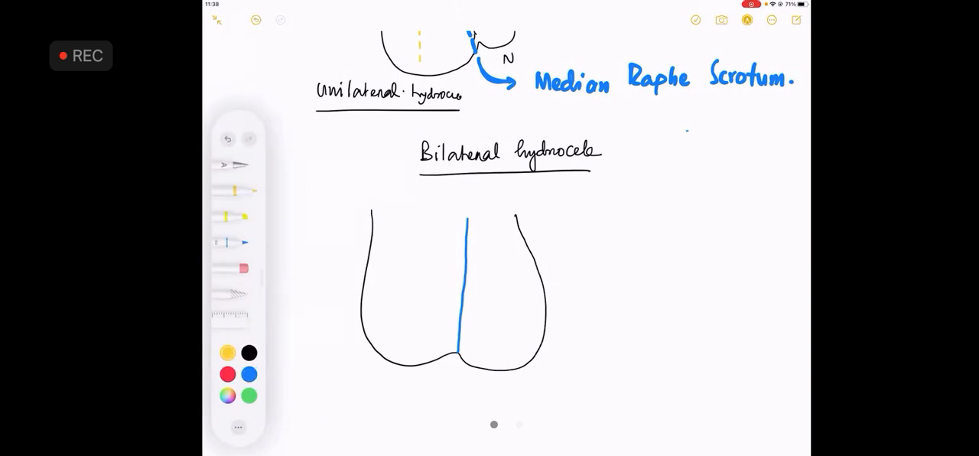
Draw yellow dashed paramedian incisions on both halves with a 'Paramedian incision' legend
drag(423, 230, 421, 345)
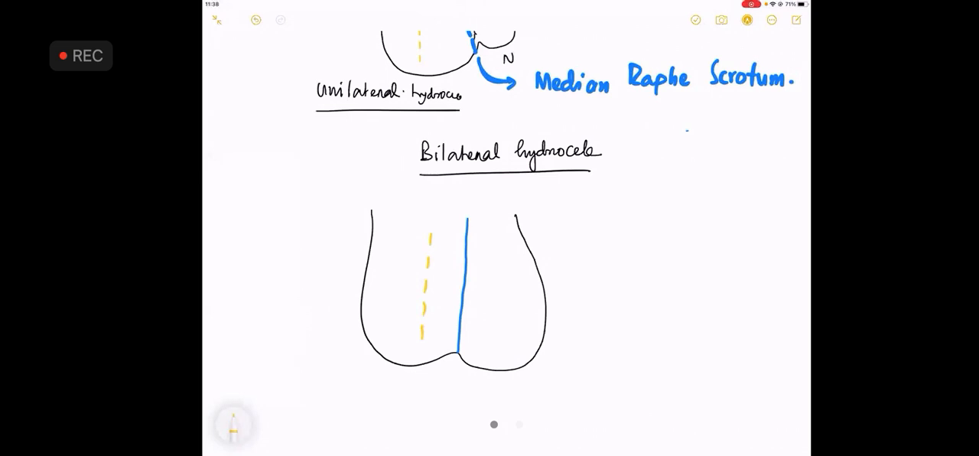
drag(490, 230, 485, 352)
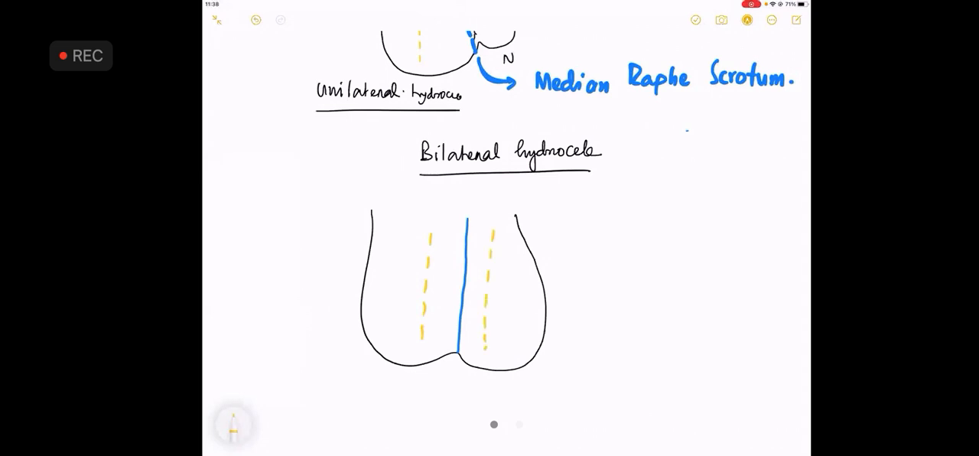
drag(593, 227, 688, 215)
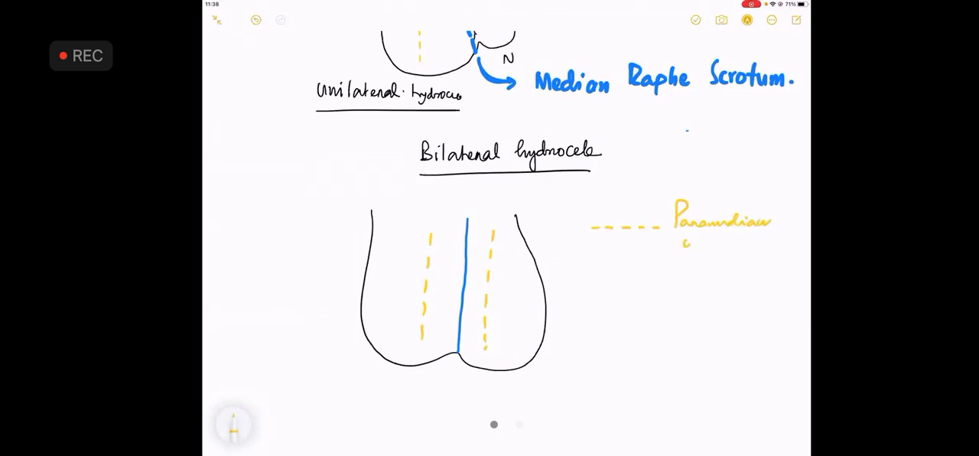
text(incision)
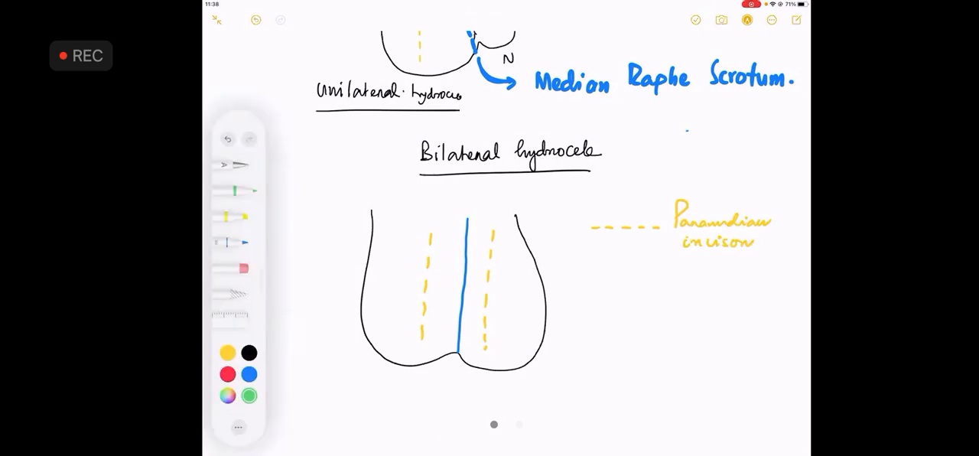
Draw a green transverse incision curve across the outline with a 'Transverse incision' legend
drag(382, 283, 528, 282)
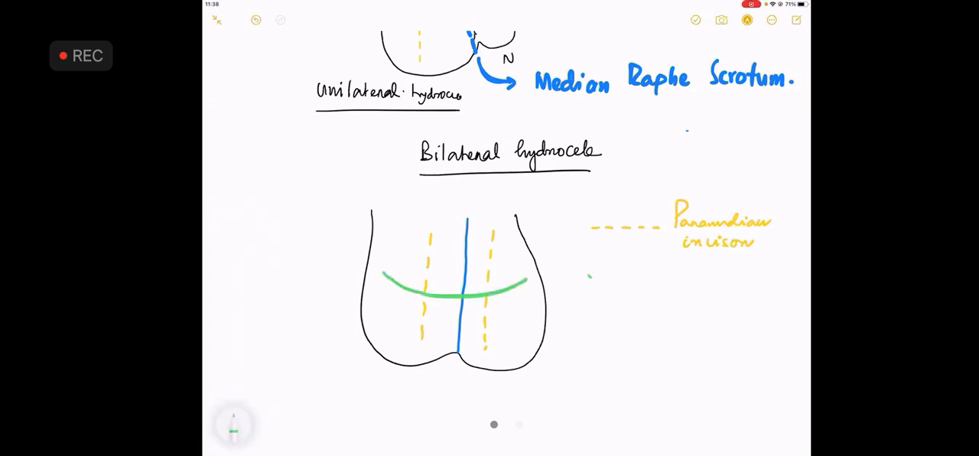
drag(593, 276, 685, 271)
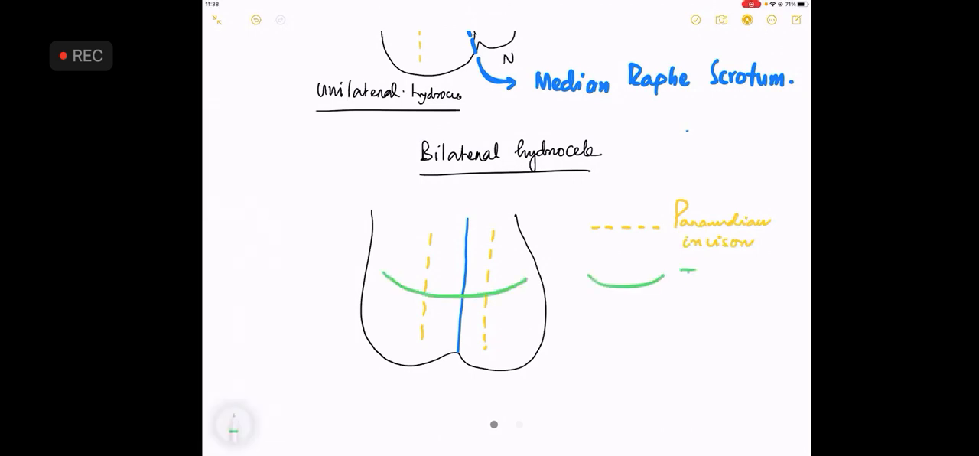
text(Transverse)
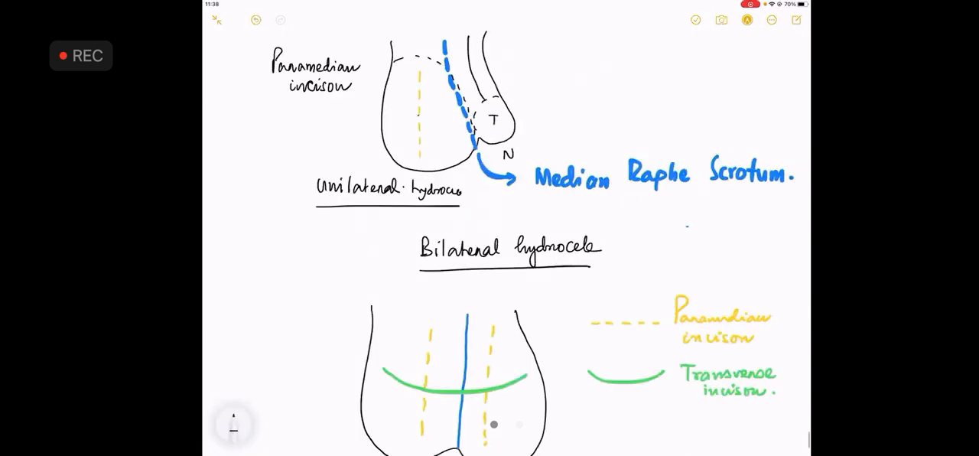
scroll(down, 3)
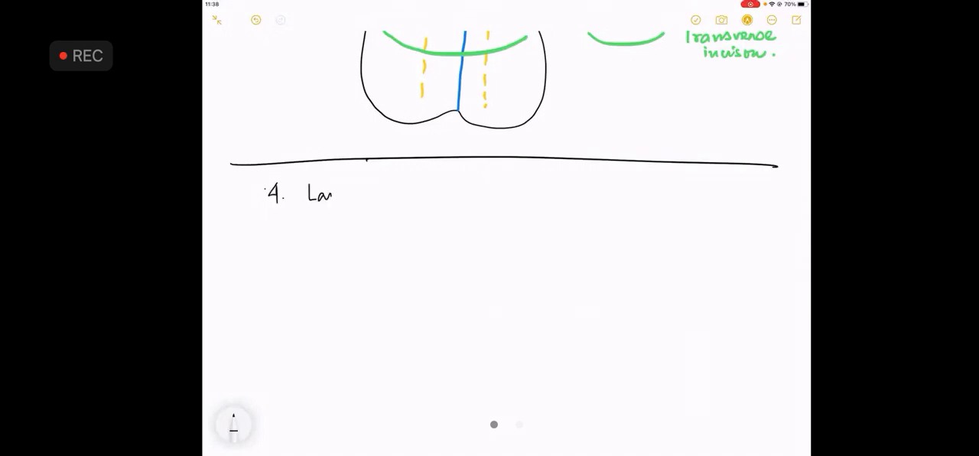
Write '4. Layers of scrotum are divided' with the Skin → Dartos → Sub Dartos Pouch flow
text(Layers o)
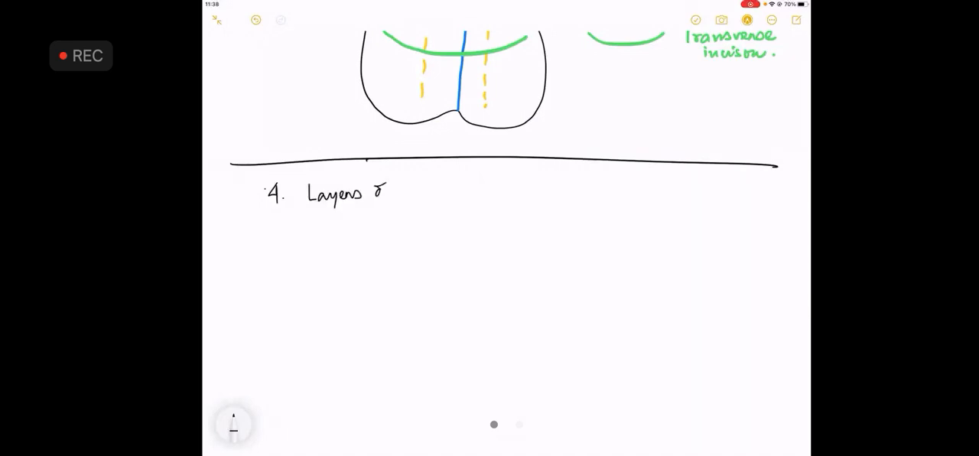
text(of scrotum are divided.)
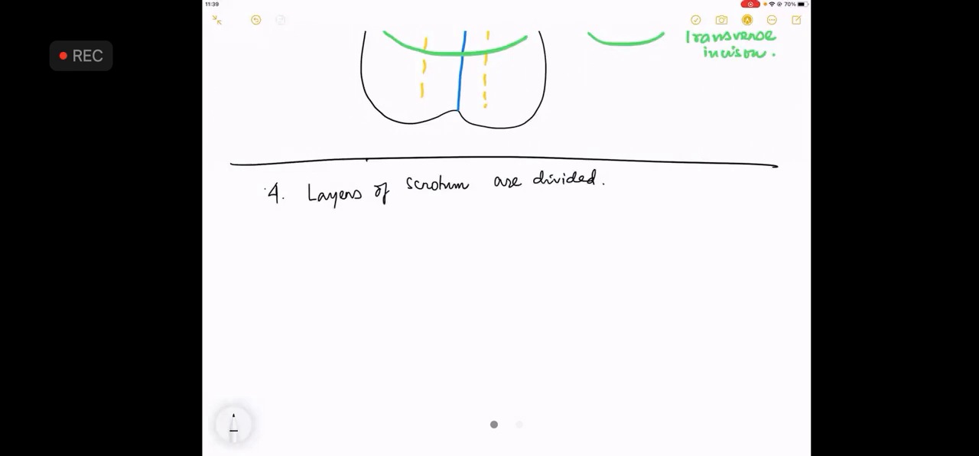
text(Skin)
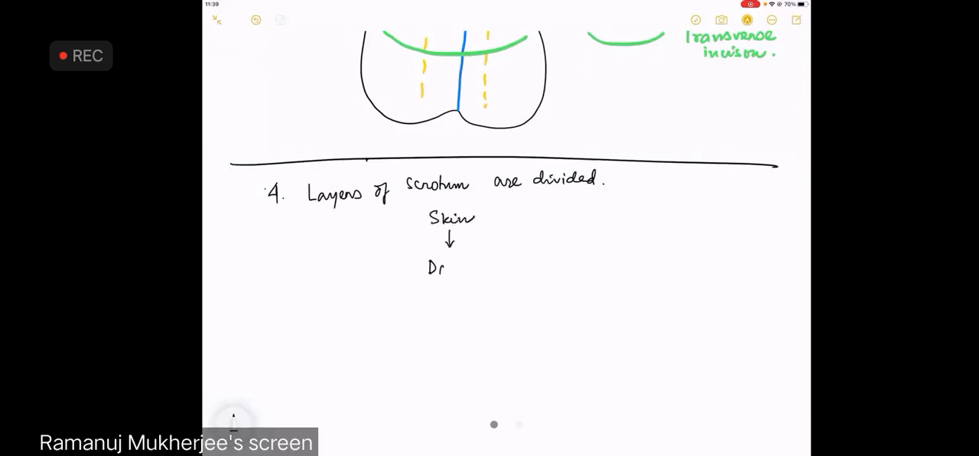
text(artos)
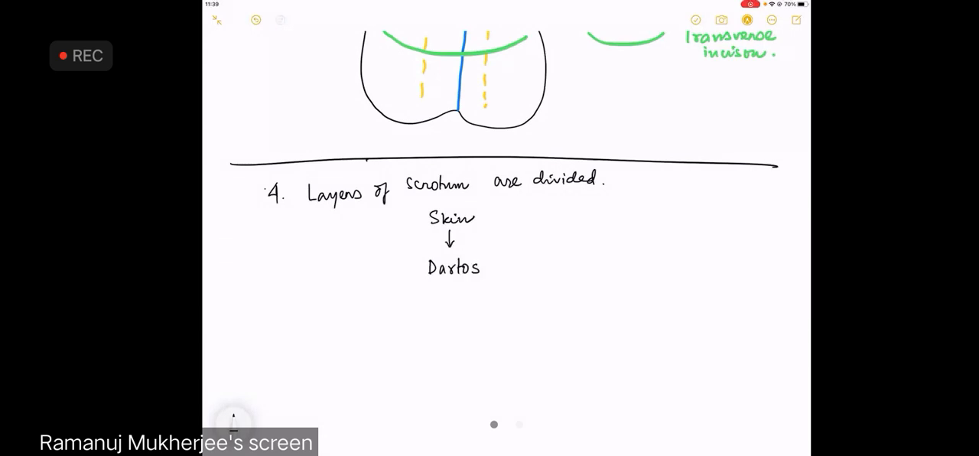
text(Making a Sub Dartos Pouch)
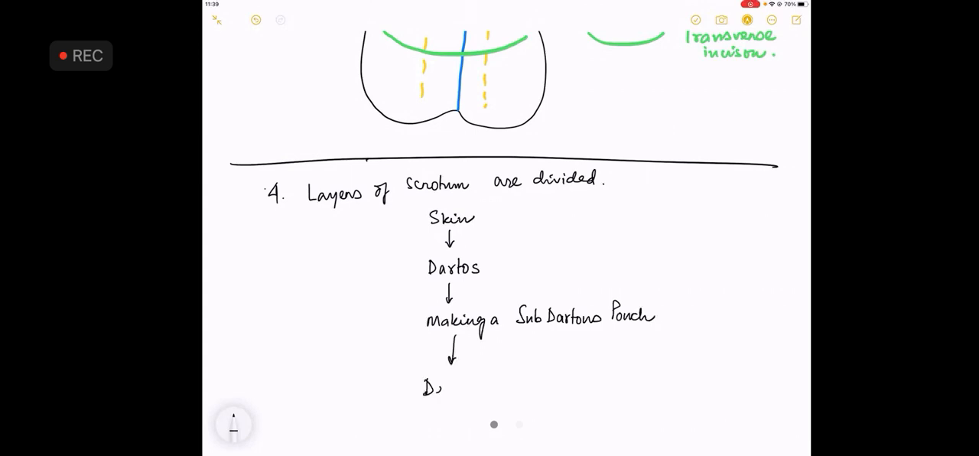
Add the flow step 'Deliver Parietal Tunica with hydrocele'
text(Deliver the Po)
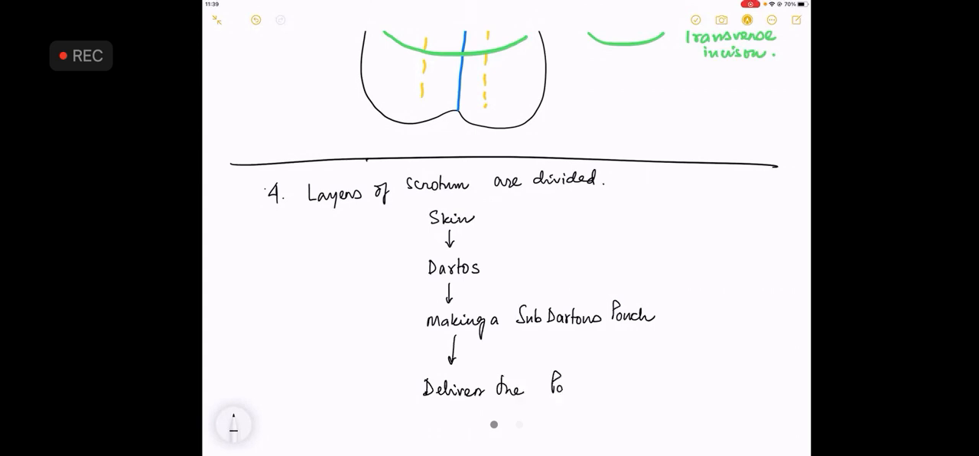
text(Parietal Layer of)
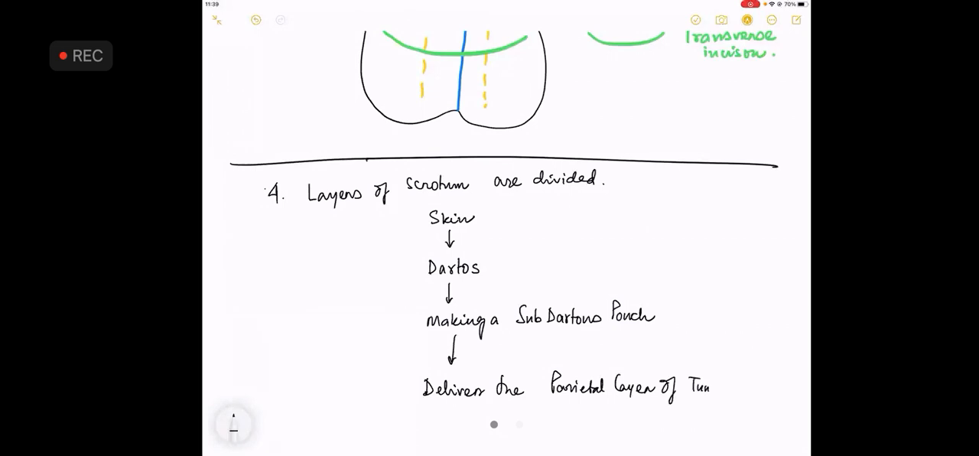
text(Tunica)
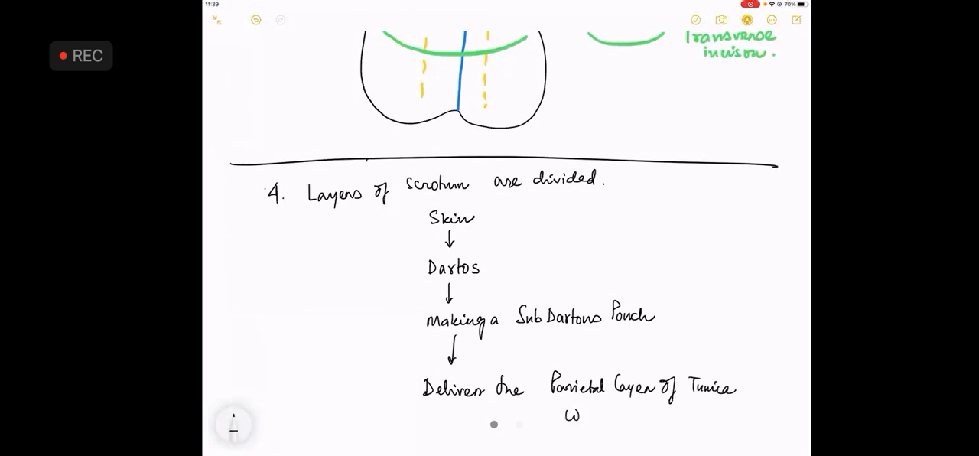
text(with hy)
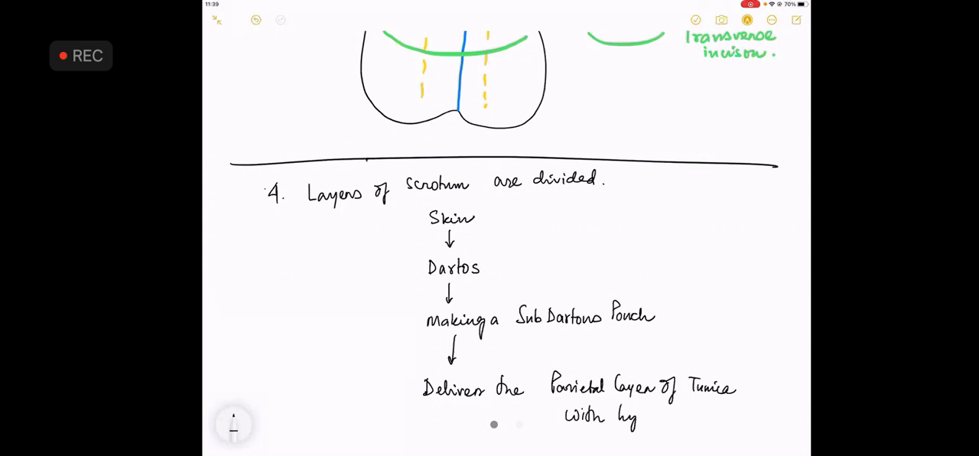
text(hydrocele.)
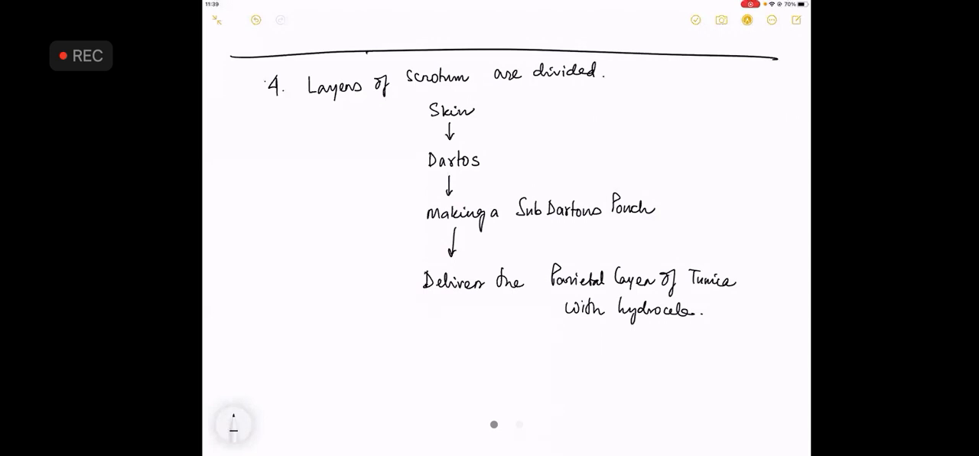
Add an arrow and 'Parietal Layer of Tunica is incised', then begin 'Fluid is removed'
drag(452, 306, 453, 333)
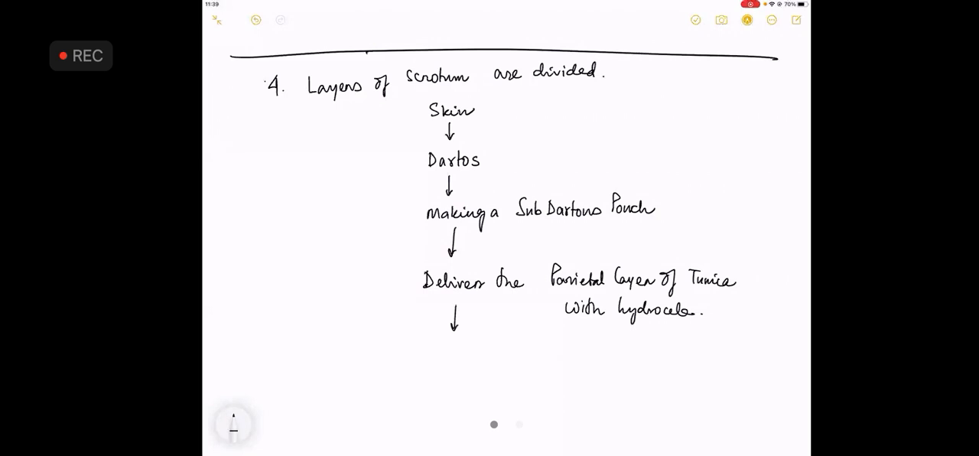
text(Pam)
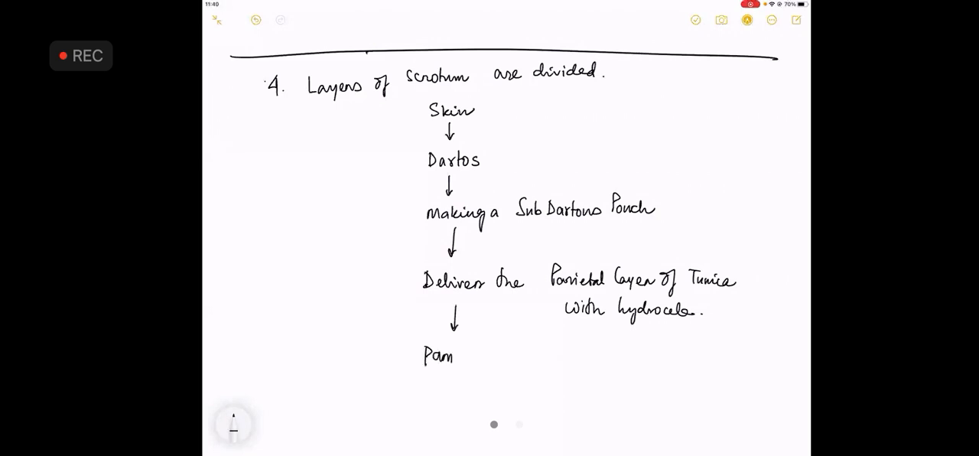
text(Parietal C)
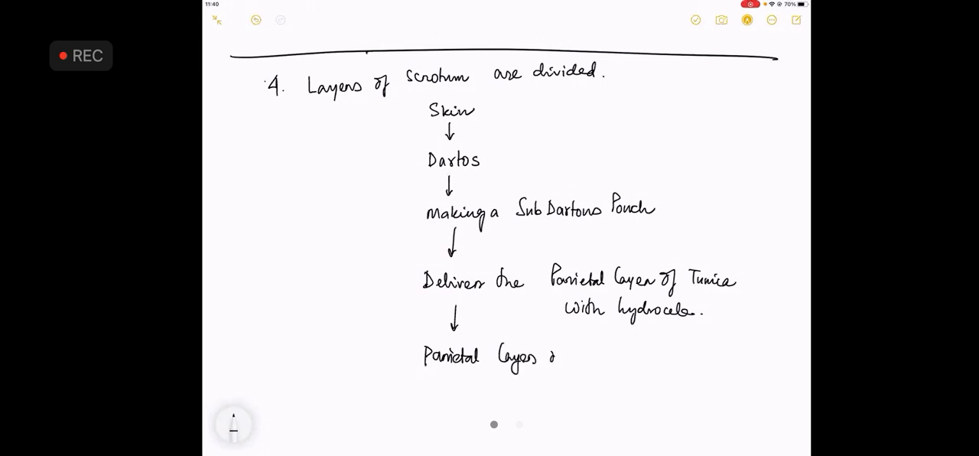
text(of Tunica is)
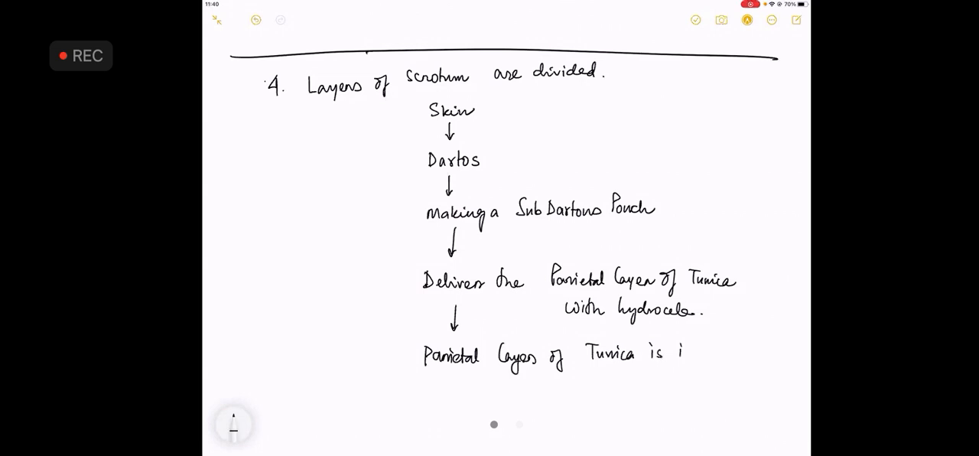
text(incised)
text(Fluid is remo)
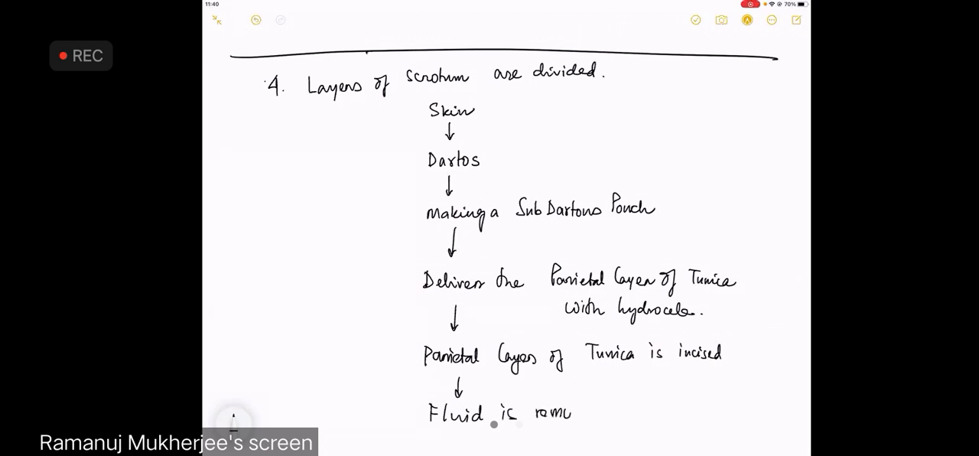
Add an arrow and 'Parietal layer is Everted & stitched behind Testis & Sp. Cord'
scroll(down, 3)
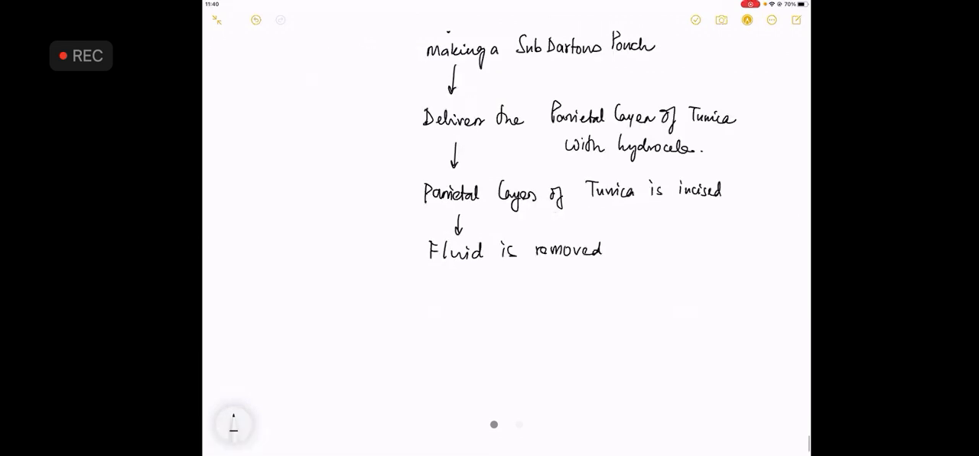
drag(457, 272, 457, 302)
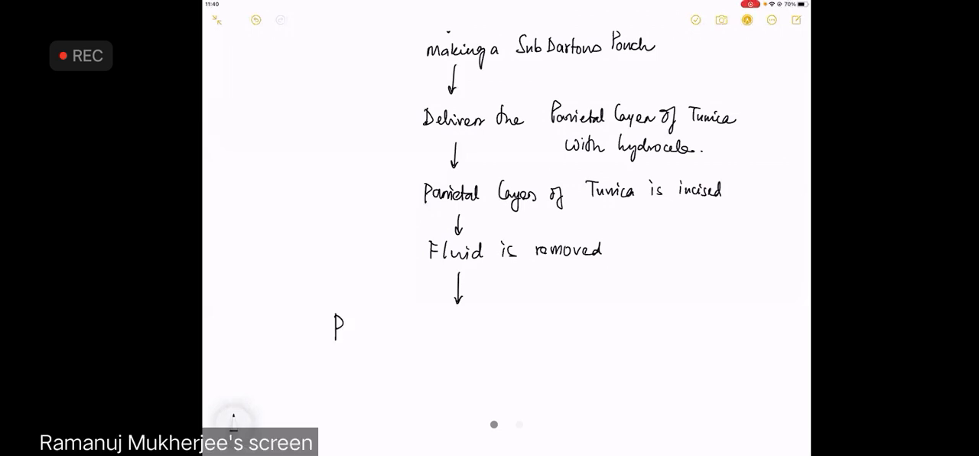
text(Parriel)
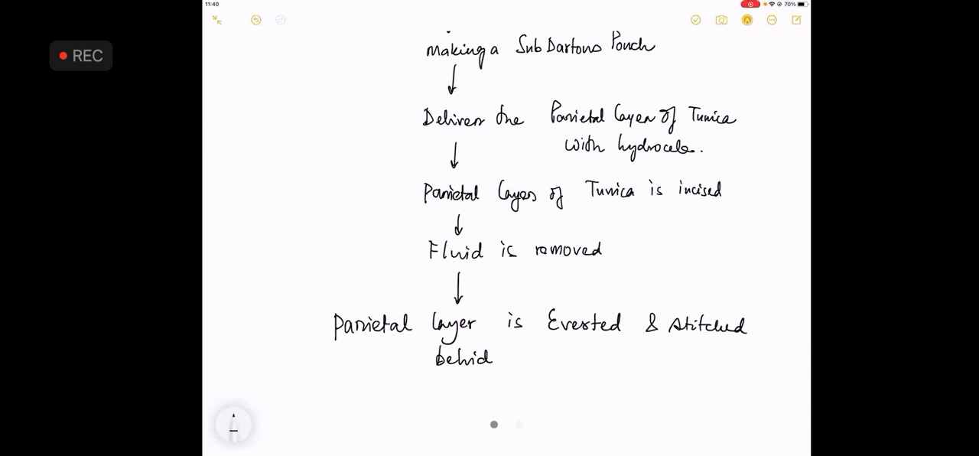
text(Testis & c)
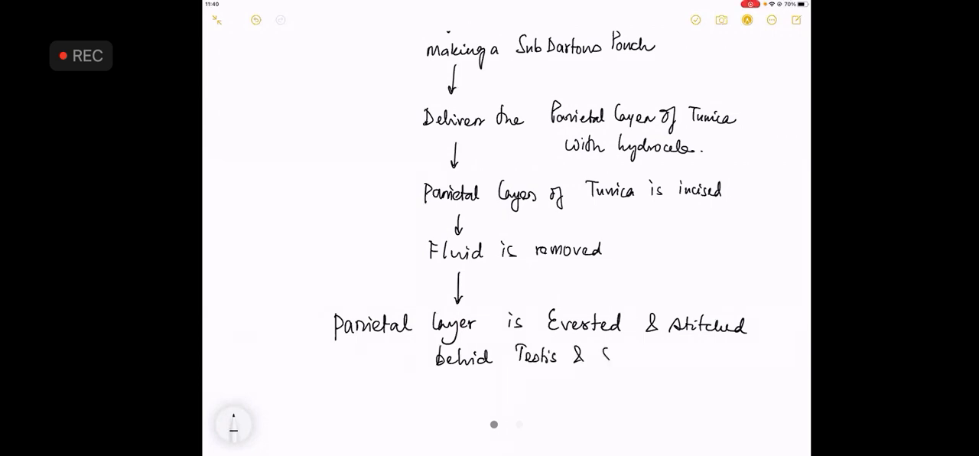
text(Sp. Cor)
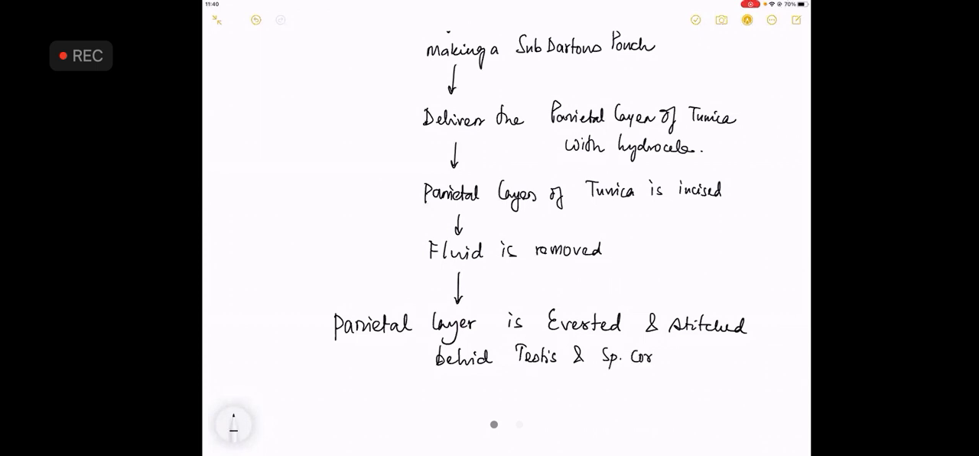
drag(344, 382, 651, 381)
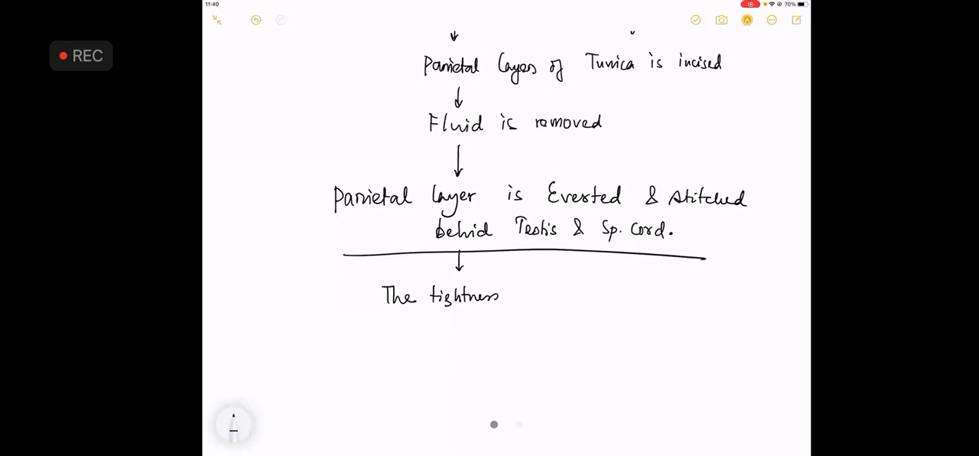
Handwrite 'The tightness is checked & 1 finger gap is maintained' below the stitching step
text(is Cho)
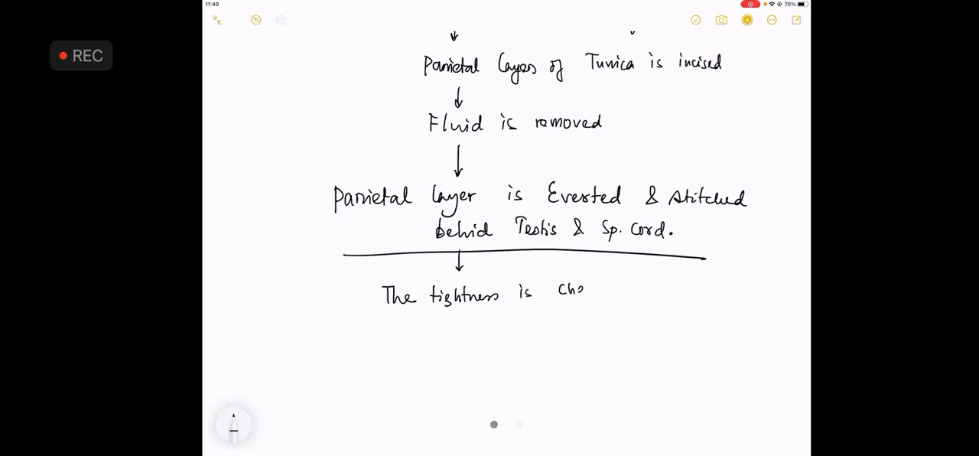
text(Checked)
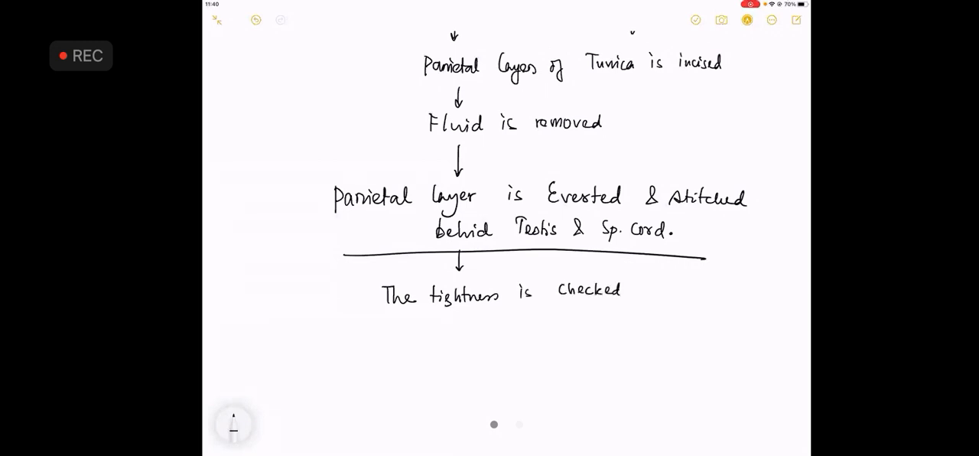
text(& If)
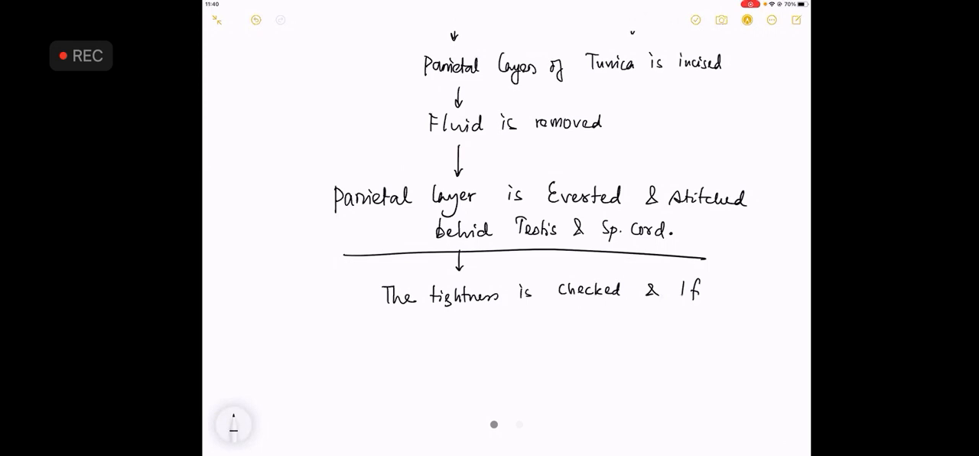
text(finger)
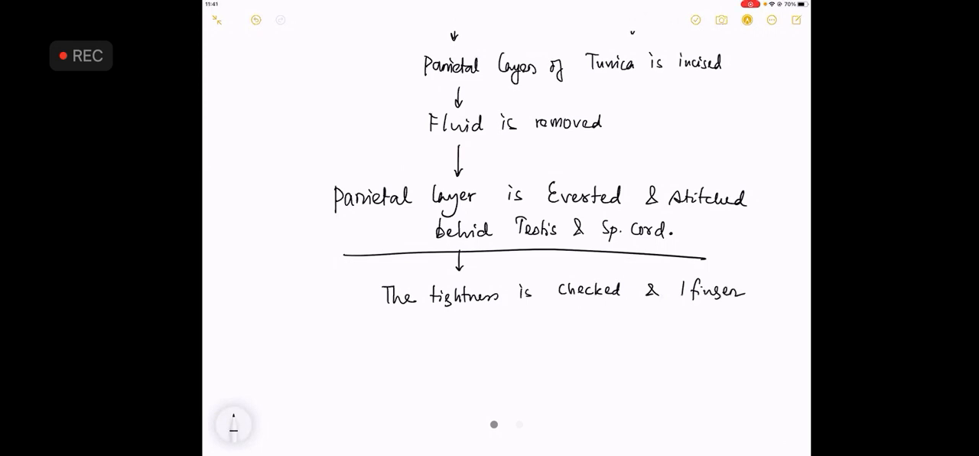
text(gap)
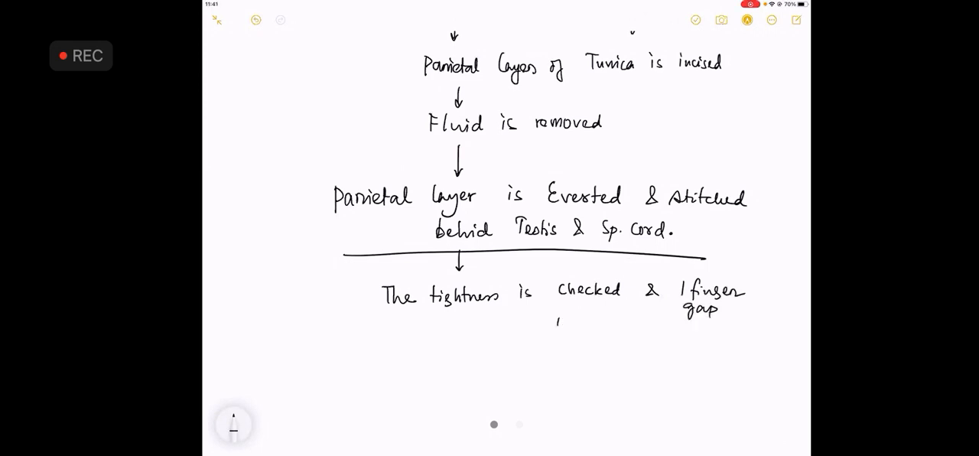
text(is ma)
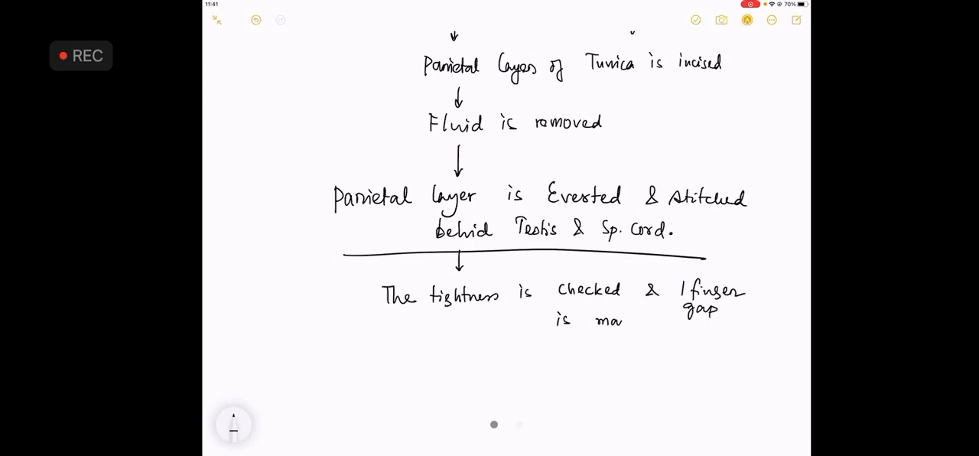
text(maintai)
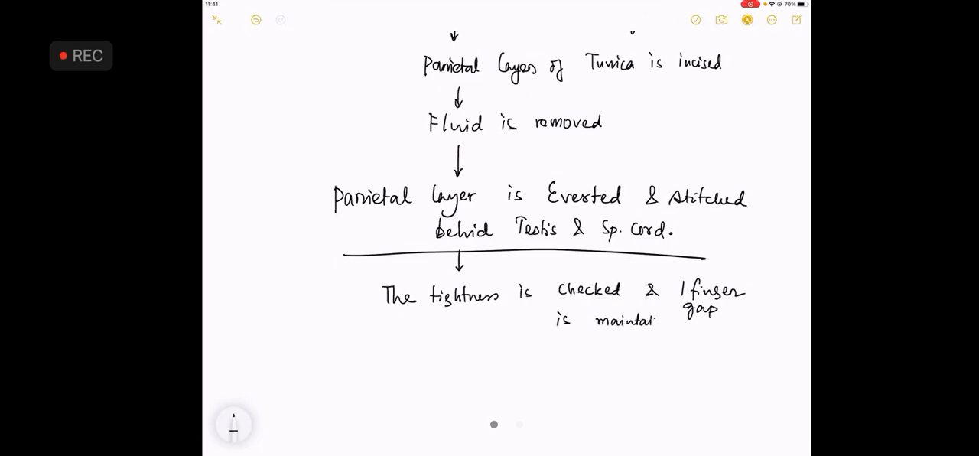
scroll(down, 3)
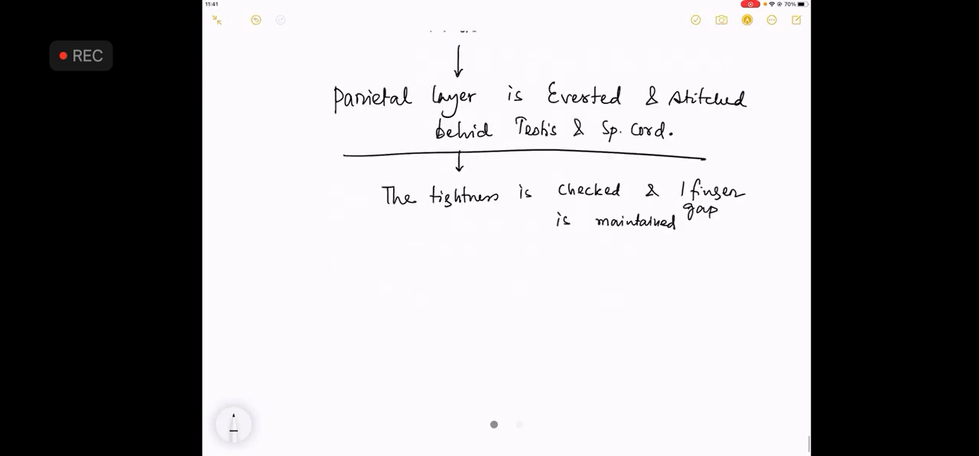
Sketch two T-labelled testis circles wrapped in blue tunica with green stitches, the second bold
drag(432, 287, 406, 336)
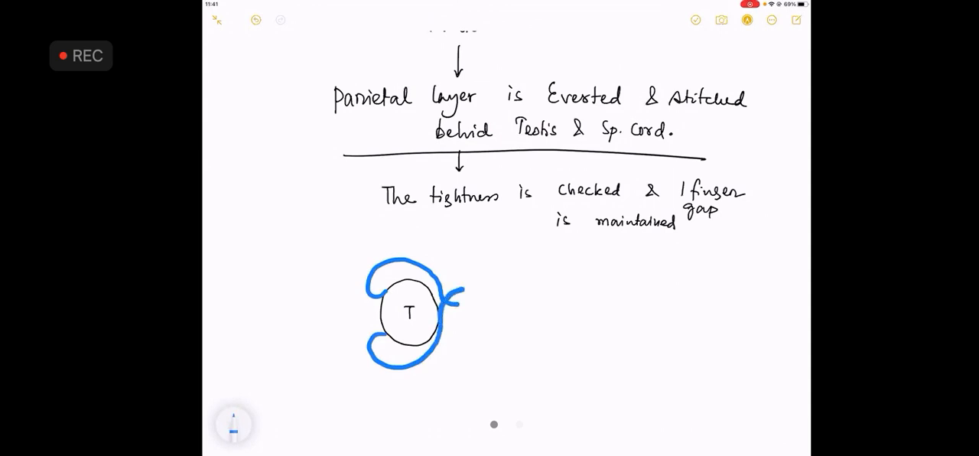
click(234, 424)
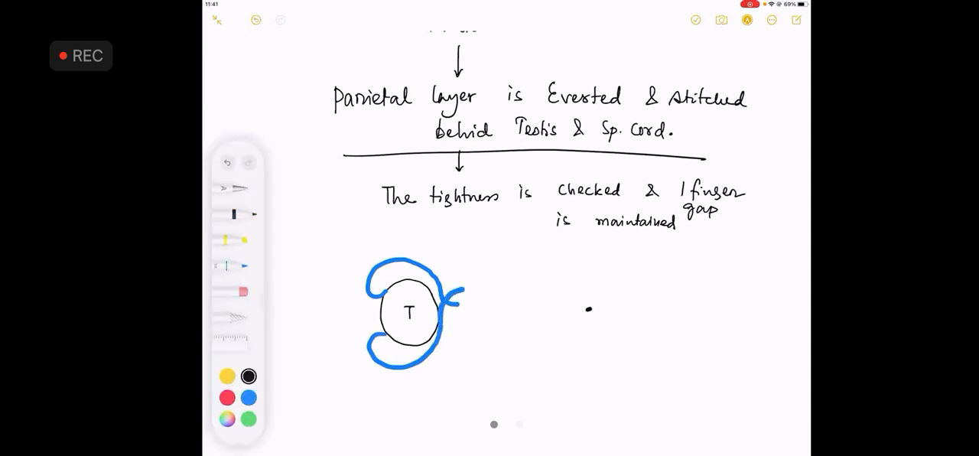
drag(589, 310, 590, 310)
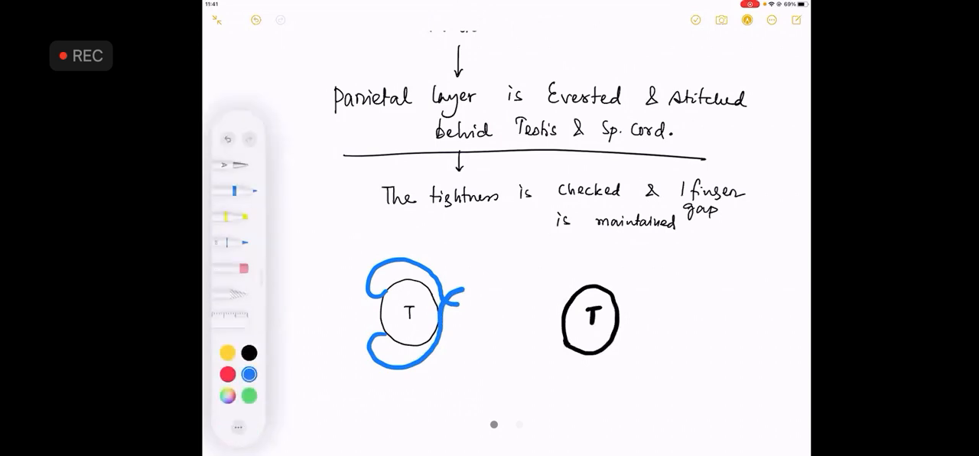
drag(559, 291, 673, 313)
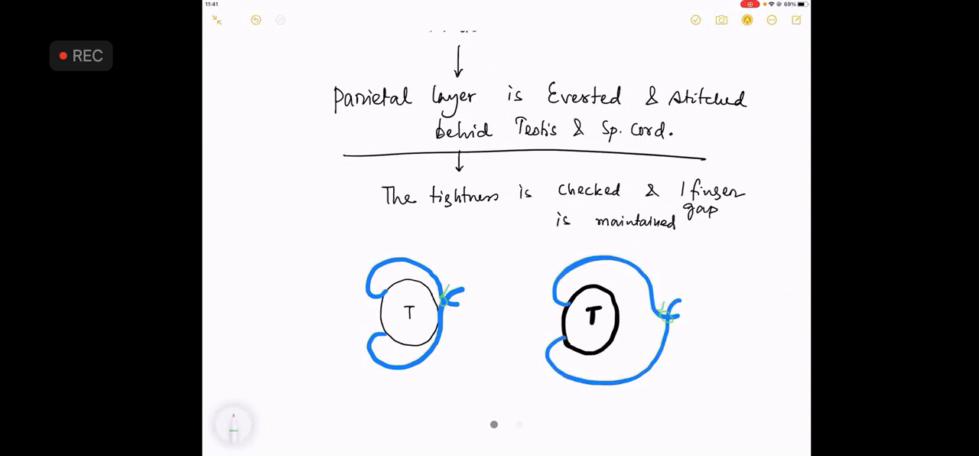
click(234, 423)
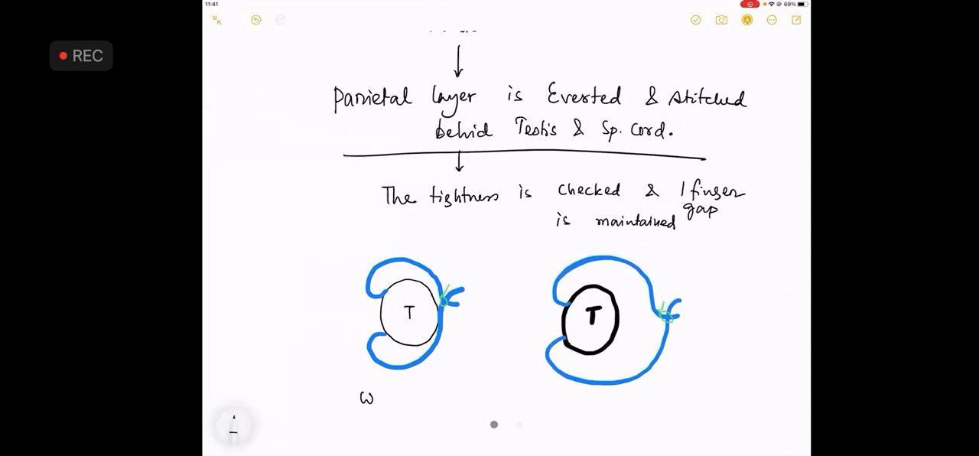
Label the sketches Wrong and Correct, noting 'sc is compressed' and a '1 finger gap' line
text(Wrong)
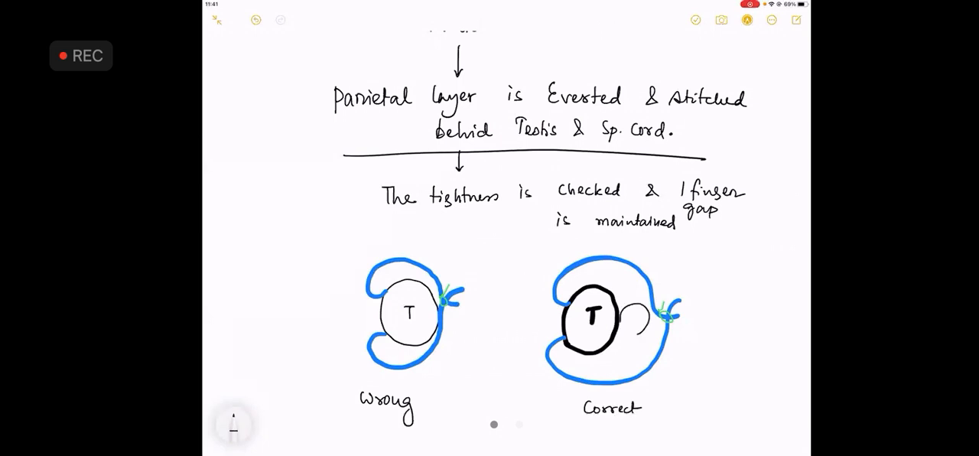
text(sc)
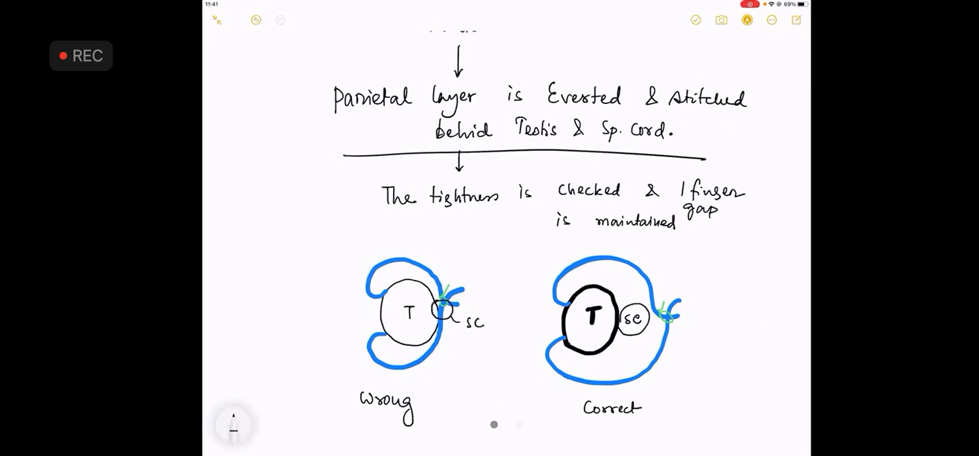
text(is co)
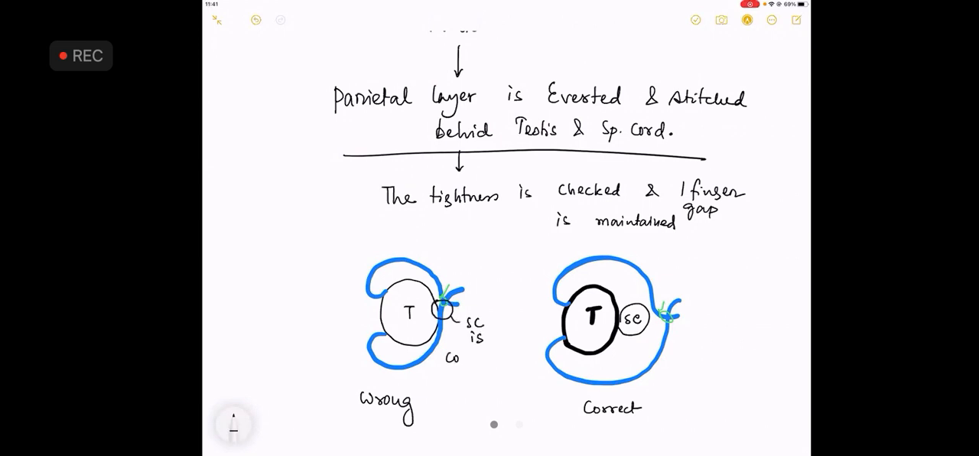
text(Compre)
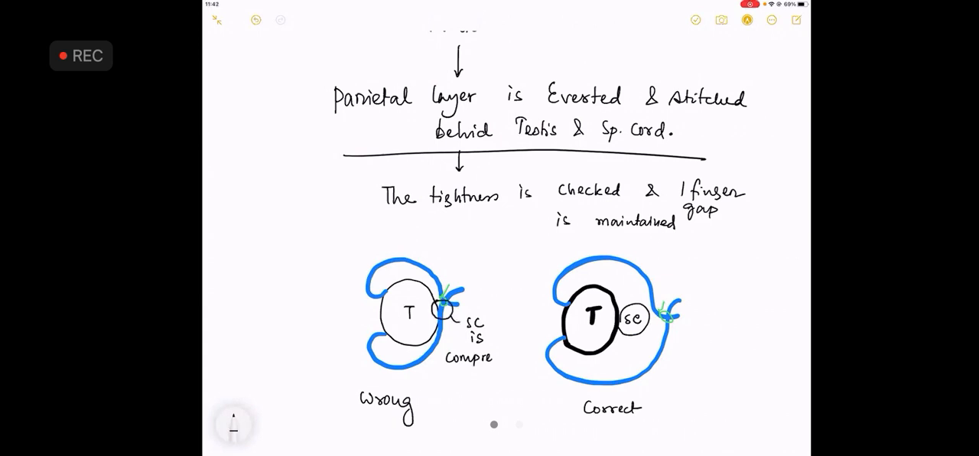
text(ssed)
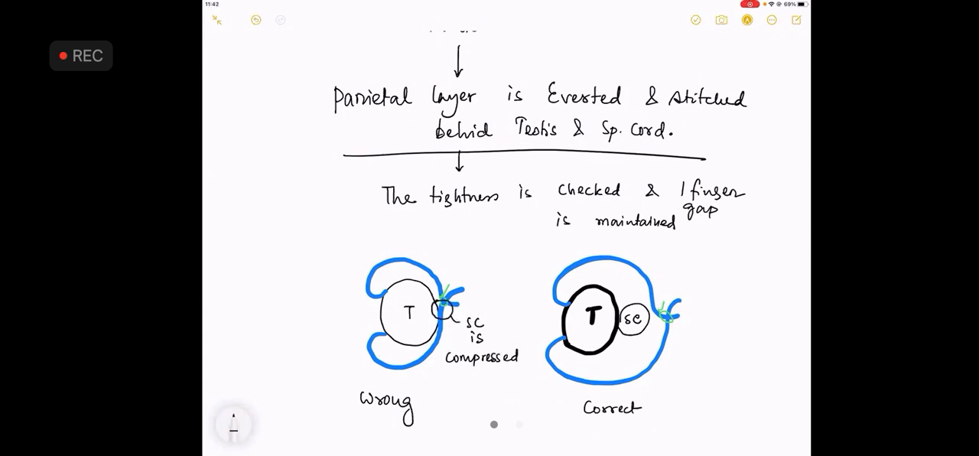
drag(681, 337, 716, 341)
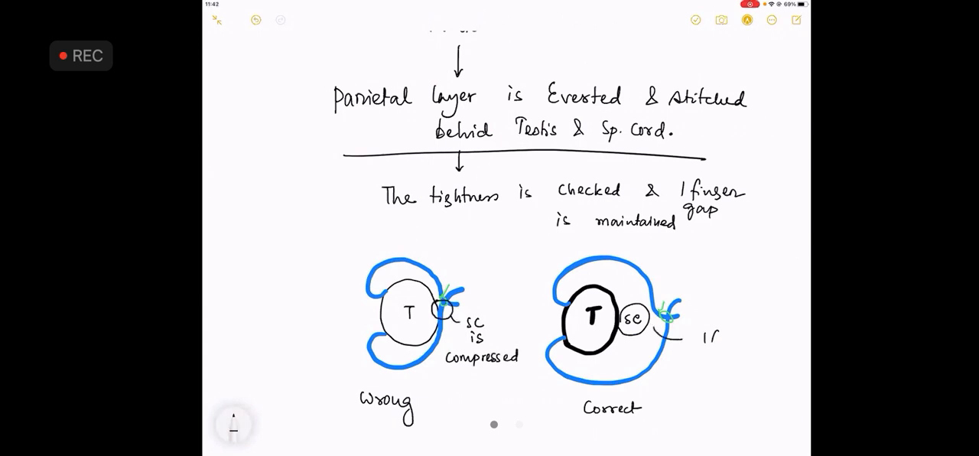
text(1 finger)
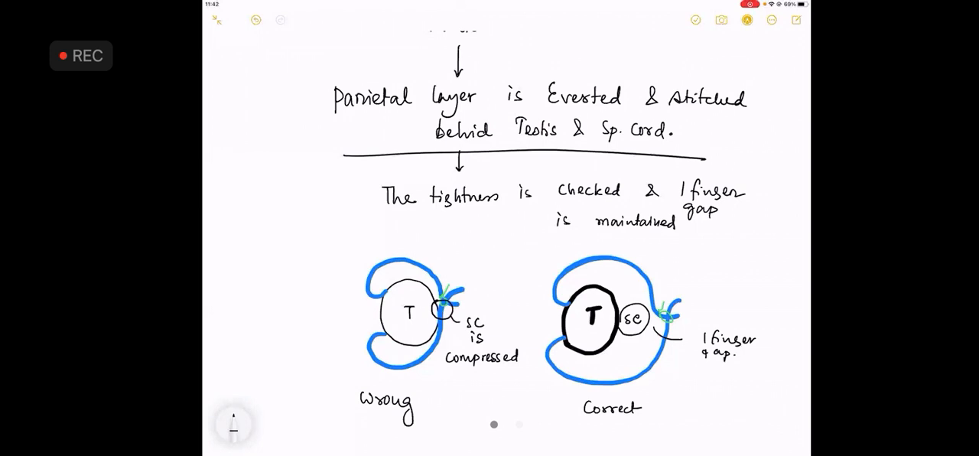
Scroll down the note past the Wrong and Correct diagrams to continue the flow
scroll(down, 3)
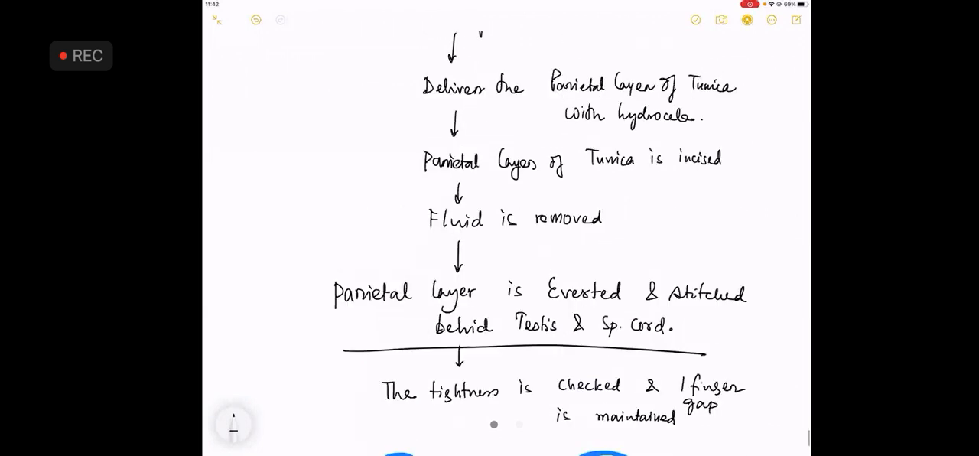
scroll(down, 3)
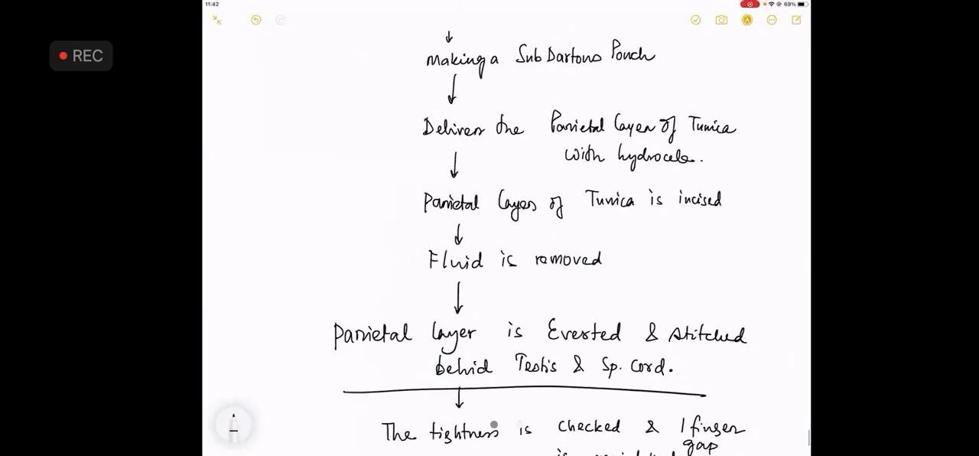
scroll(down, 3)
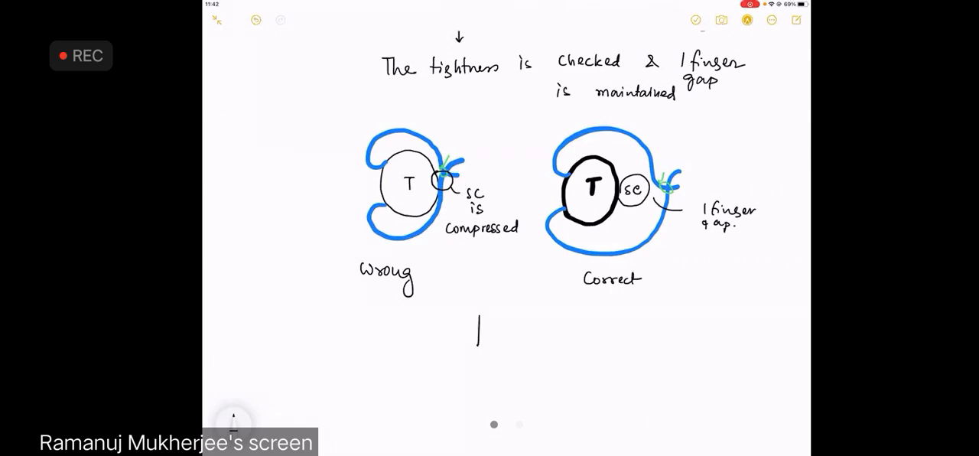
Handwrite 'Hemostasis attained.' beneath the Wrong and Correct sketches
scroll(down, 3)
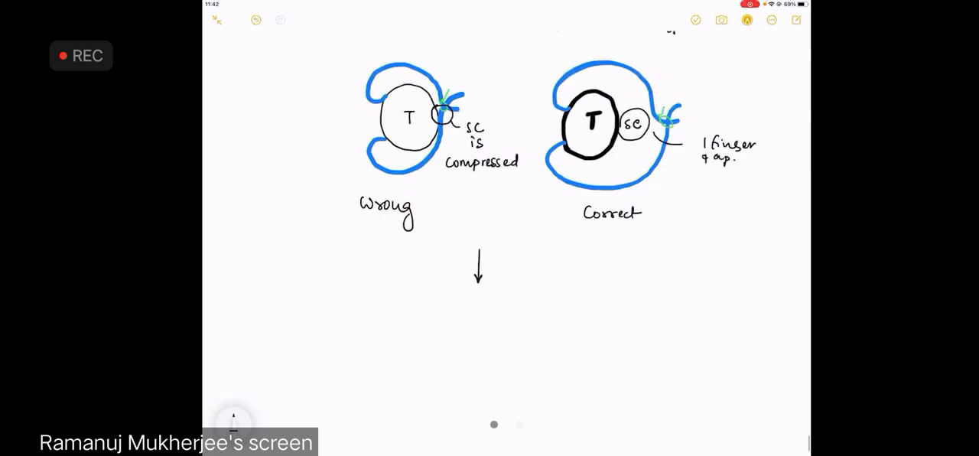
text(He)
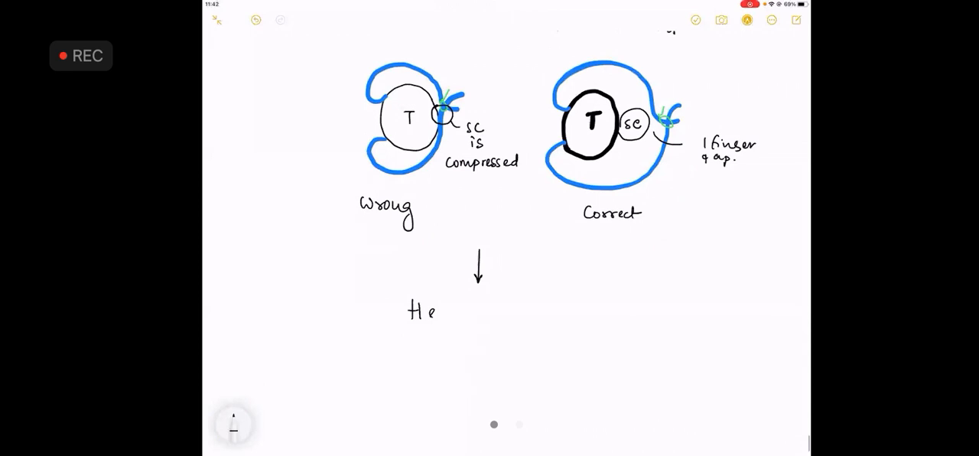
text(mo)
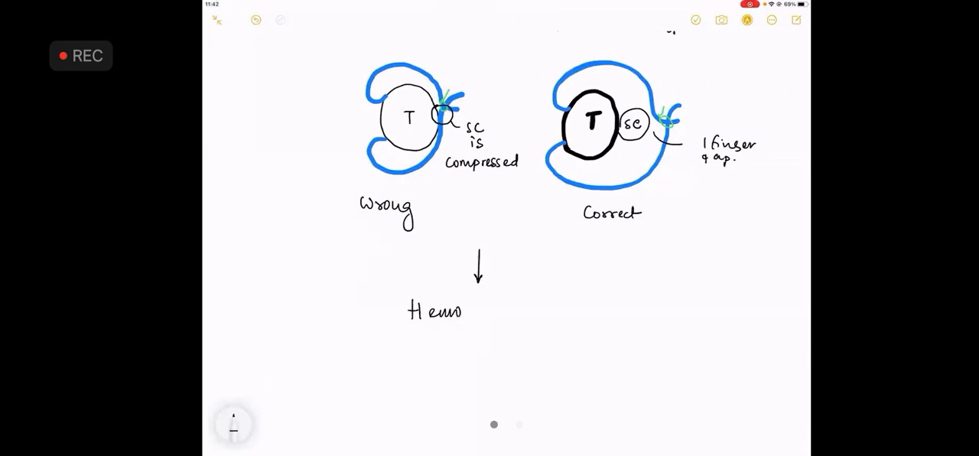
text(Hemostasis c)
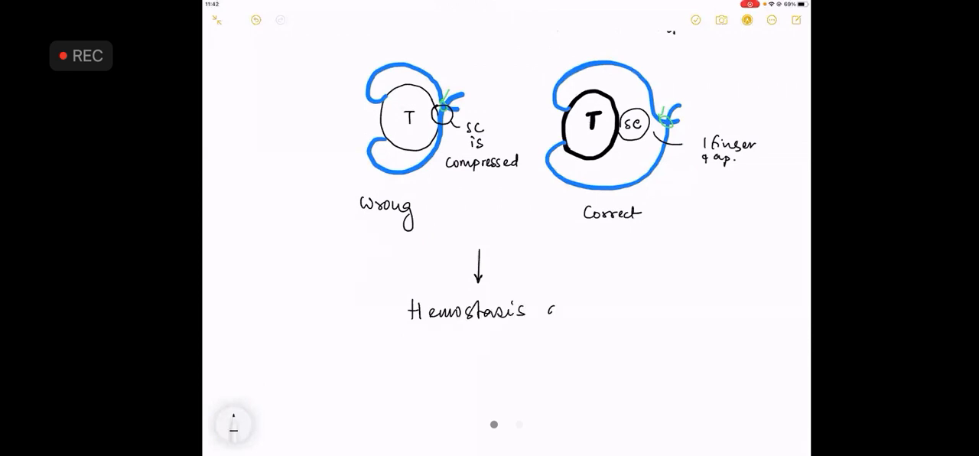
text(attain)
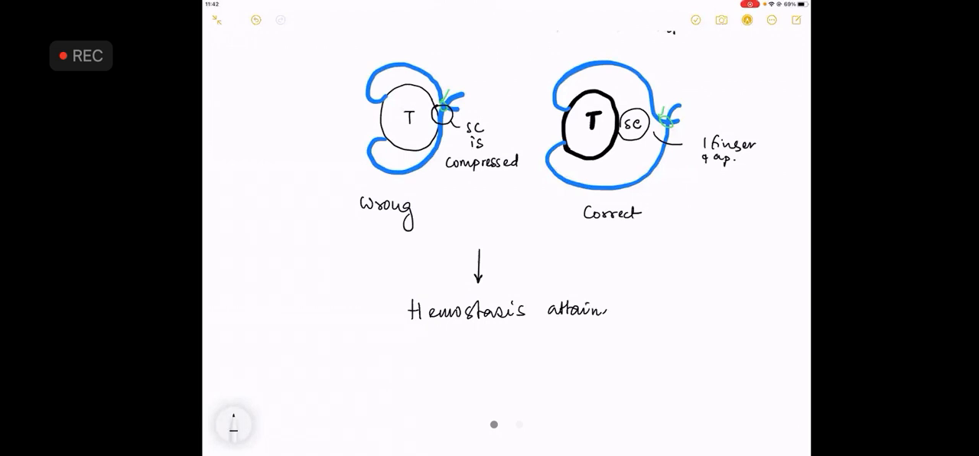
text(ed.)
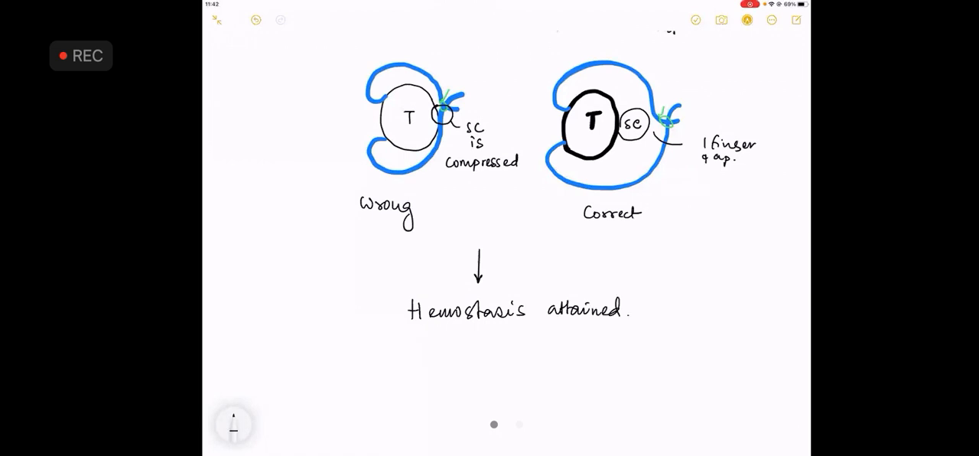
Handwrite the step 'A Corrugated Drain is placed in the space'
scroll(down, 3)
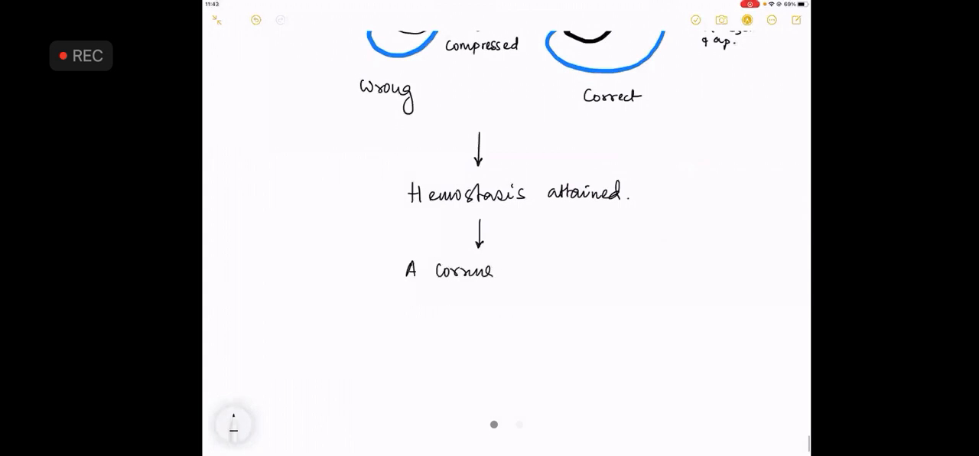
text(corrugated D)
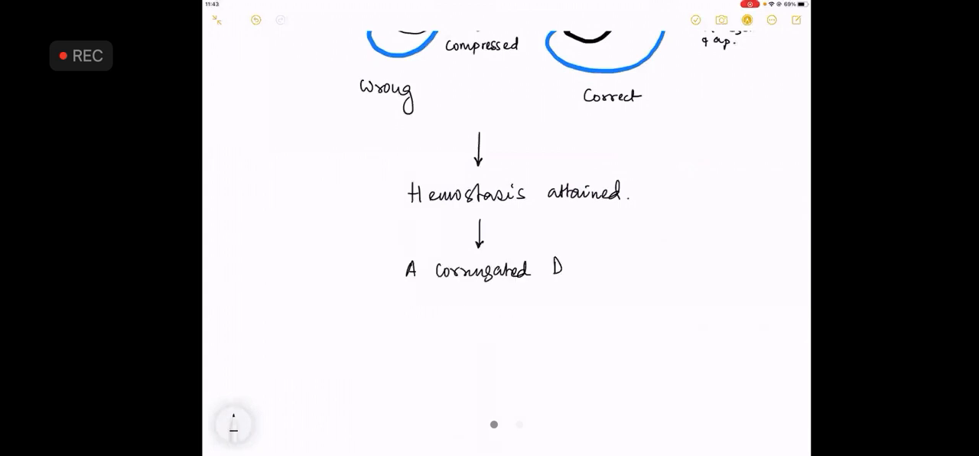
text(Drain is l)
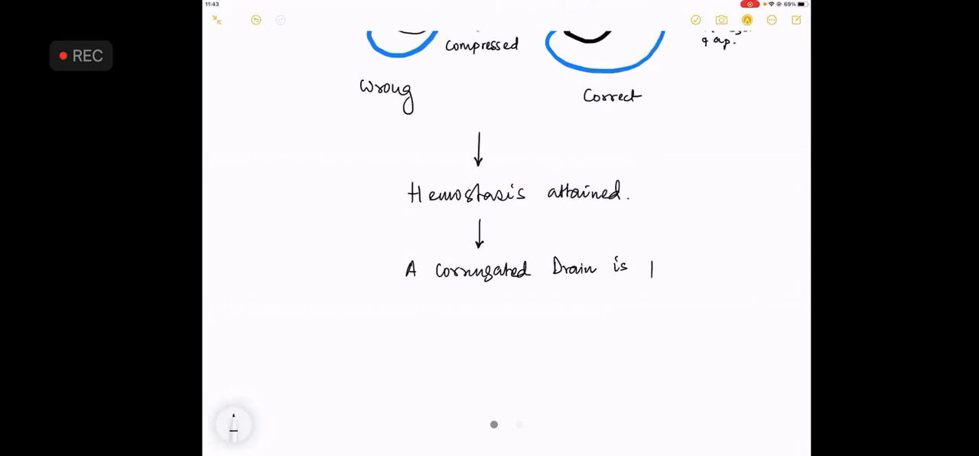
text(placed)
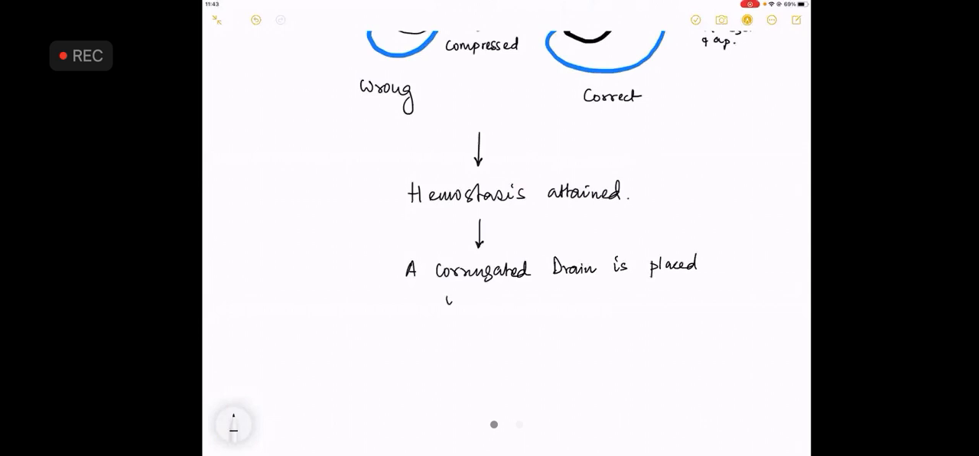
text(in the)
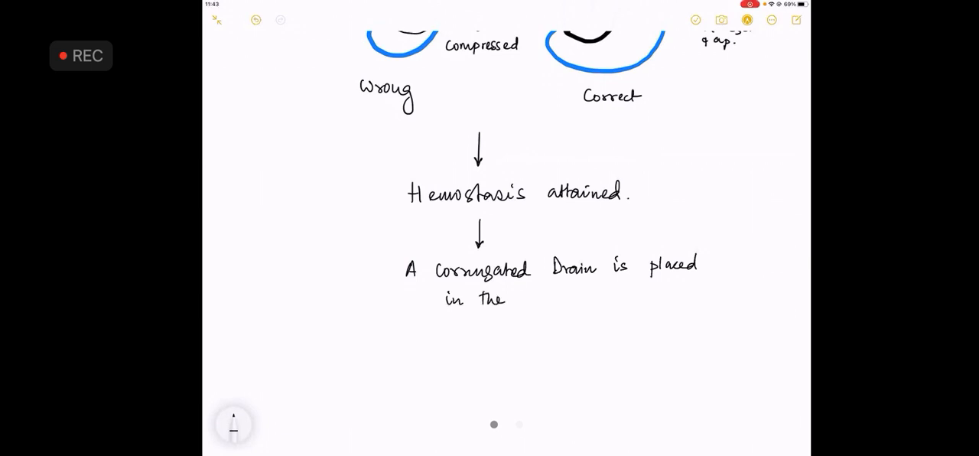
text(space)
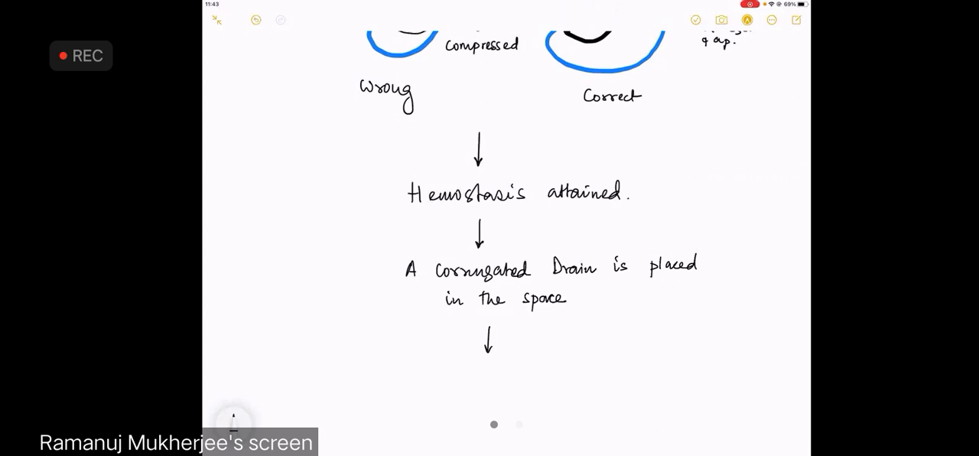
Handwrite 'Testis is placed in Subdartos pouch maintaining Correct Rotation' as the next step
text(Teol)
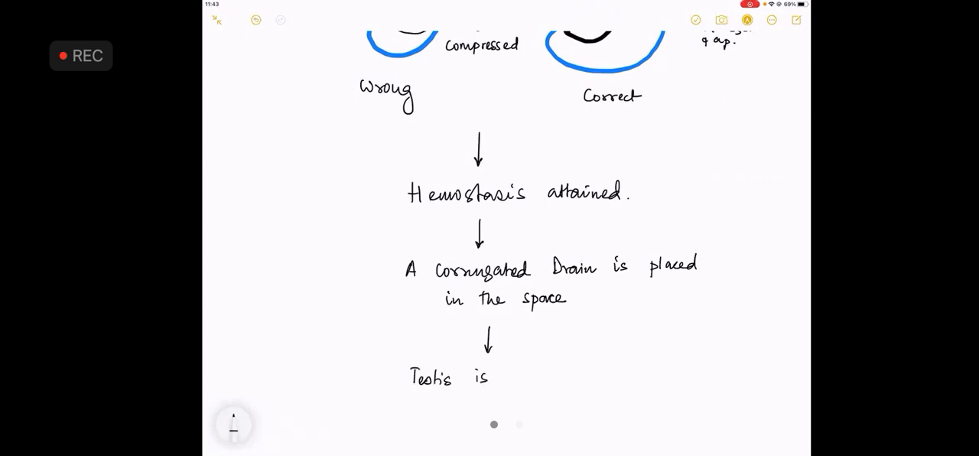
text(placed .)
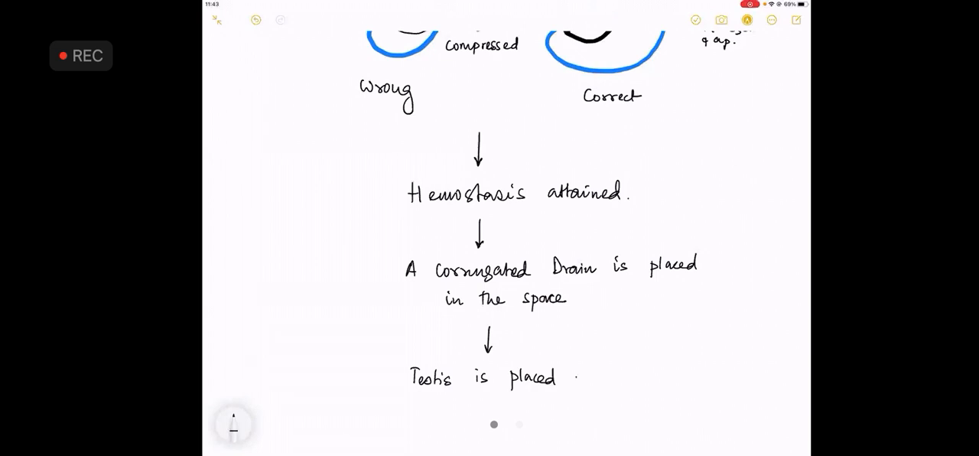
text(in Sub)
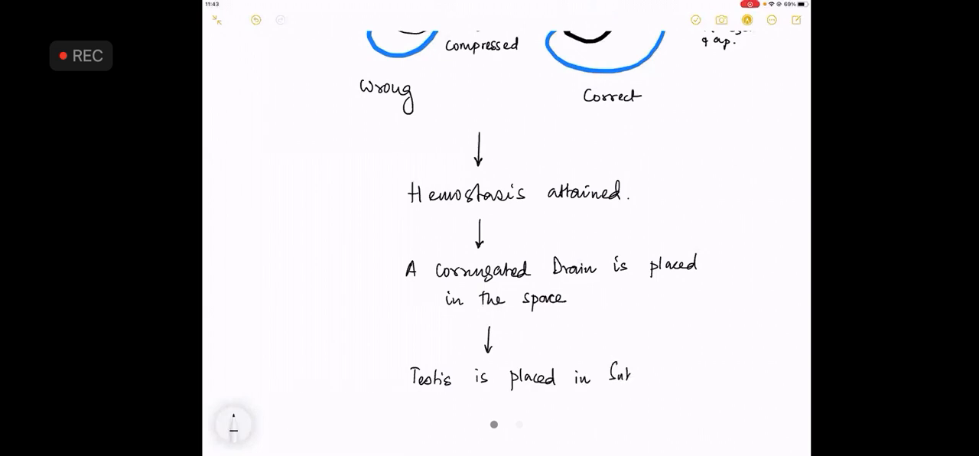
text(Subdartos pouch)
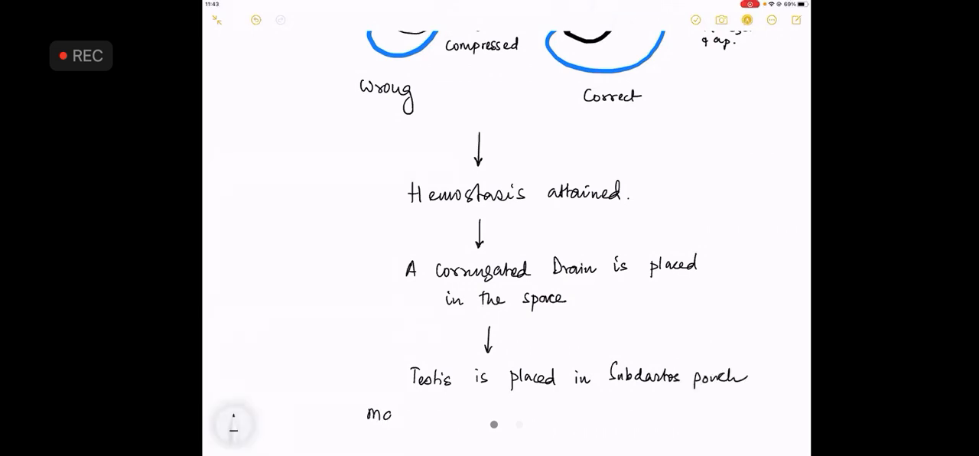
text(maintains Correct Rotation)
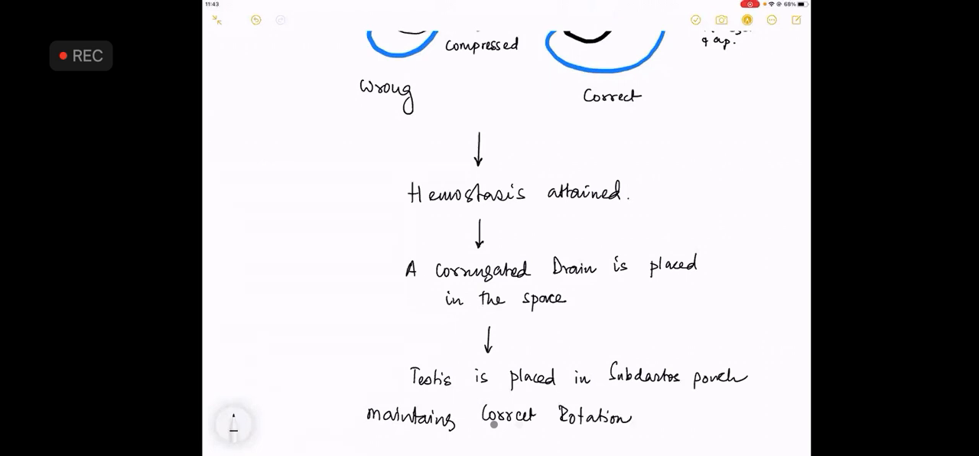
Sketch the testis in its pouch, label SC, and note 'Sinus of Testis placed Laterally'
scroll(down, 3)
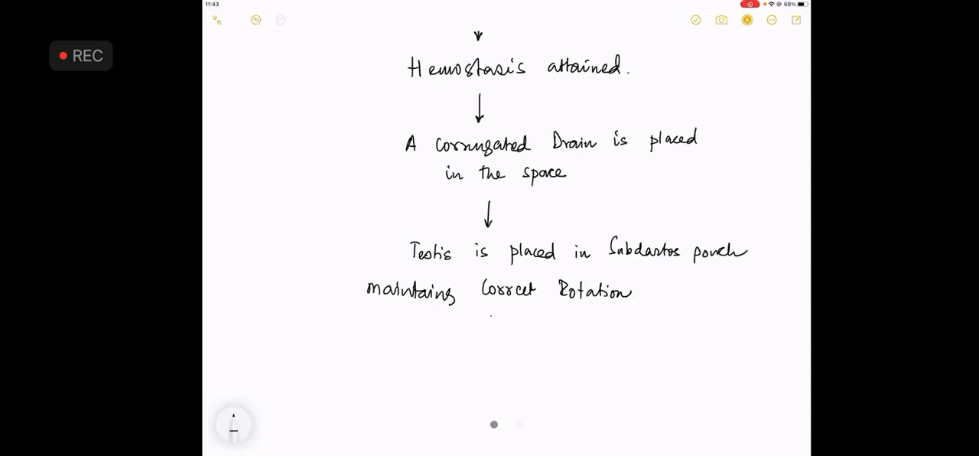
drag(490, 322, 475, 367)
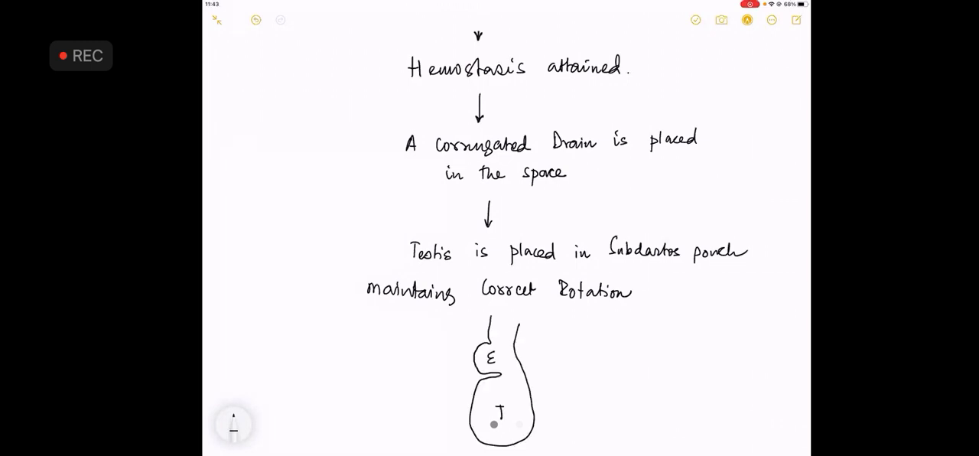
text(SC)
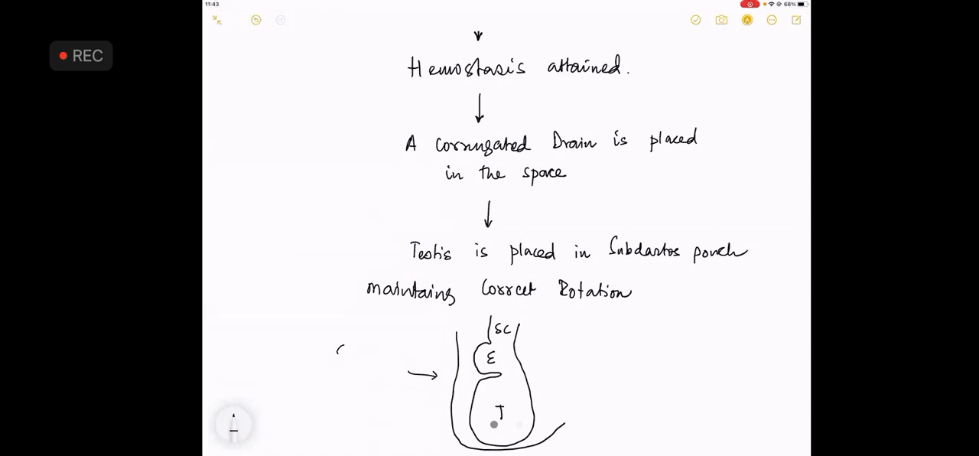
text(Sinus of)
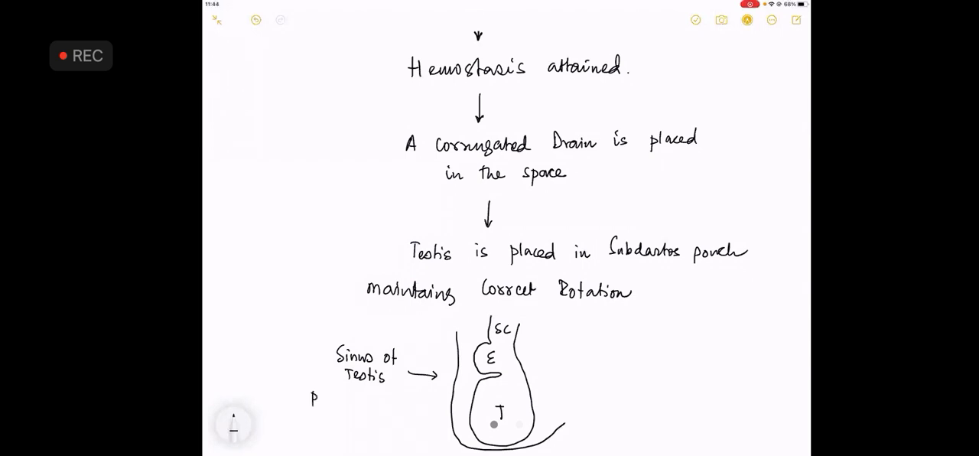
text(placed)
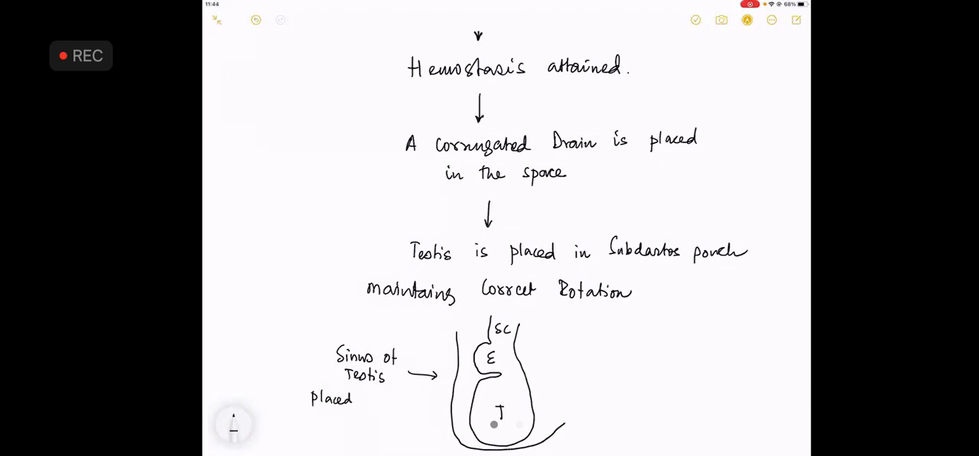
text(Later)
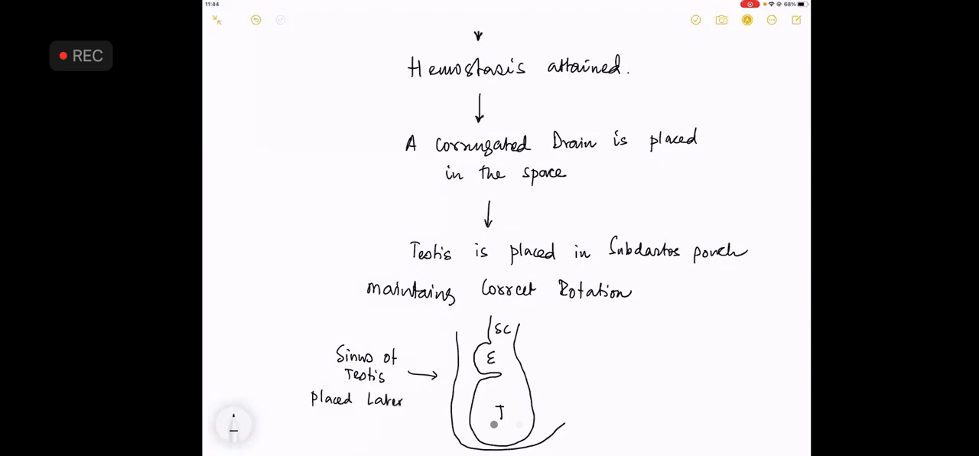
text(lly)
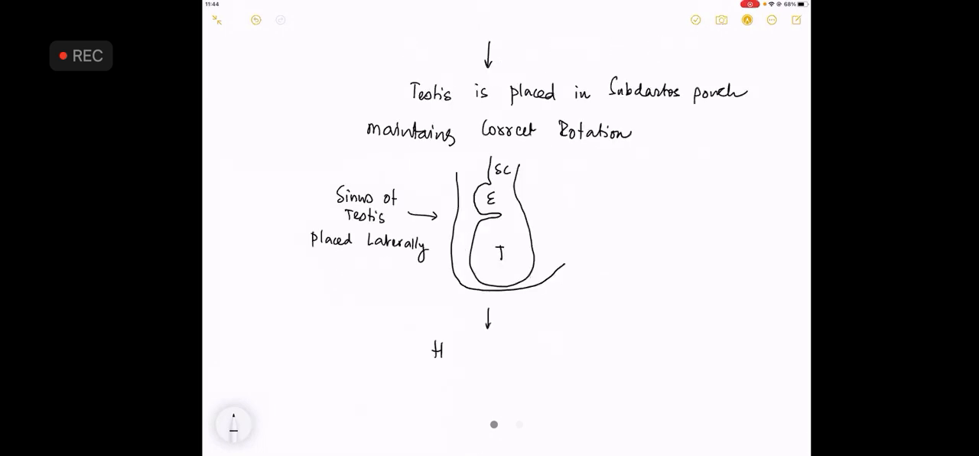
Handwrite the step 'Hemostasis secured'
text(emr)
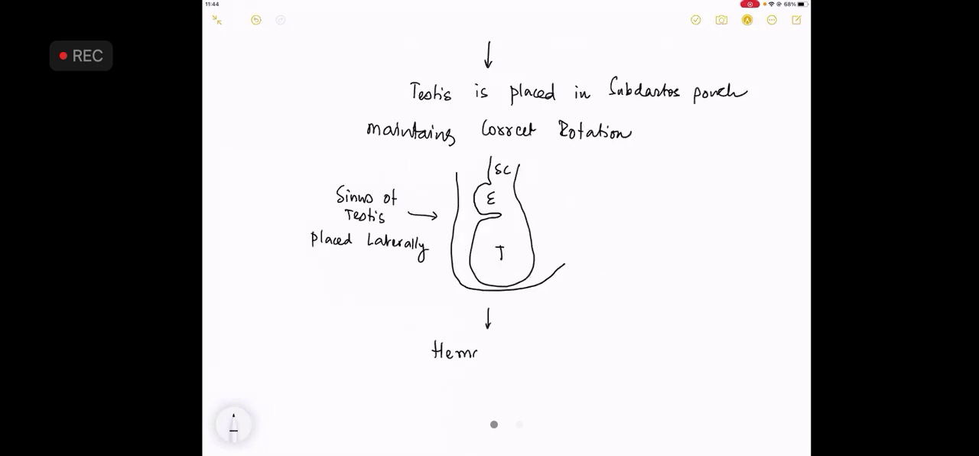
text(ostasis)
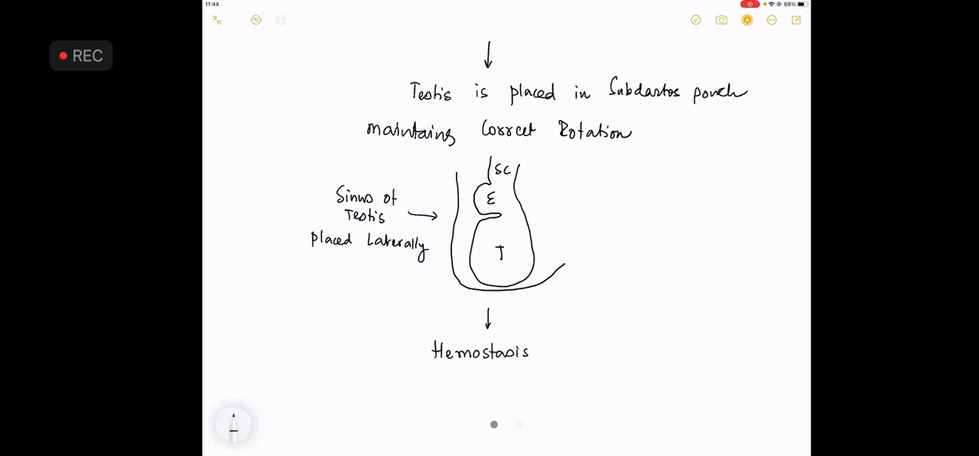
text(Seu)
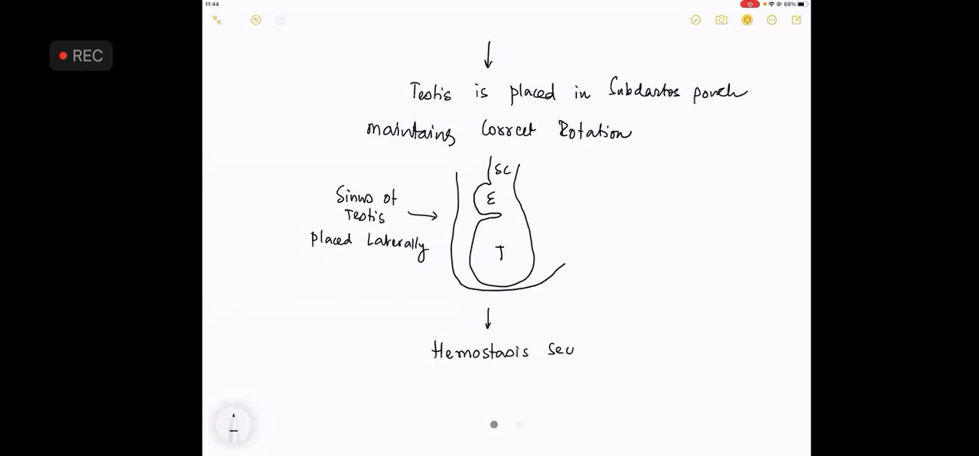
text(secured)
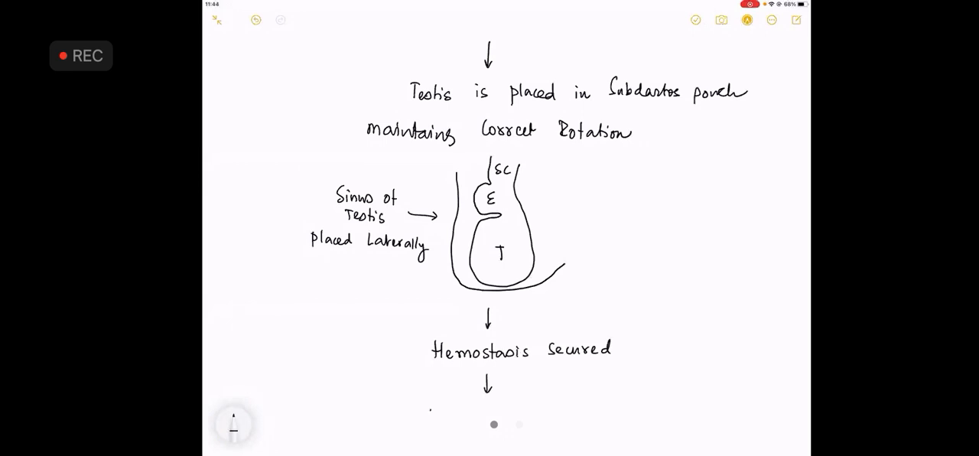
Handwrite 'Dartos is closed by interrupted suture (Catgut)'
text(Dartos is)
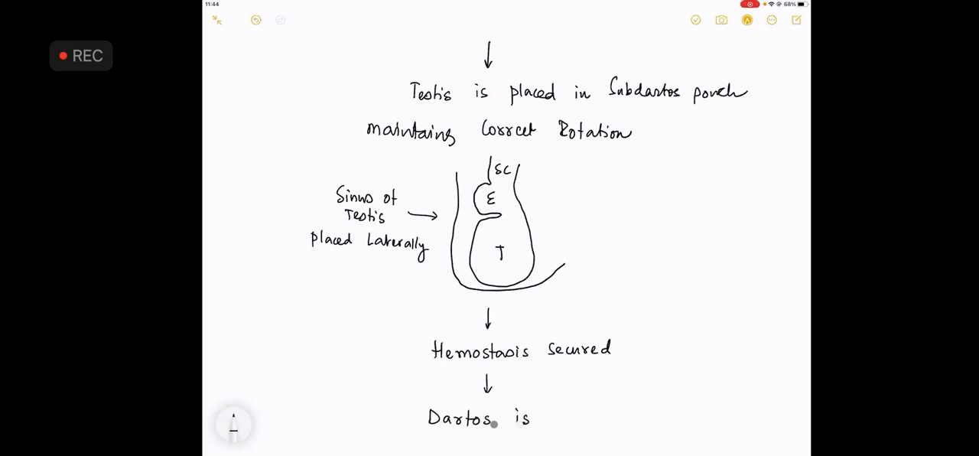
text(clos)
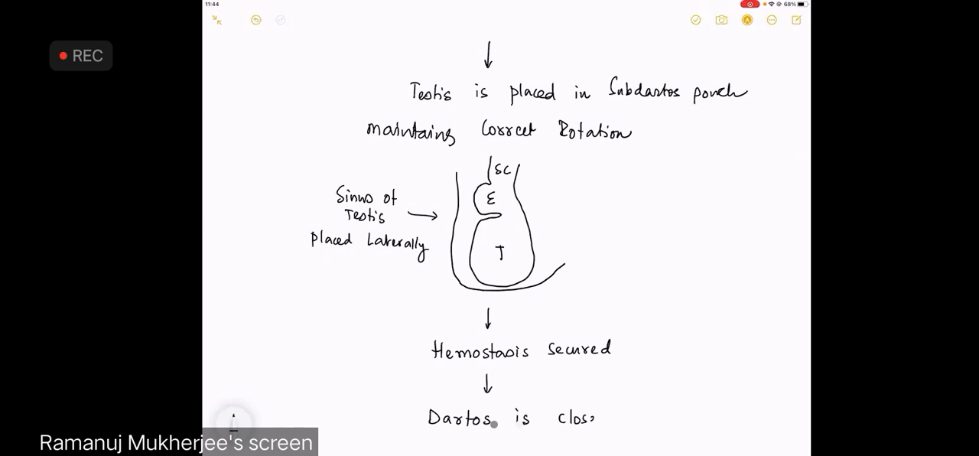
text(closed by)
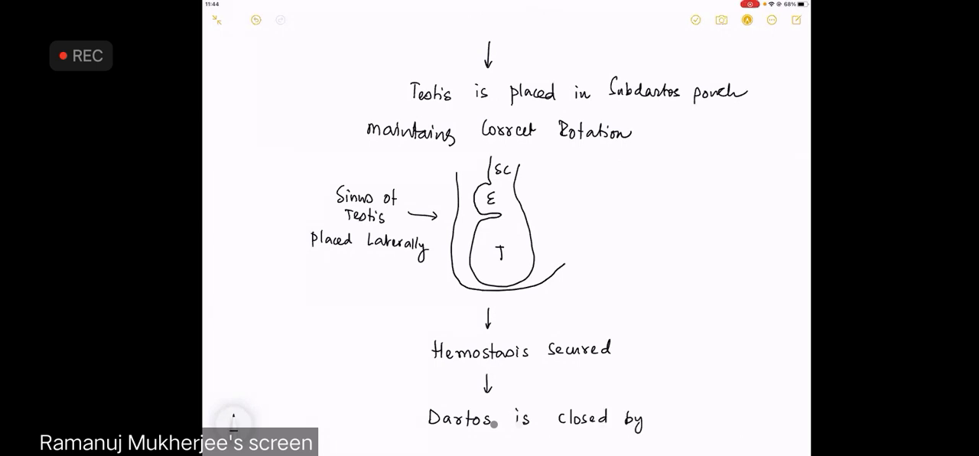
text(interrupted)
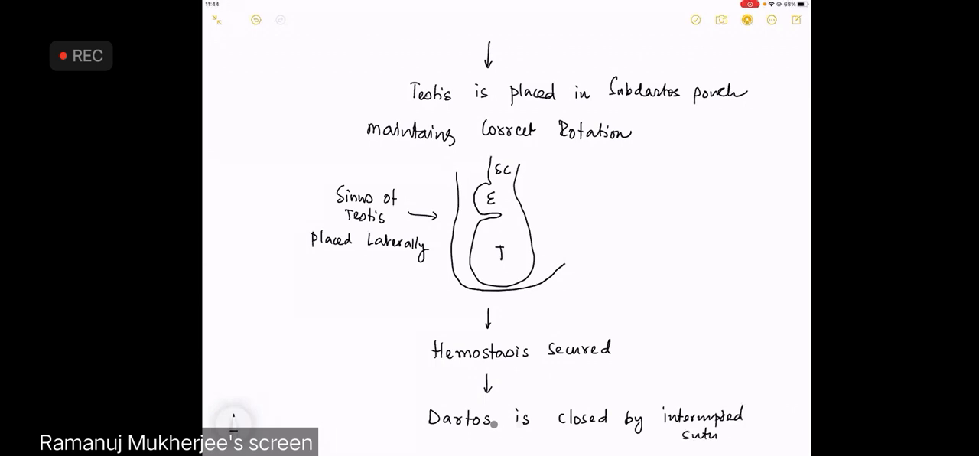
scroll(down, 3)
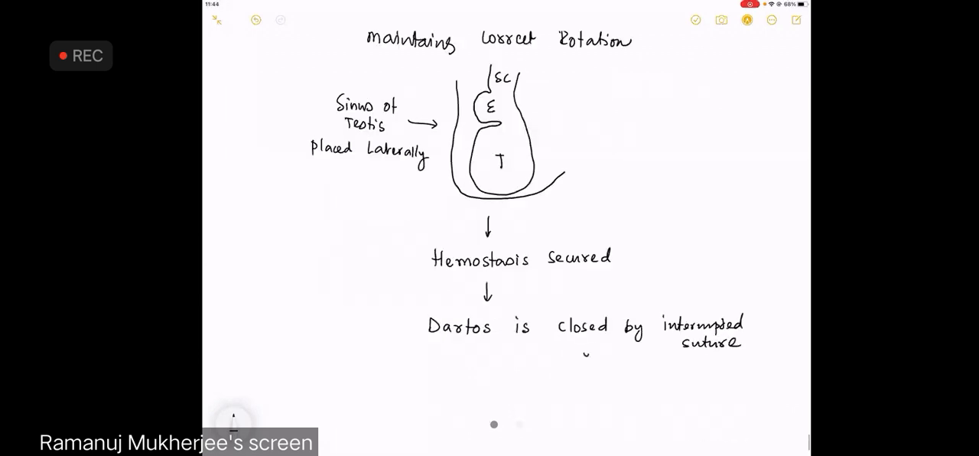
text(Catg.)
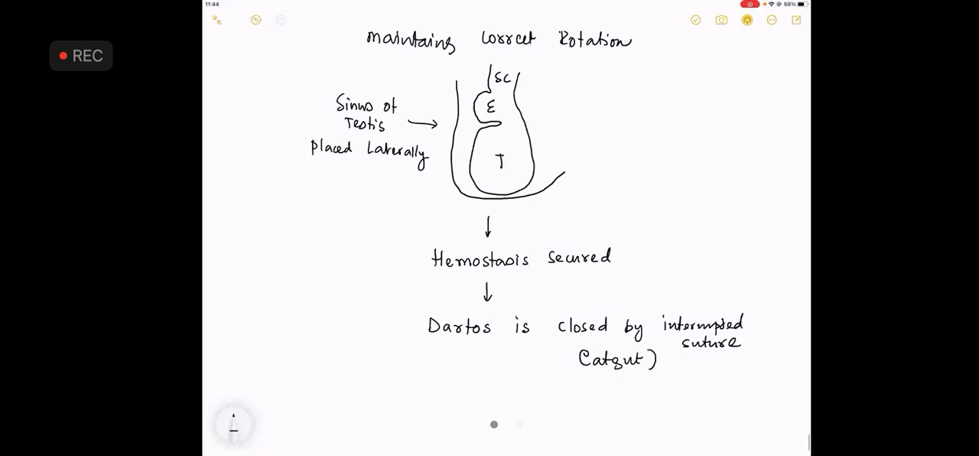
Handwrite 'Skin closed by Nylon suture.' below the dartos step
text(Skin closed)
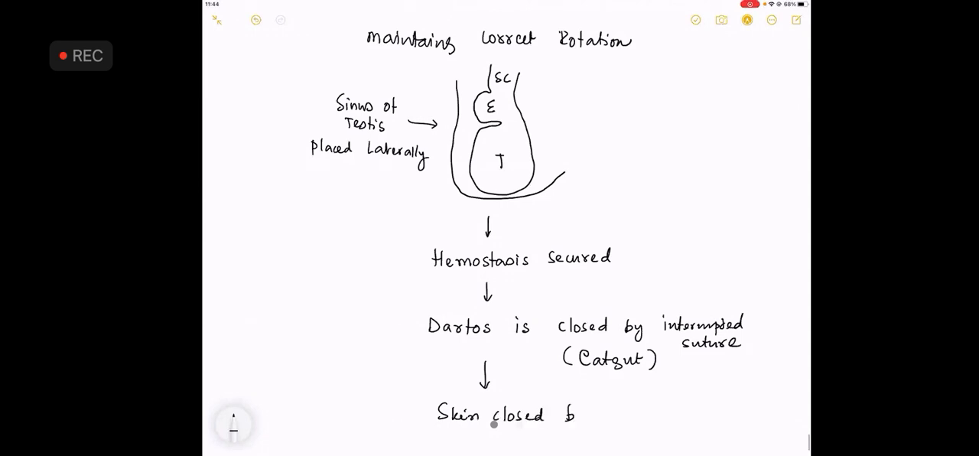
text(by Nylon Sw)
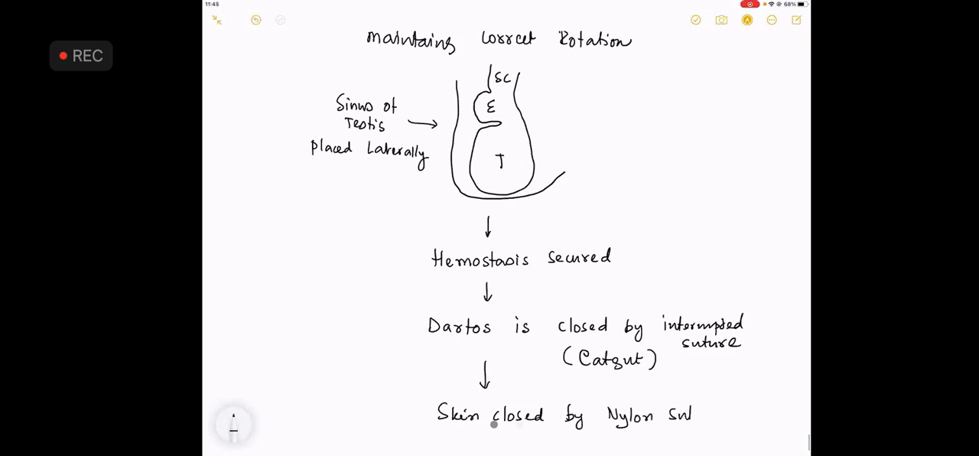
text(suture.)
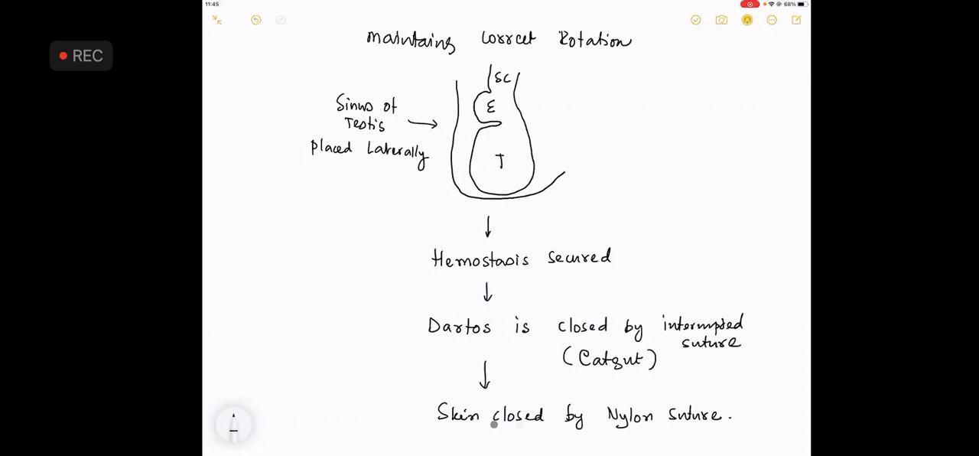
Handwrite 'A Compression bandage "Coconut Bandage" is used.' below the skin closure step
scroll(down, 3)
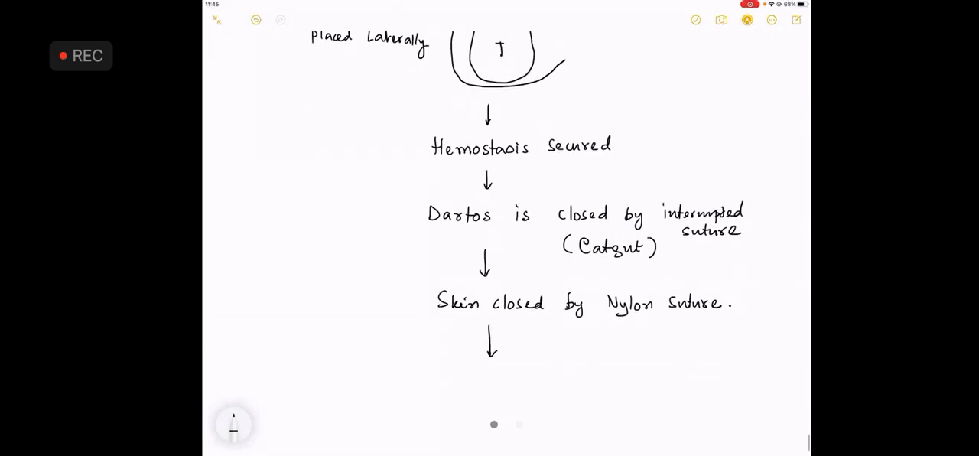
text(A)
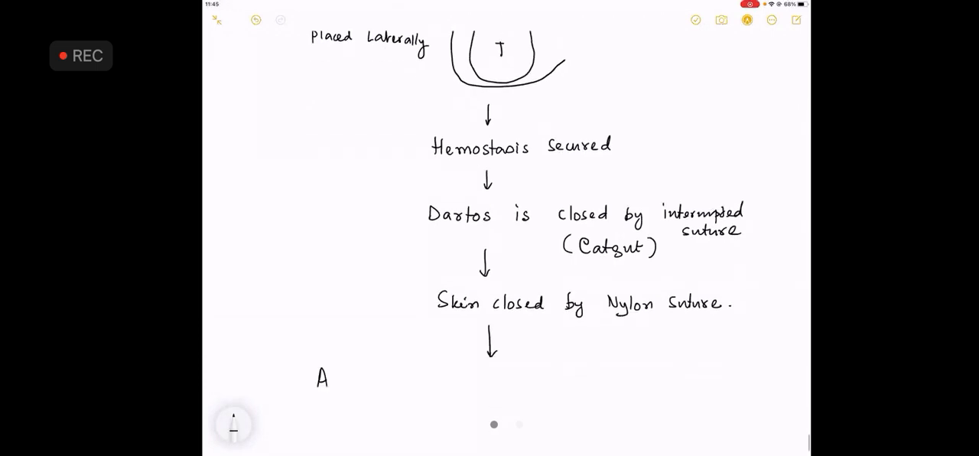
text(Compression l)
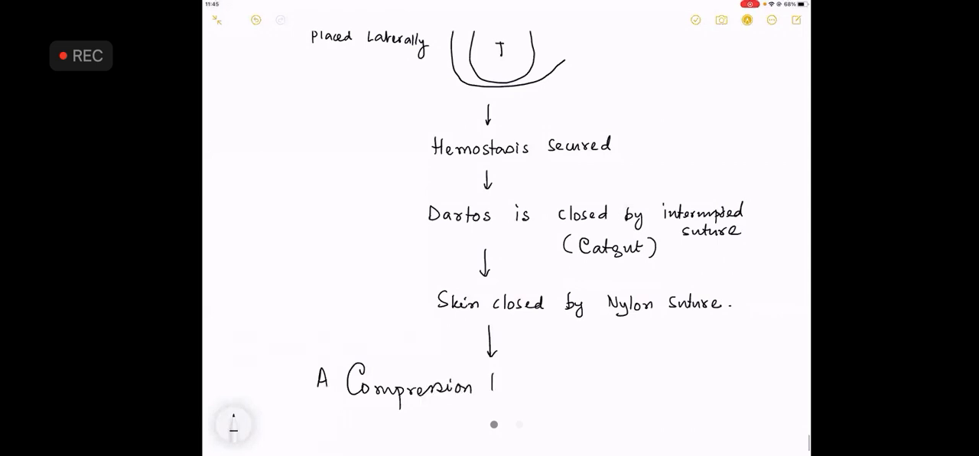
text(bandage)
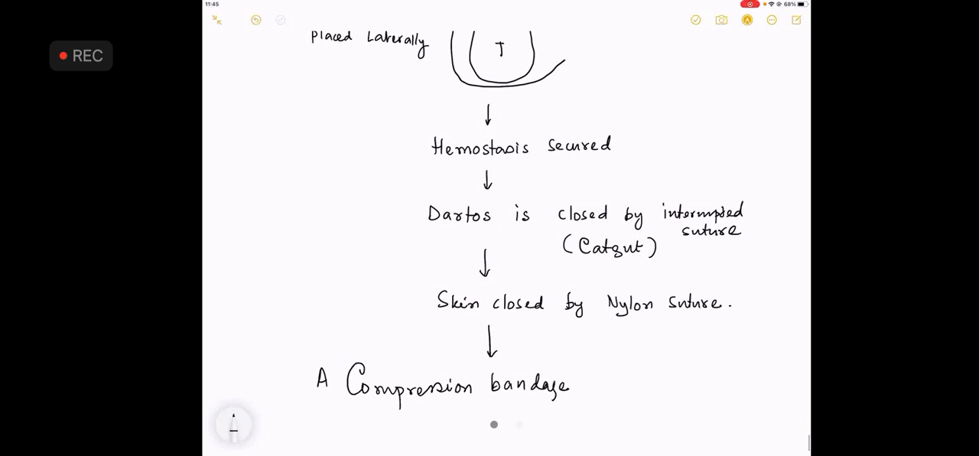
text("Coc)
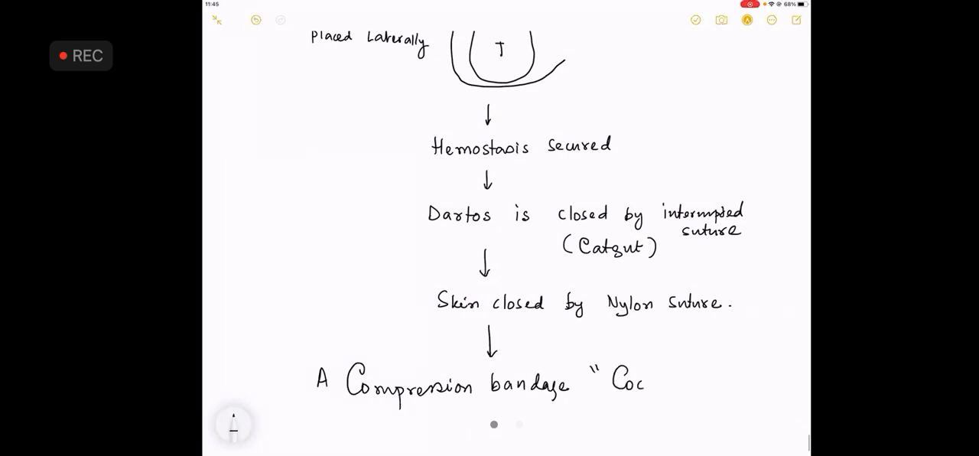
text(Coconut P)
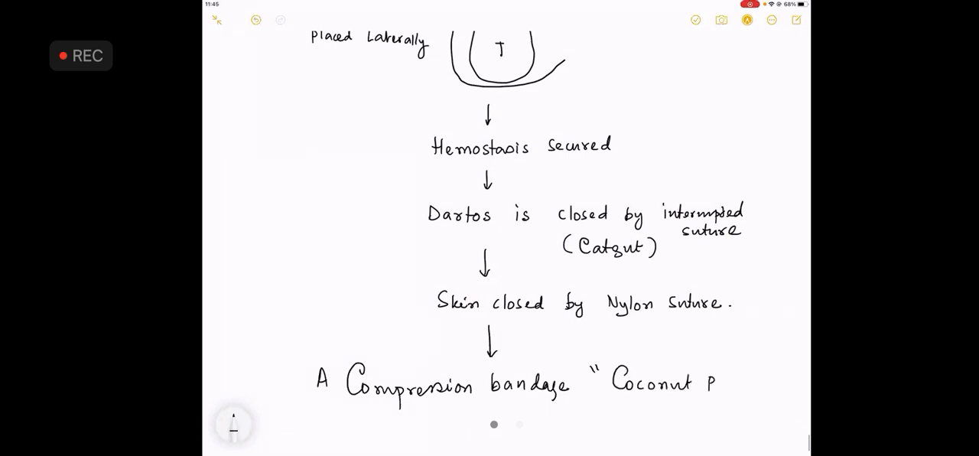
text(Bandage)
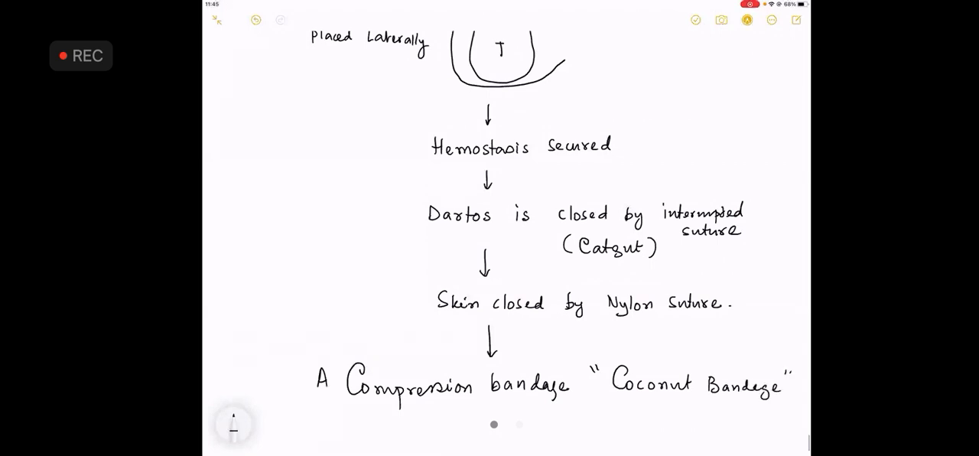
text(is)
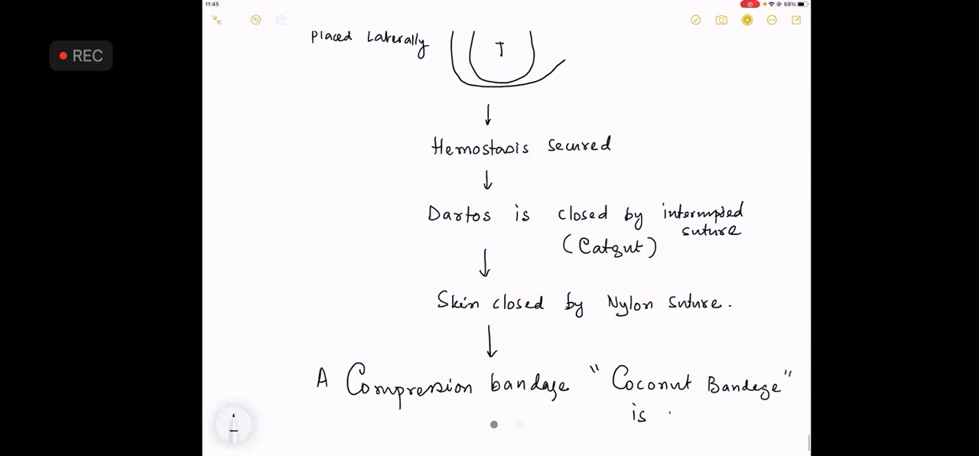
text(used.)
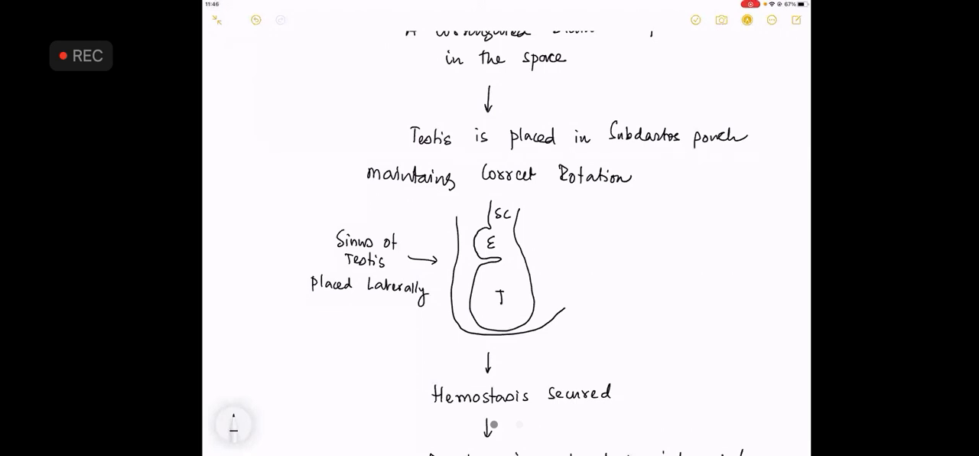
scroll(down, 3)
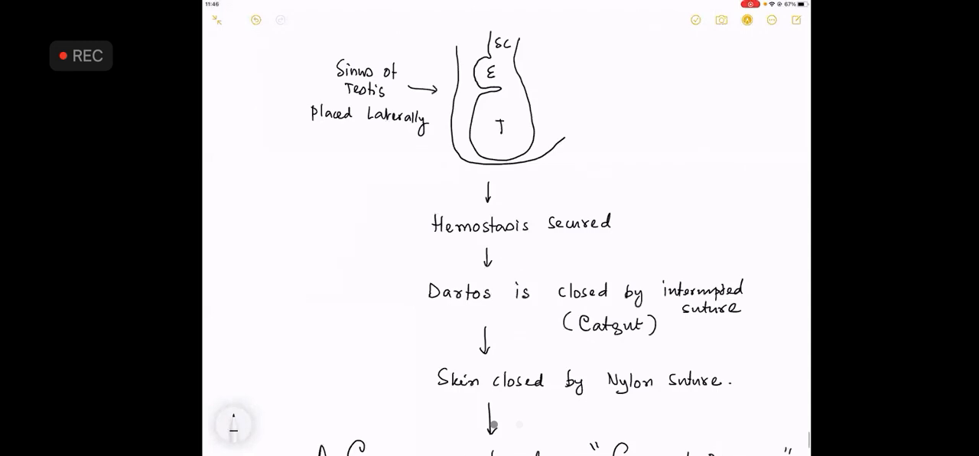
Draw a dividing line under the bandage step and start a 'Post op Care' list
scroll(down, 3)
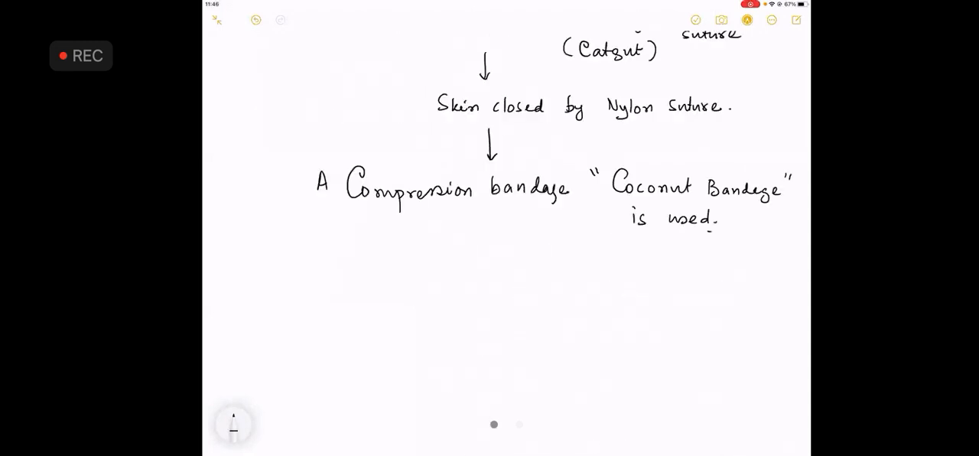
drag(229, 254, 687, 264)
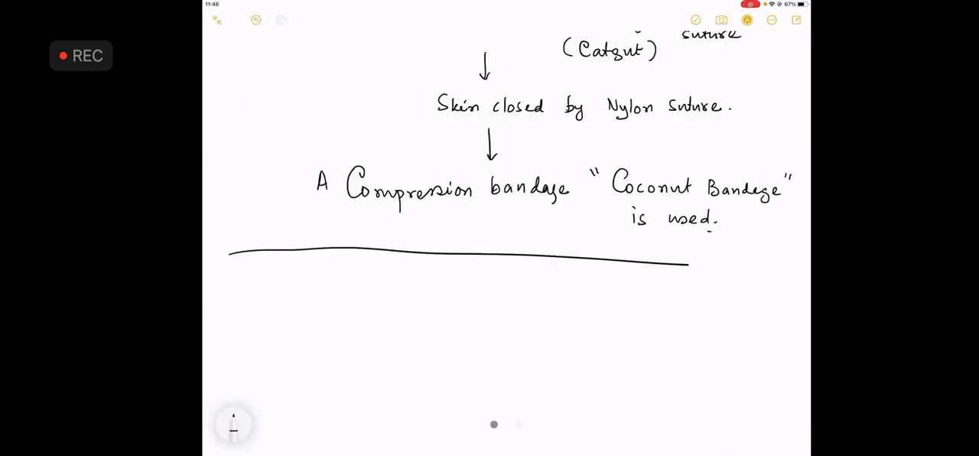
scroll(down, 3)
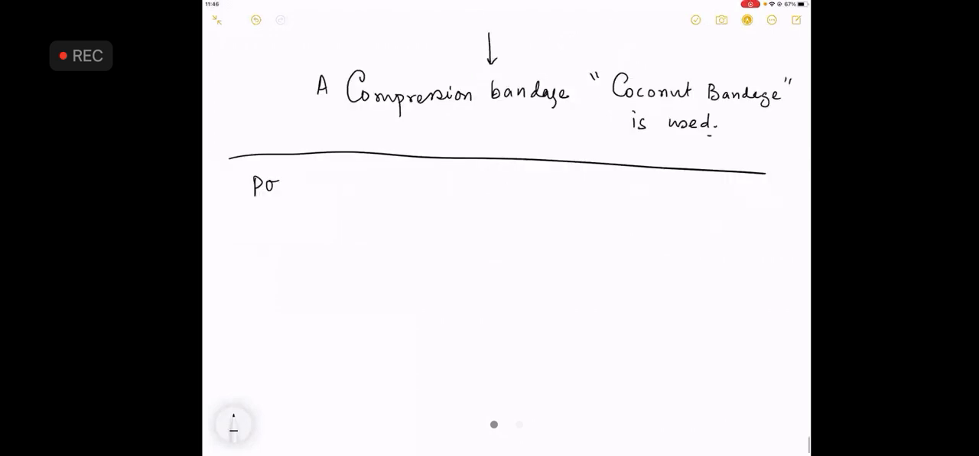
text(Post op)
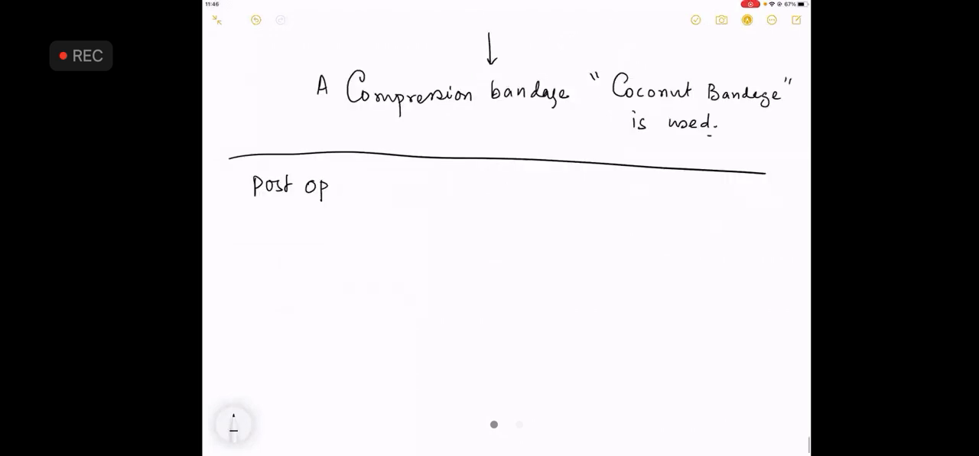
text(Care)
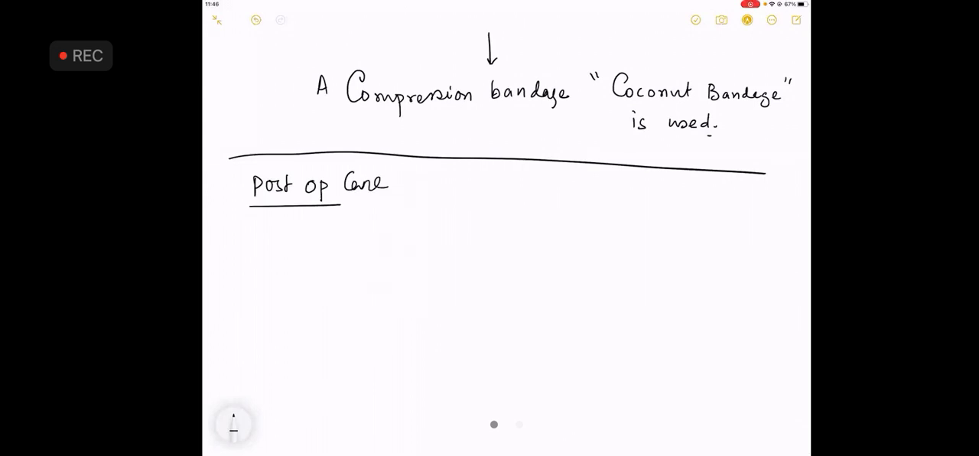
text(1.)
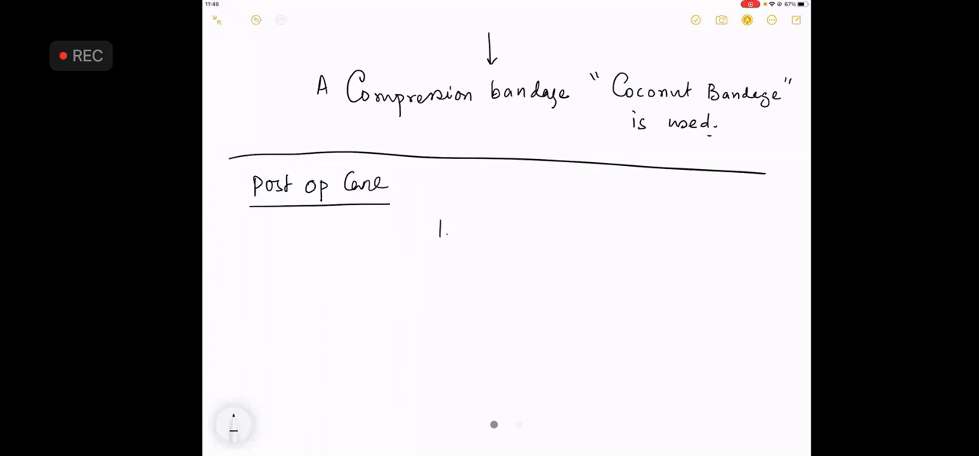
List Analgesics and Antibiotics for two days as the first care items
text(Analgesics)
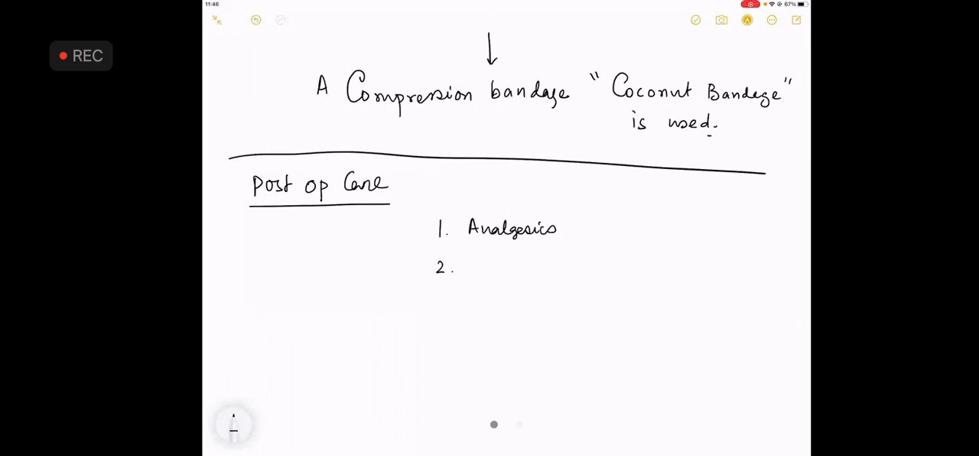
text(A)
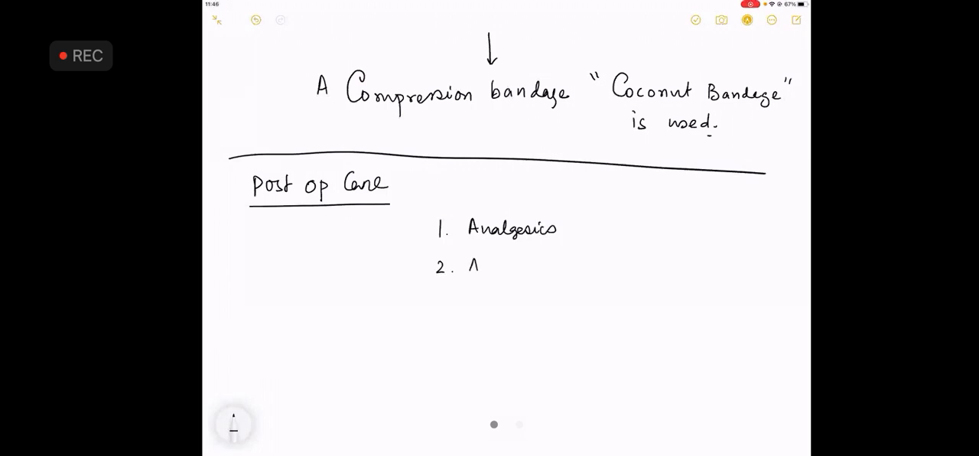
text(Antibi)
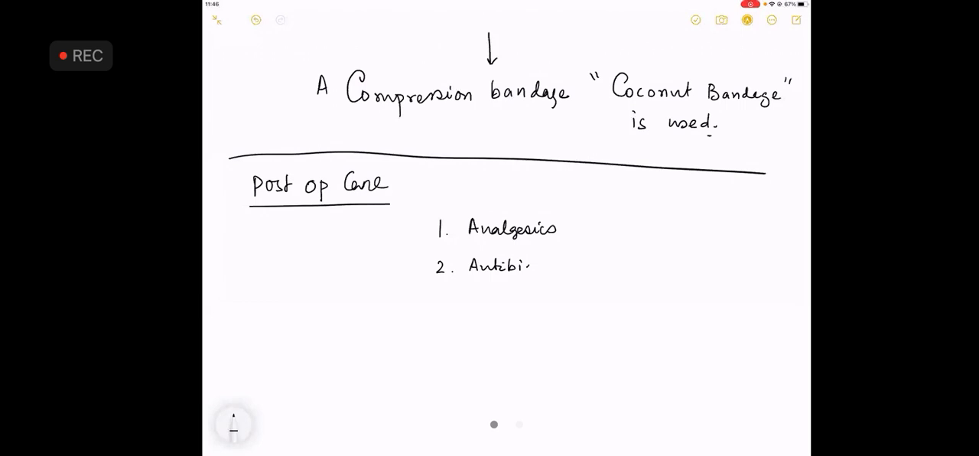
text(otic)
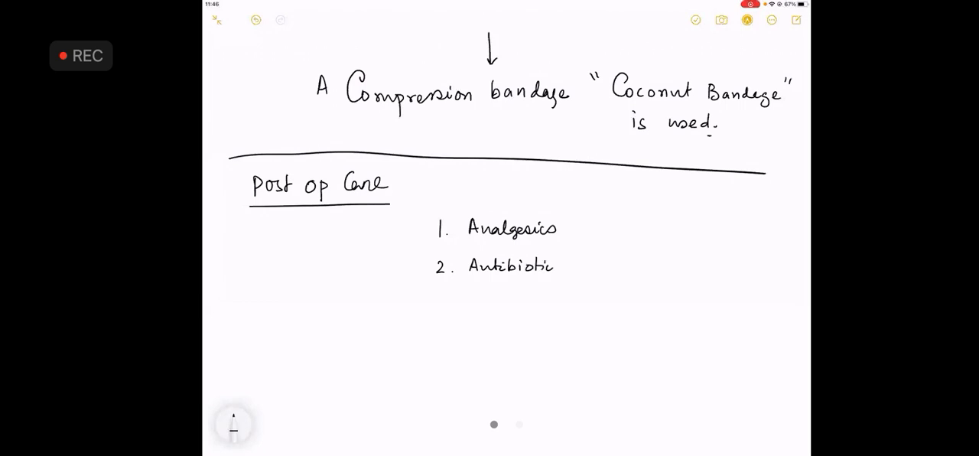
drag(562, 271, 570, 260)
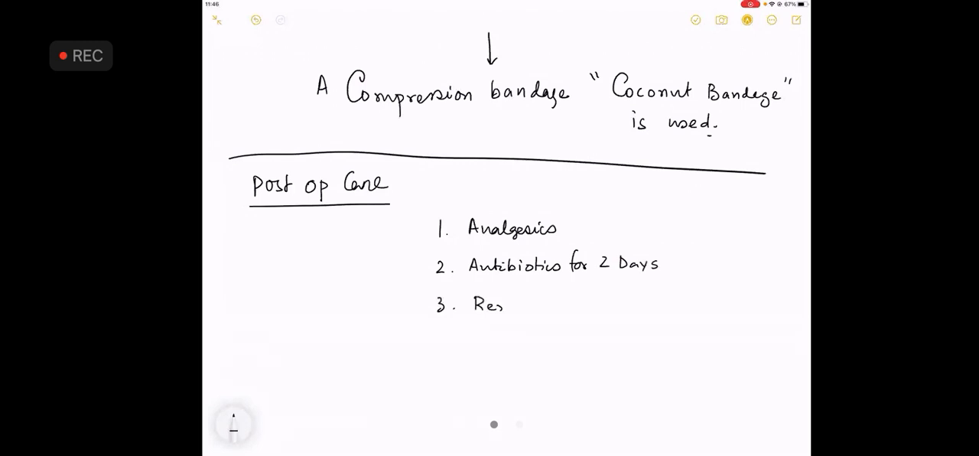
Add 'Remove Corrugated Drain after 48hrs' and begin a 'Why' note beside it
text(Remove C)
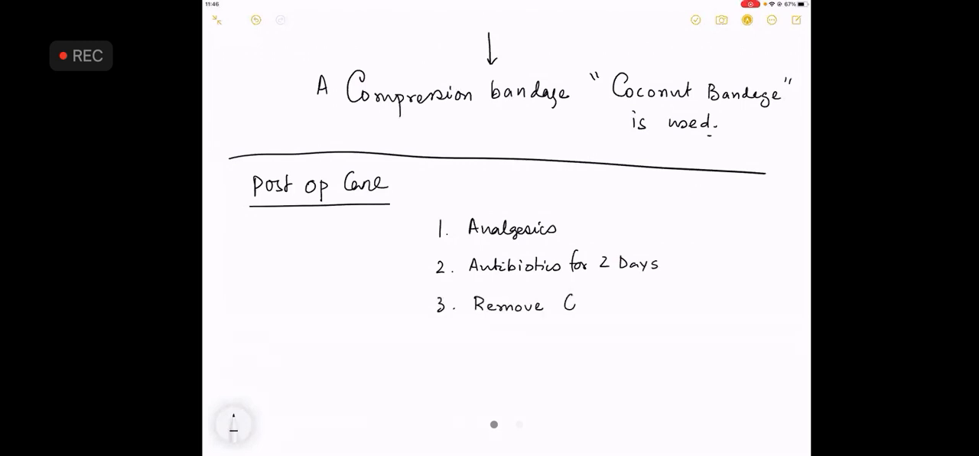
text(Corrugated)
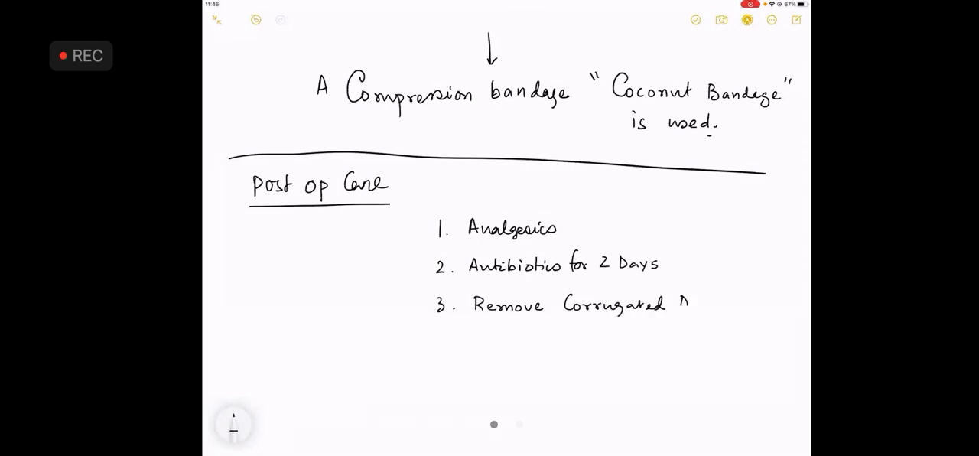
text(Drain)
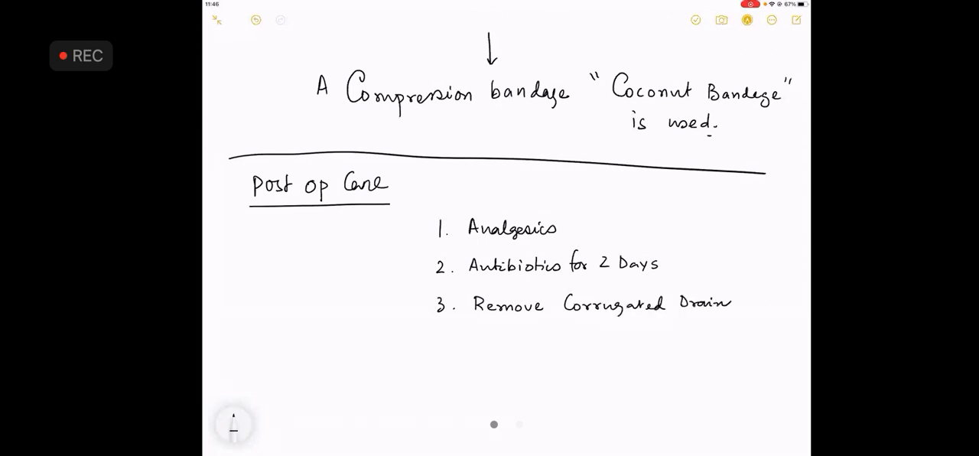
text(af)
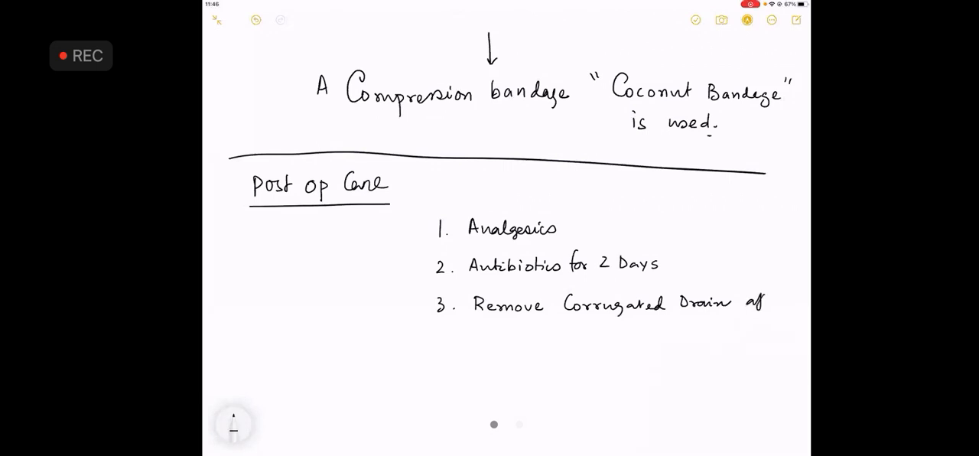
text(after 48)
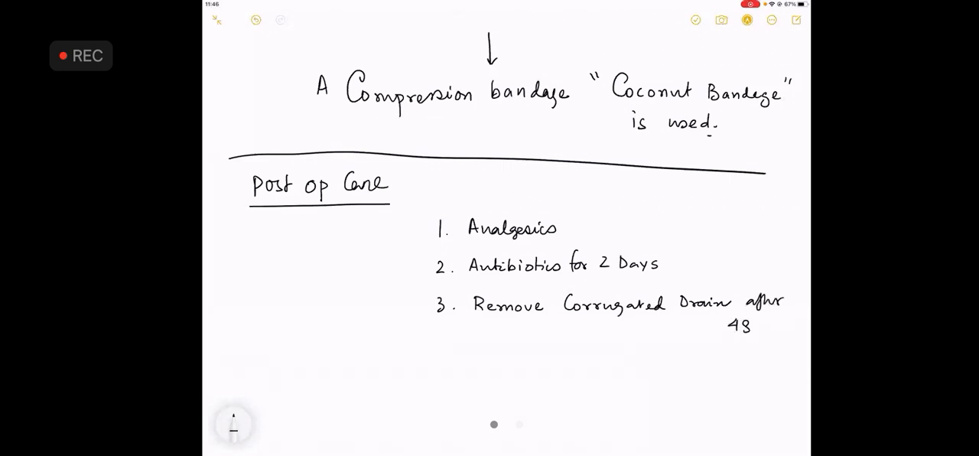
text(hrs)
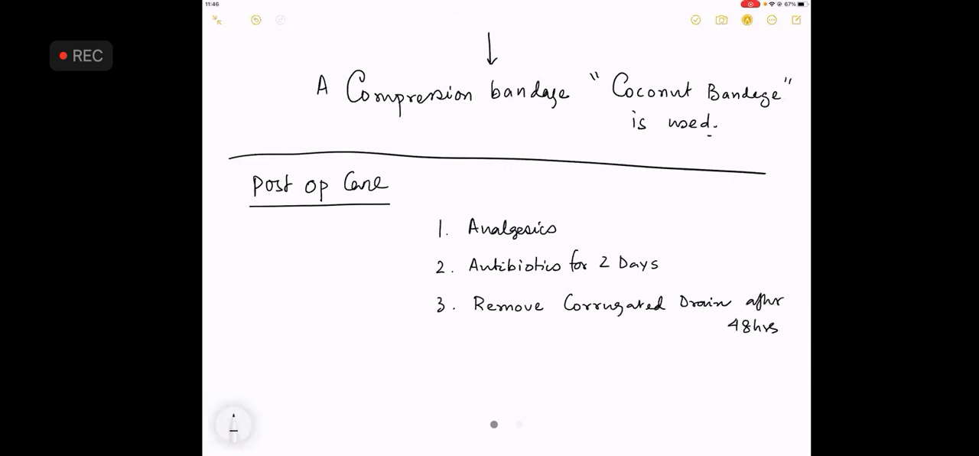
text(Why)
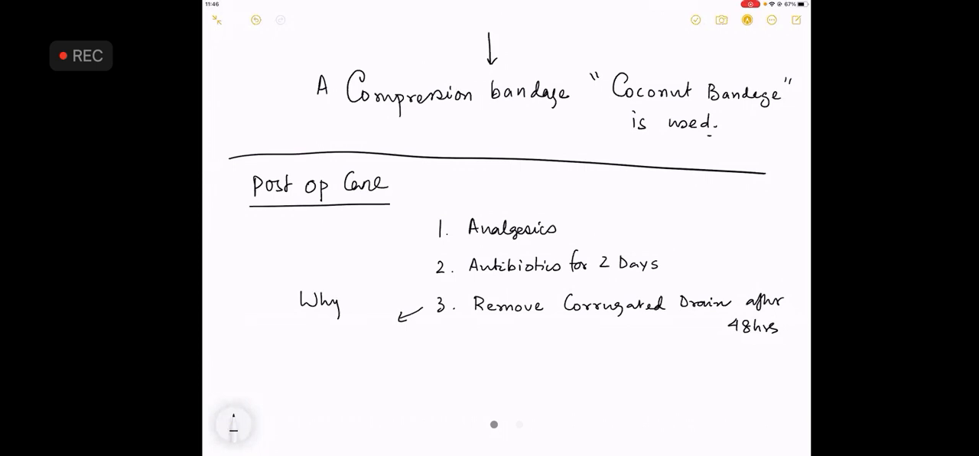
Handwrite 'Why Drain → To prevent haematoma' with the pen
text(Drain)
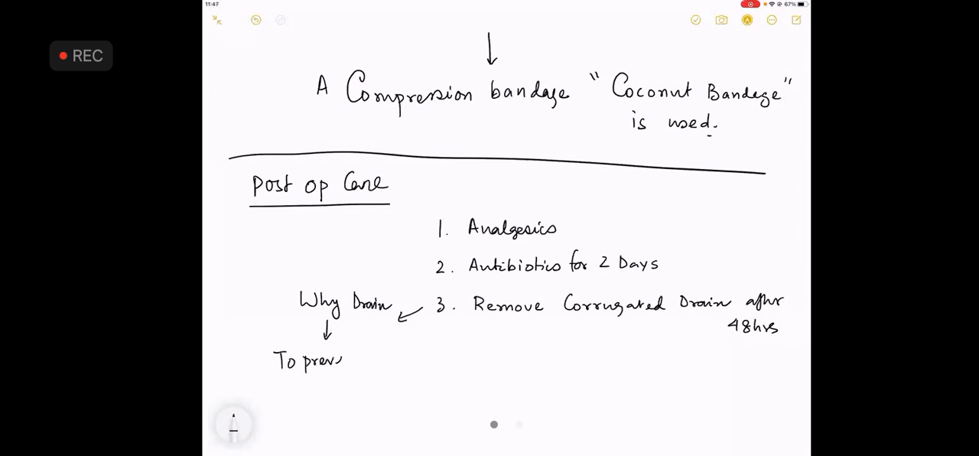
text(ent)
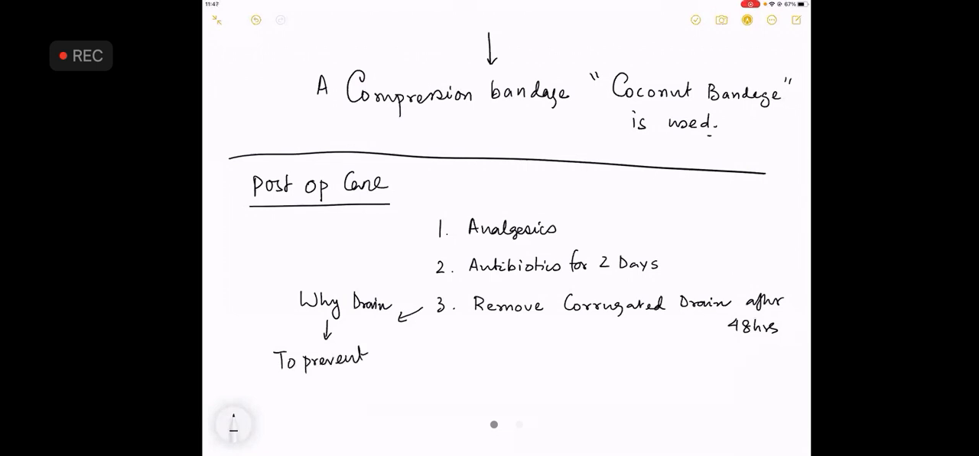
text(haemal)
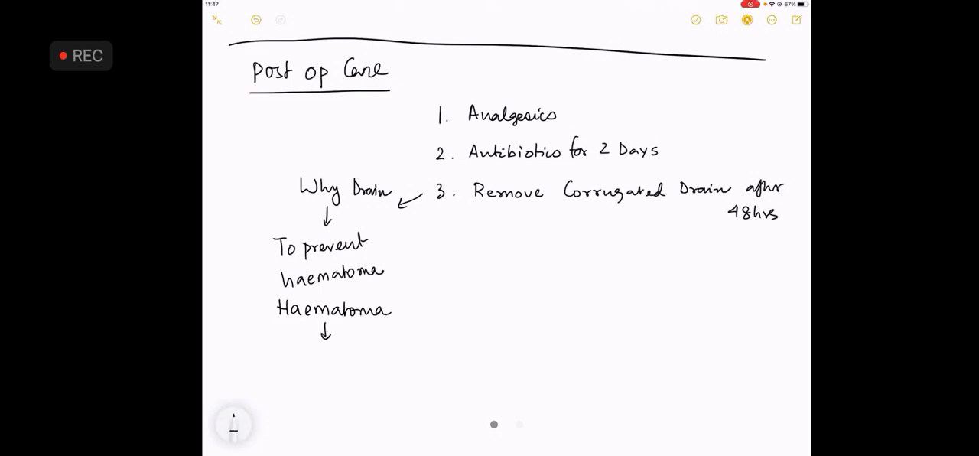
Handwrite the chain 'Haematoma → Compress Testis → ischaemic atrophy Testis' with arrows
text(Compress Test)
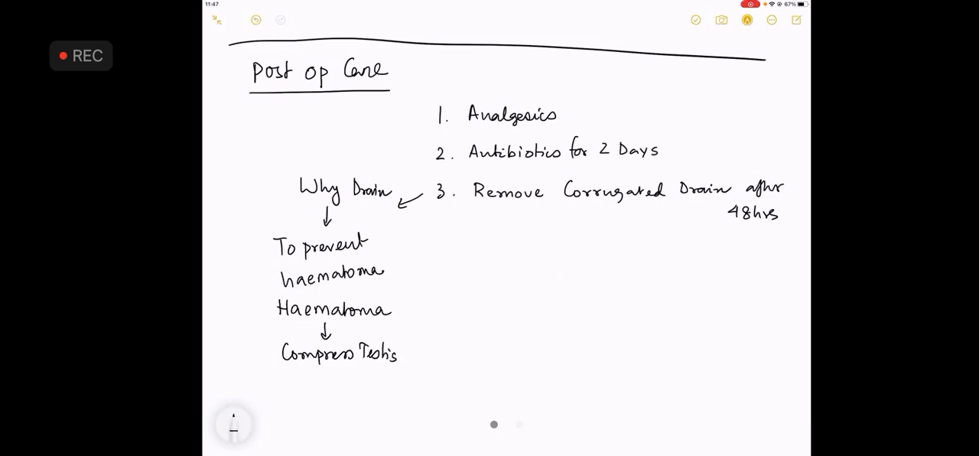
text(ischa)
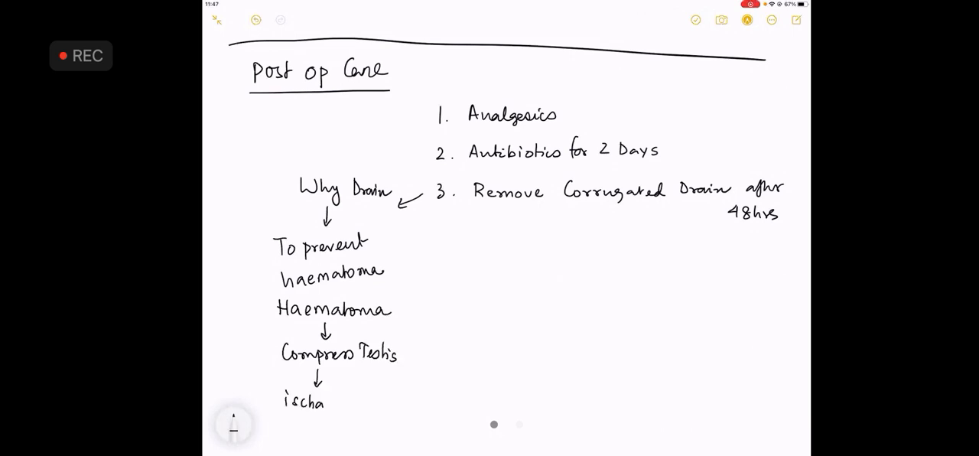
text(ischaemic a)
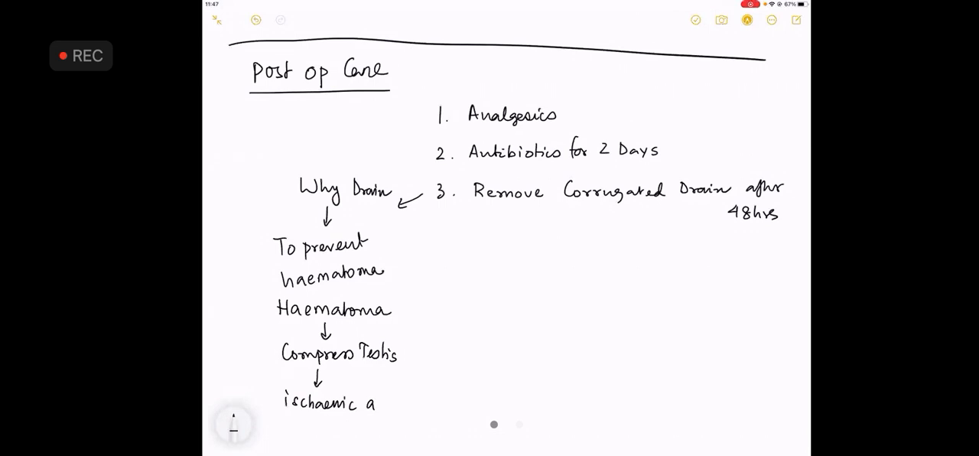
text(atrophy)
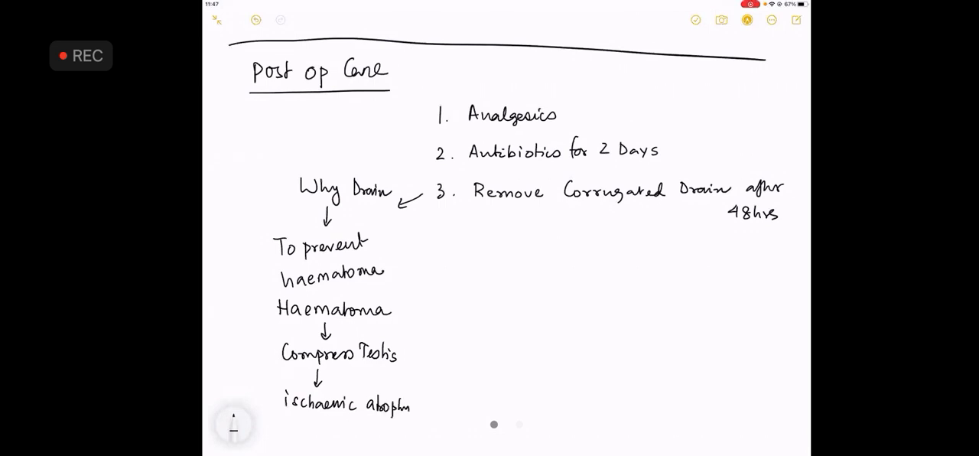
text(Testis.)
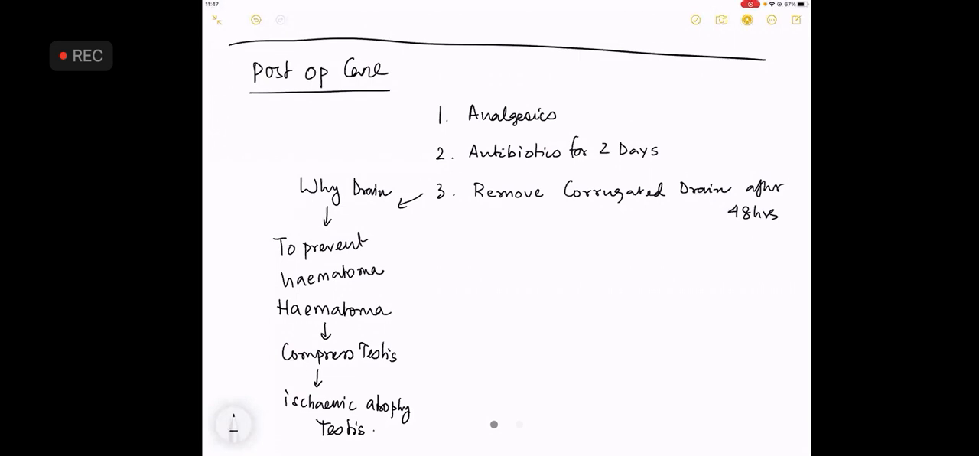
Handwrite item '4. Skin stitches after 7days.' under Post op Care
text(4.)
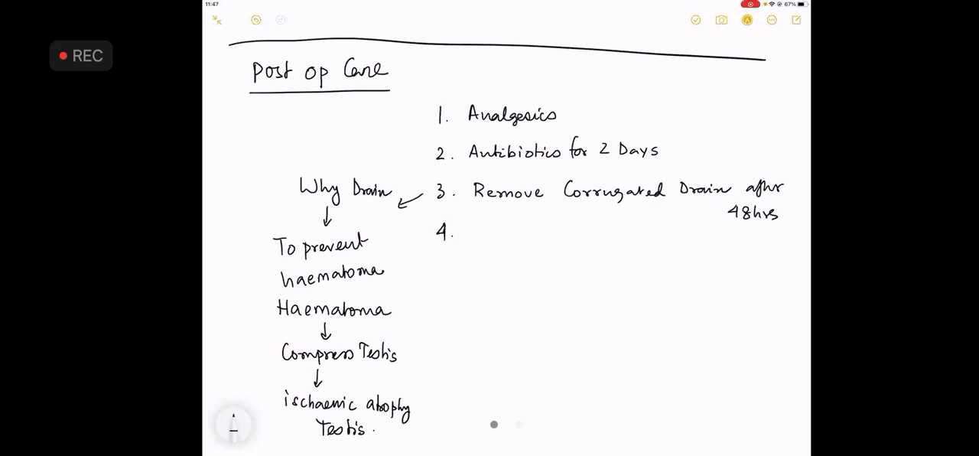
text(Shi)
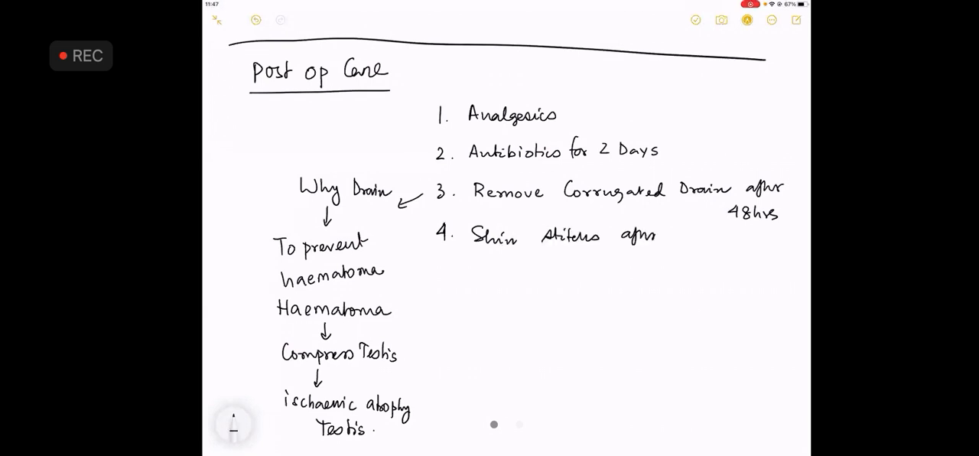
text(7day)
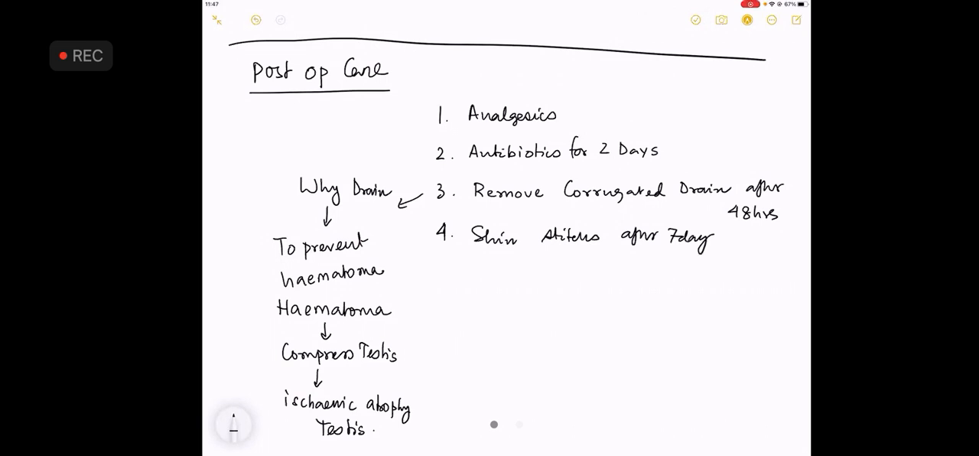
Draw a long dividing line across the page under the list
drag(439, 281, 635, 282)
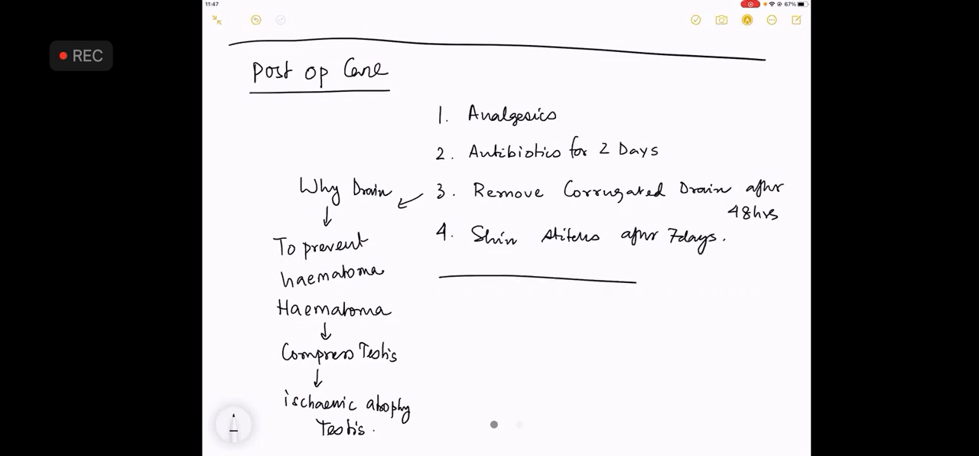
drag(635, 286, 792, 292)
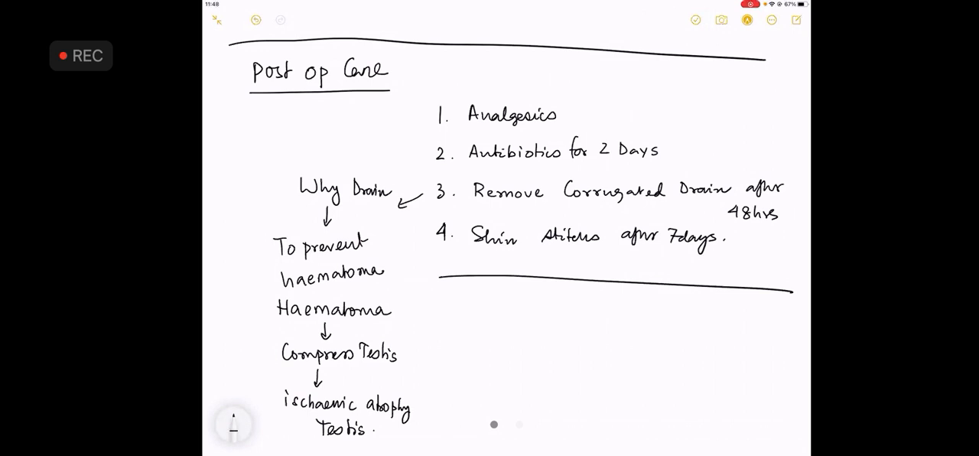
scroll(down, 3)
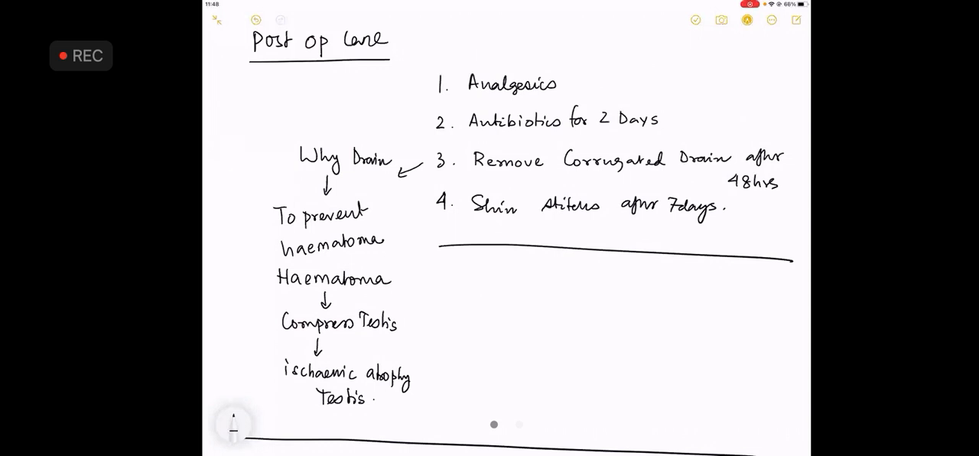
Handwrite Complications items 1 'Haematoma formation' and 2 'Injury to Testis/Epididymis/Sp.Cord', underlined
scroll(down, 3)
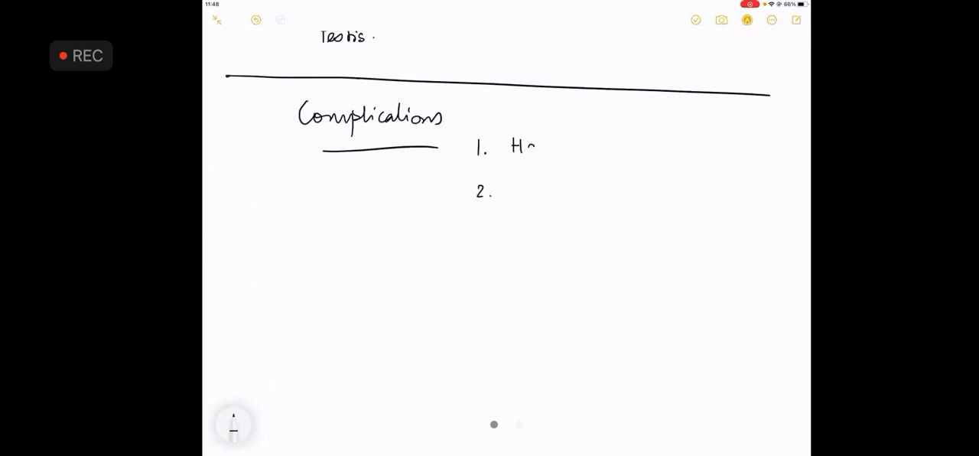
text(Haemal)
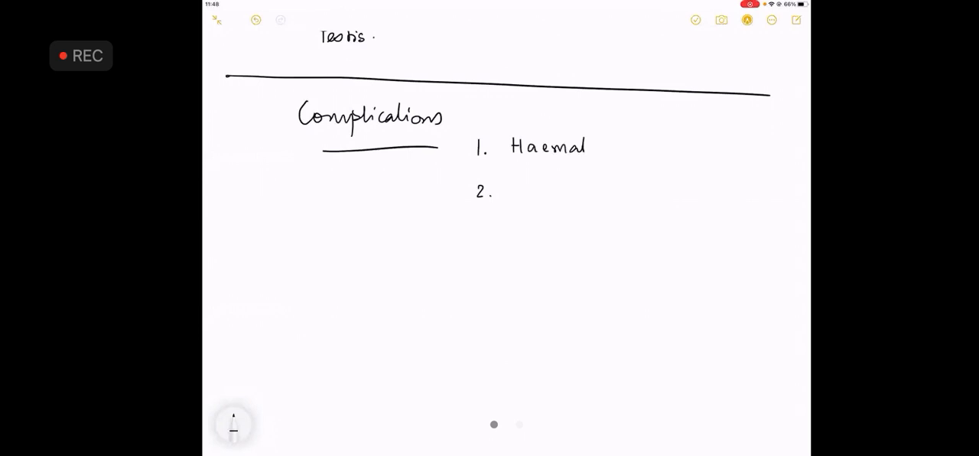
text(Haematoma formation)
text(Injury to)
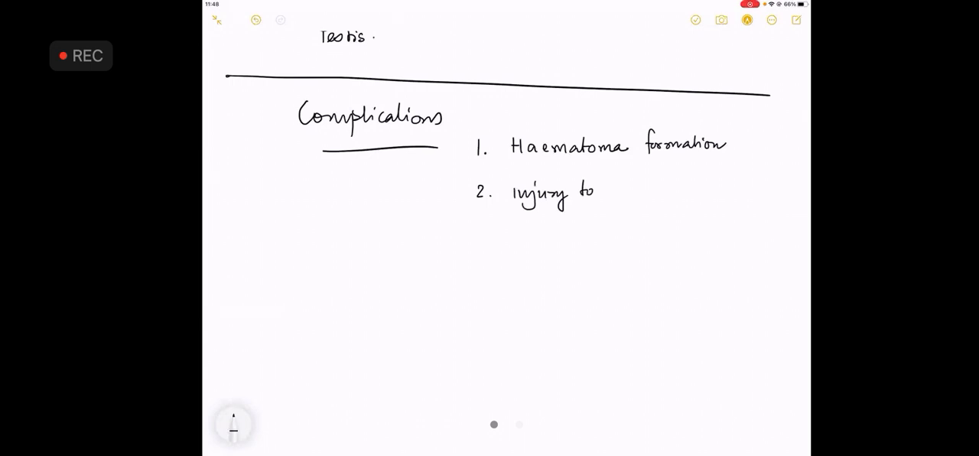
text(Testis/Epididymis)
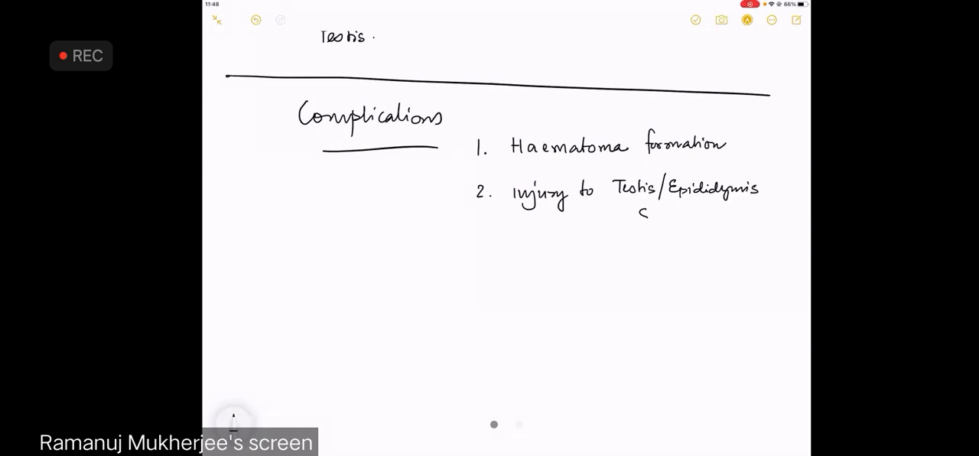
text(Sp.Cord)
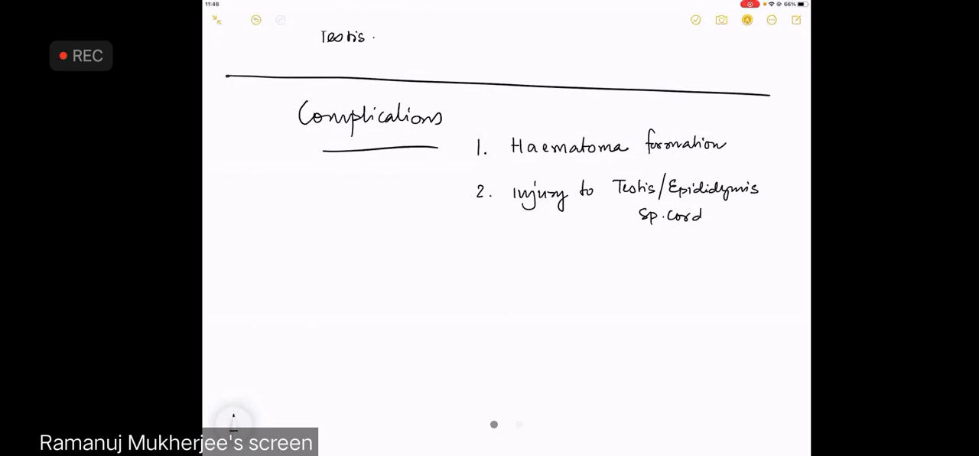
drag(470, 261, 802, 263)
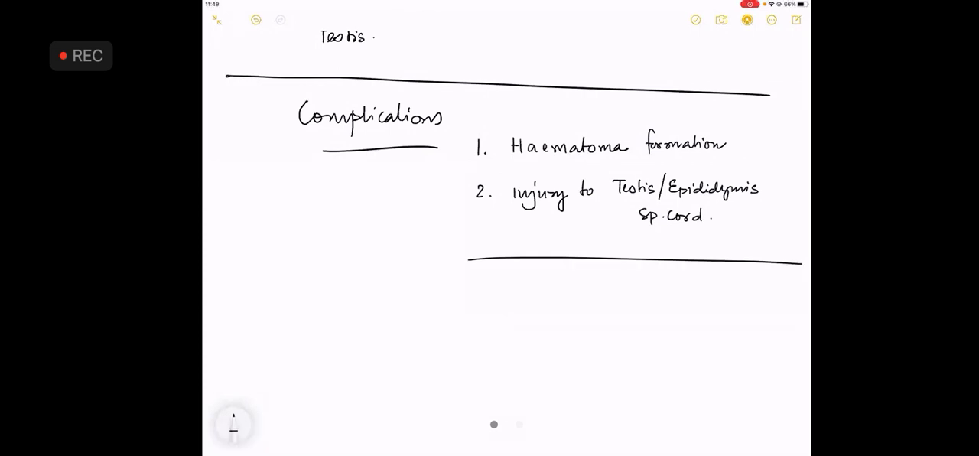
Handwrite Complications items '3. Bleeding' and '4. Infection'
text(3.)
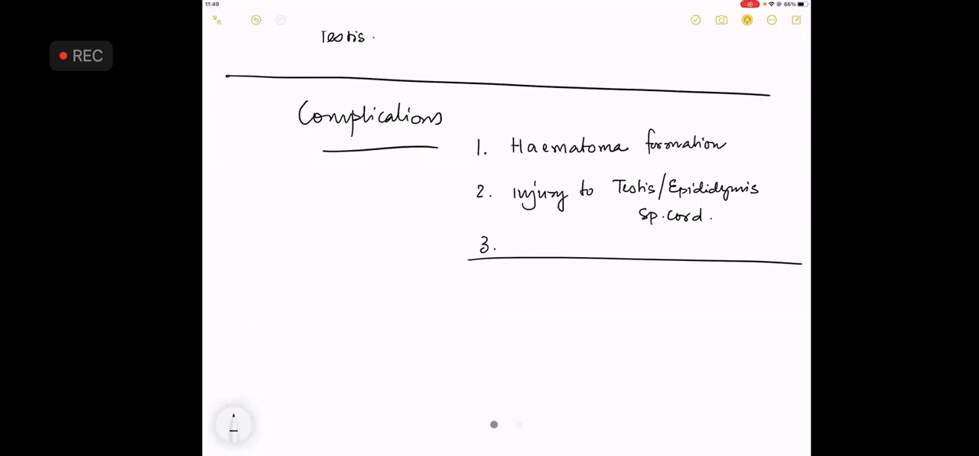
text(Bleeding)
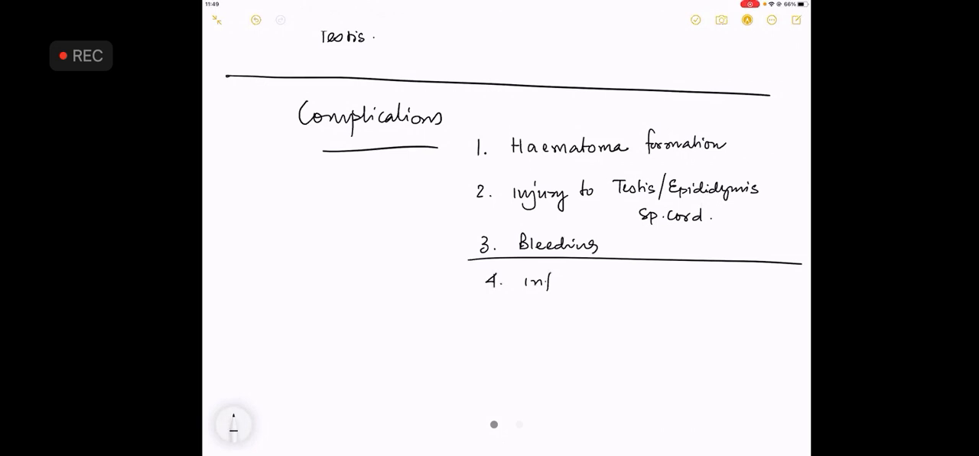
text(ection)
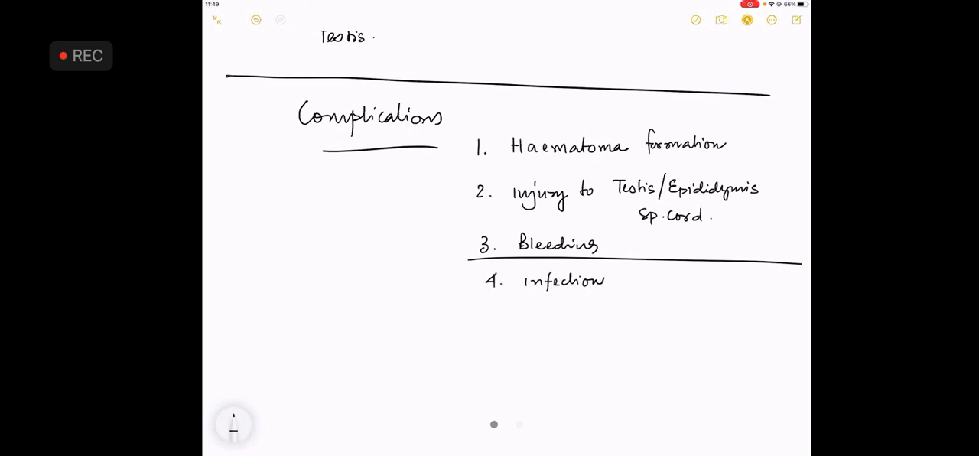